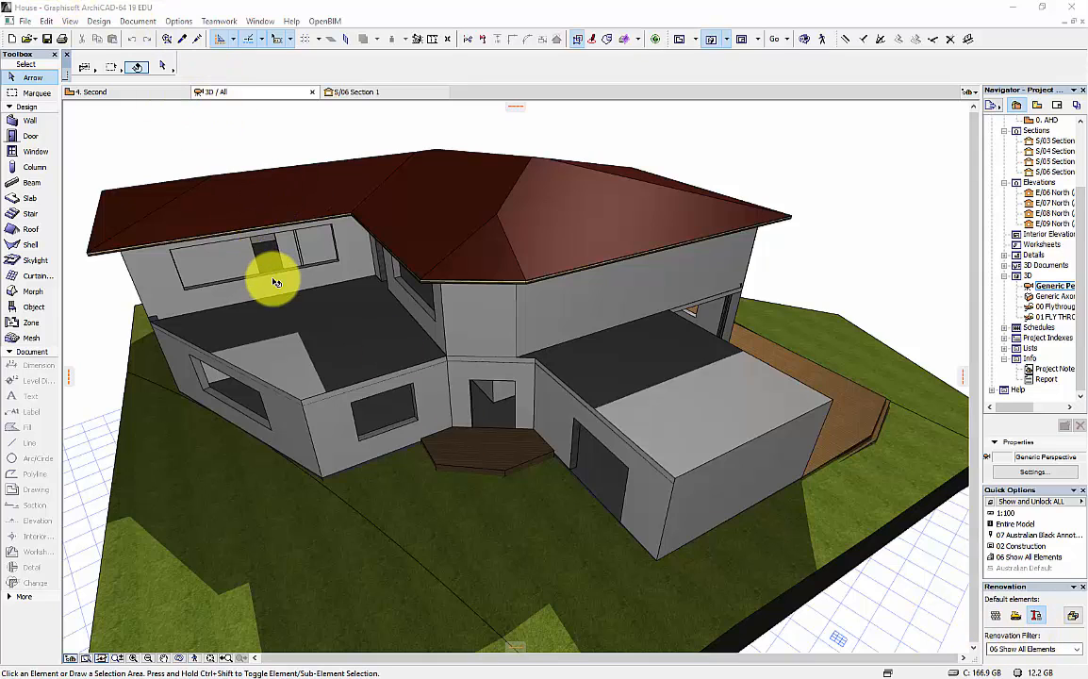
{"action": "mouse_move", "coordinate": [338, 376]}
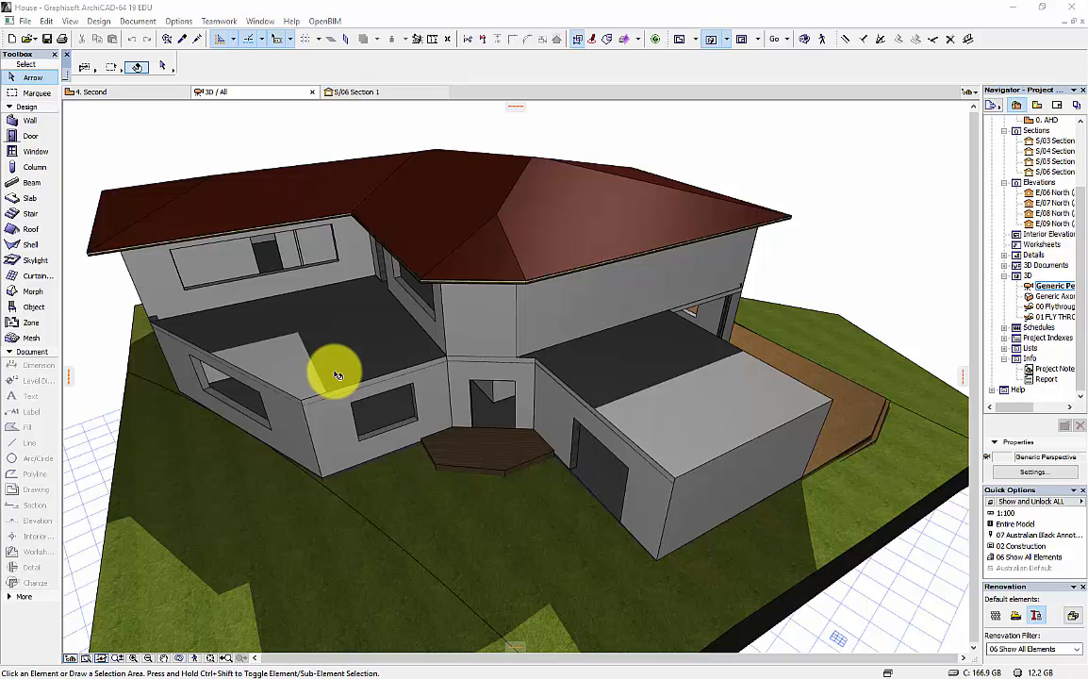
{"action": "mouse_move", "coordinate": [365, 354]}
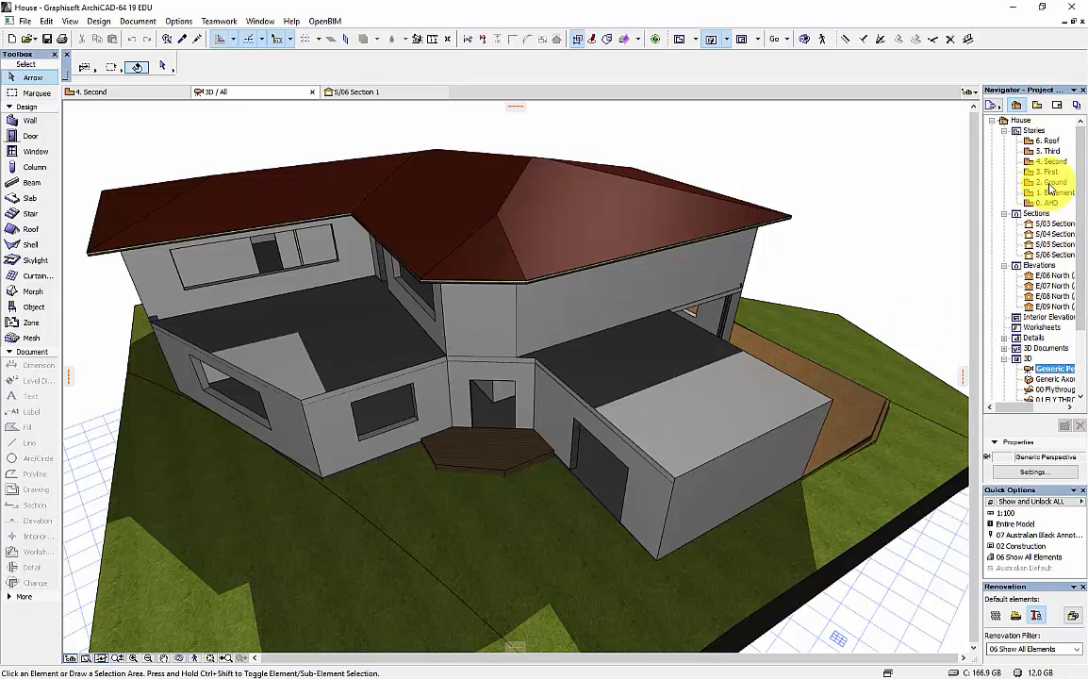
Delete the Roof, Third, Second, Basement and AHD stories from the Navigator.
{"action": "double_click", "coordinate": [1050, 182]}
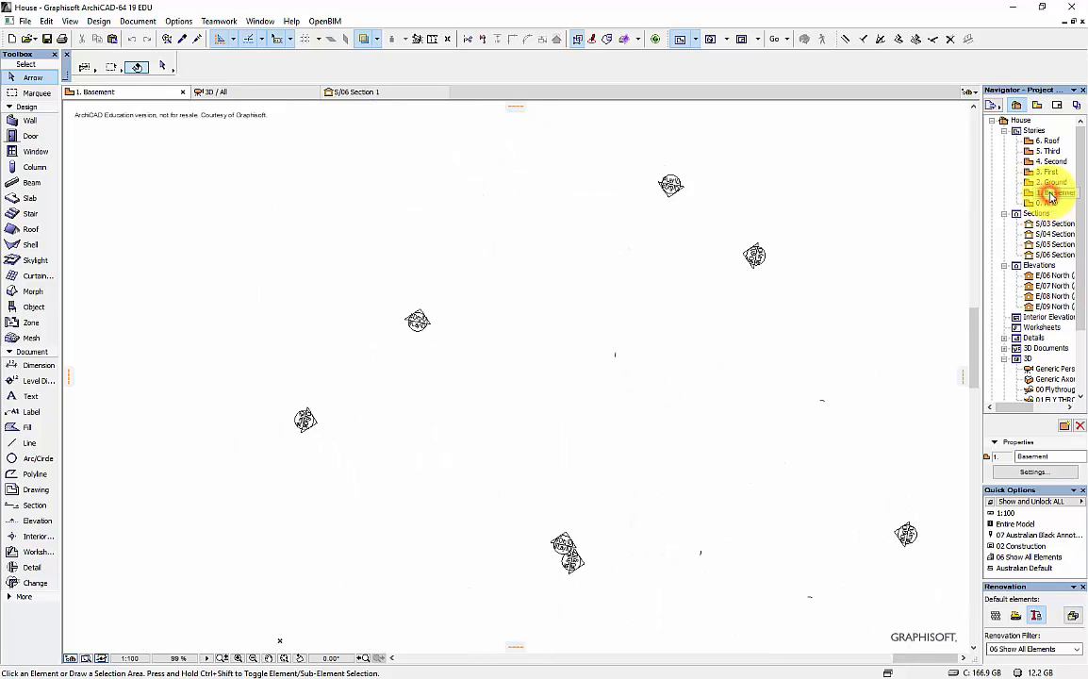
{"action": "left_click", "coordinate": [1046, 194]}
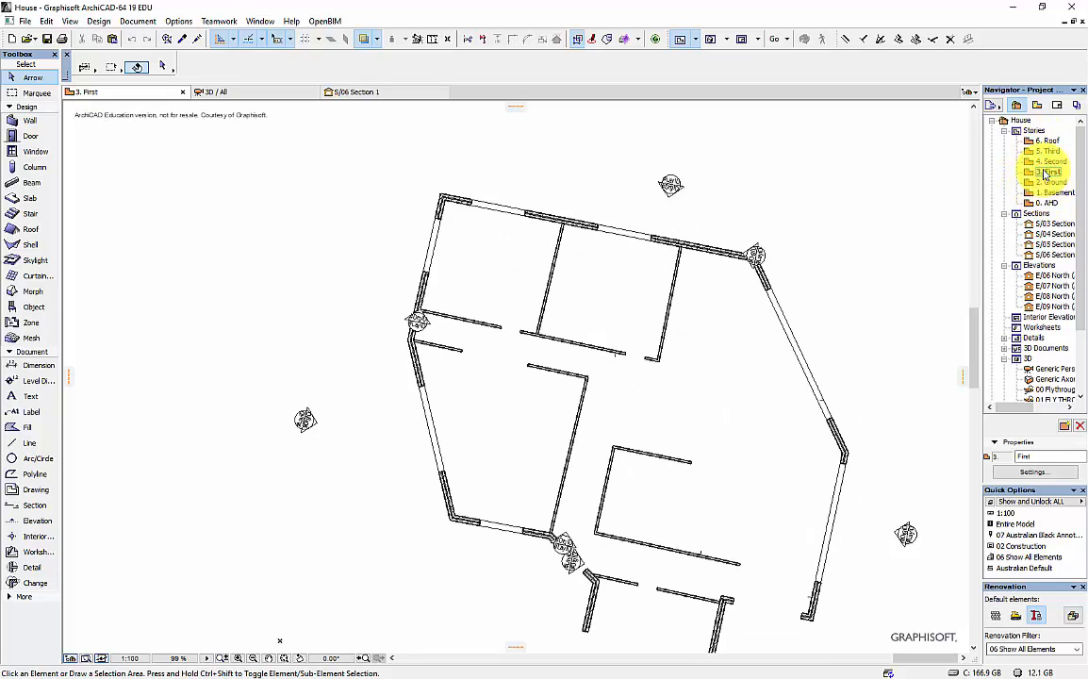
{"action": "left_click", "coordinate": [1047, 162]}
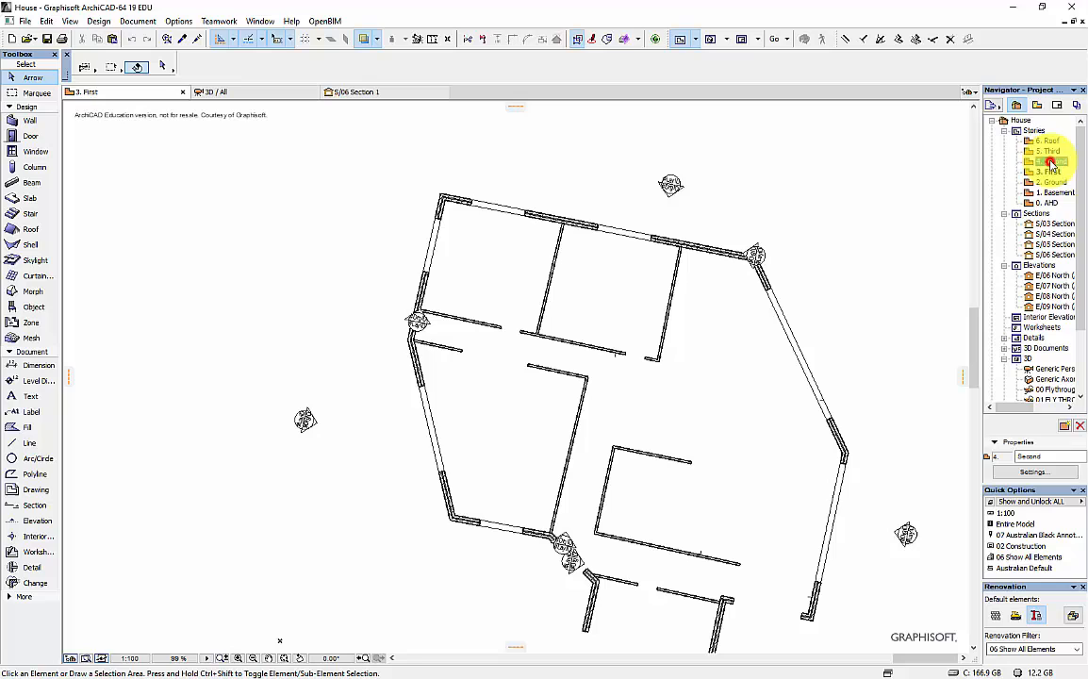
{"action": "left_click", "coordinate": [1049, 204]}
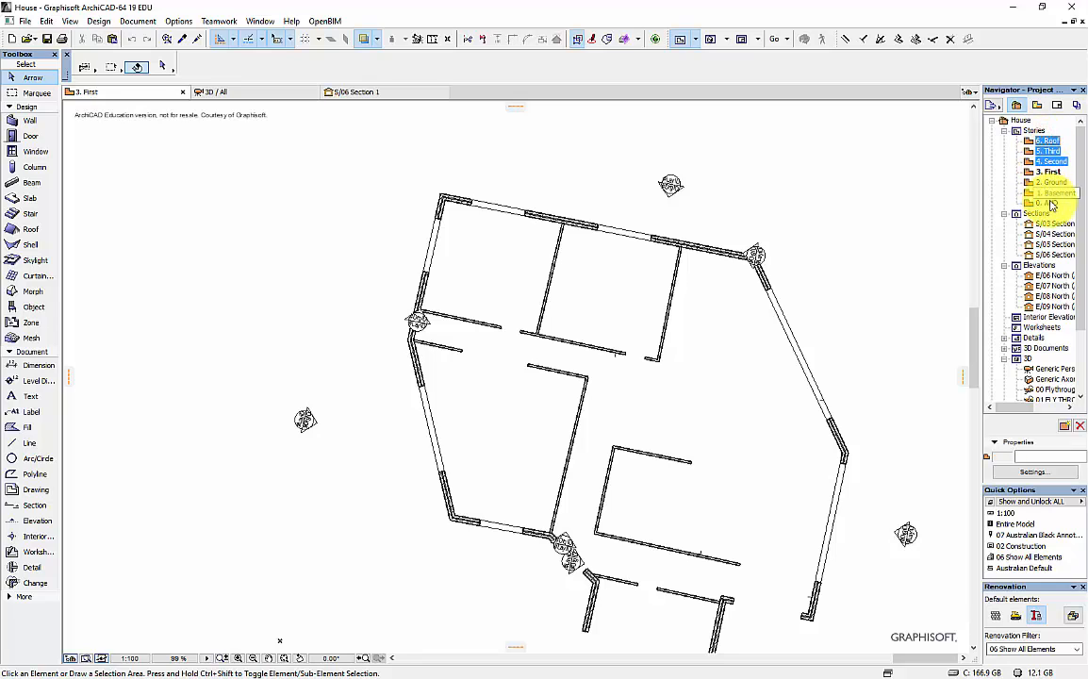
{"action": "right_click", "coordinate": [1049, 204]}
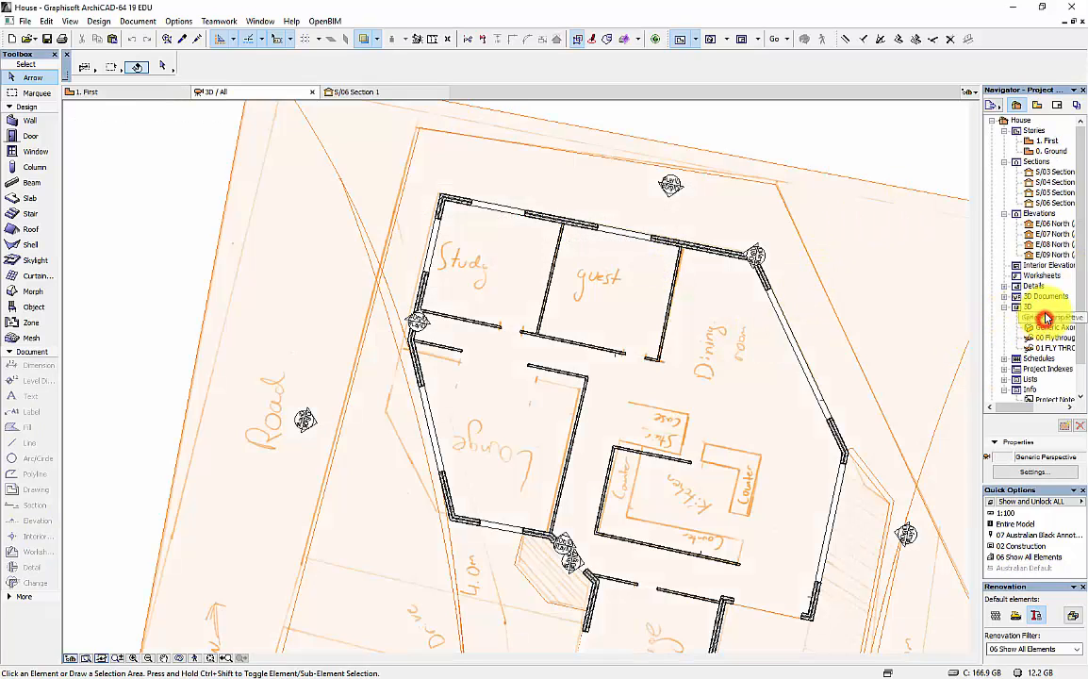
Delete the brown deck slab on the house's right side in the Generic Perspective view.
{"action": "double_click", "coordinate": [1049, 317]}
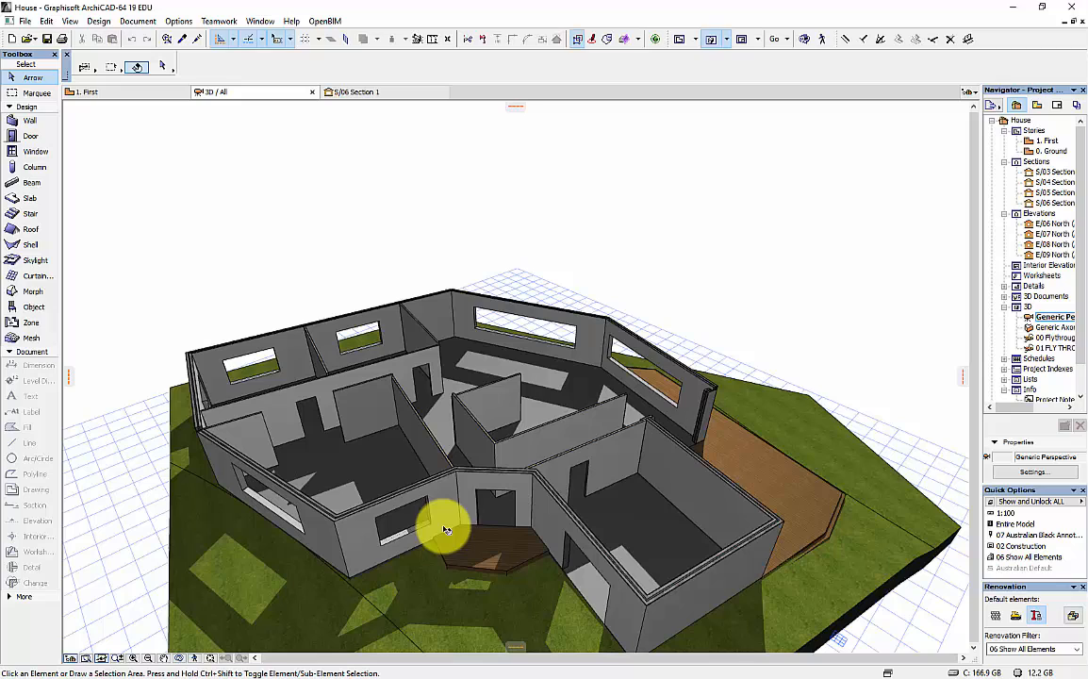
{"action": "mouse_move", "coordinate": [713, 542]}
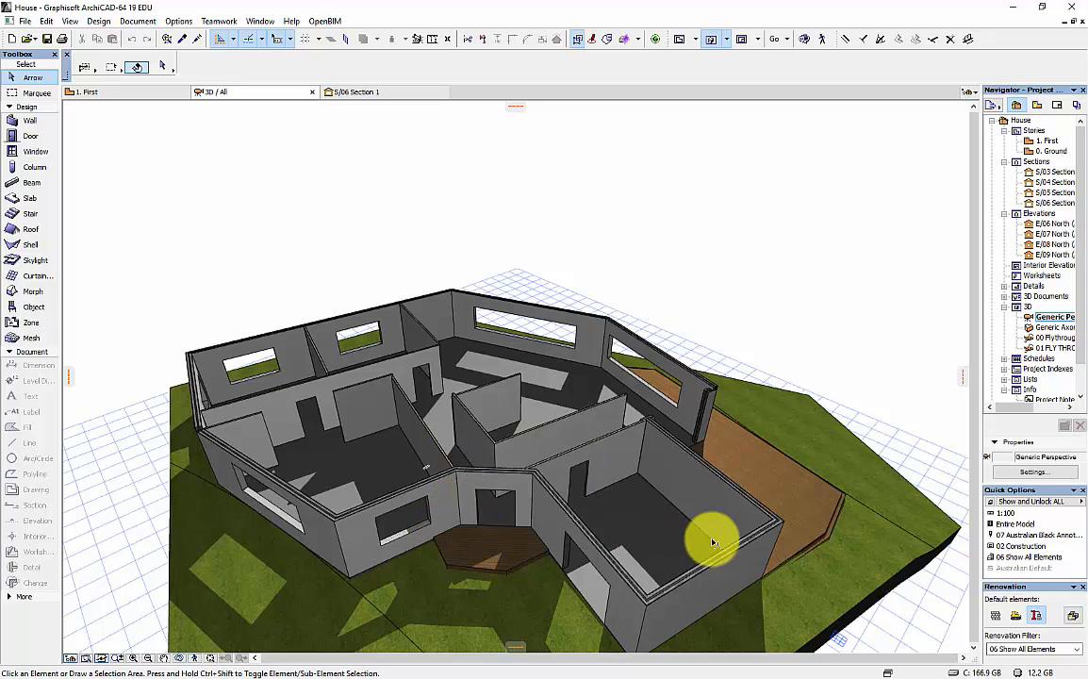
{"action": "mouse_move", "coordinate": [762, 481]}
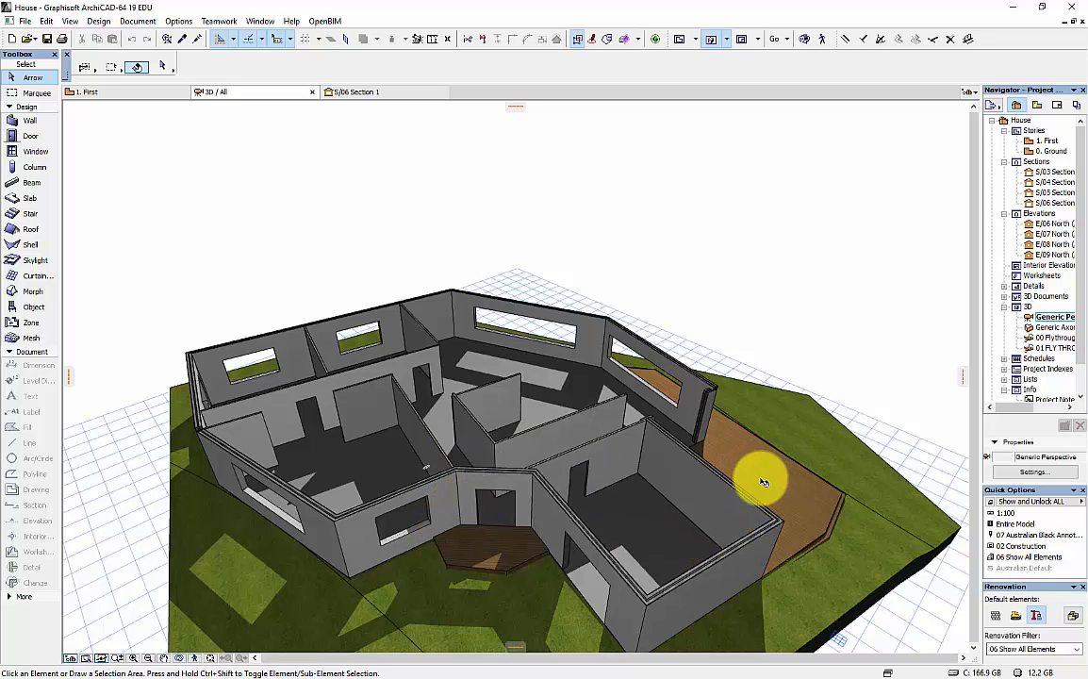
{"action": "mouse_move", "coordinate": [751, 459]}
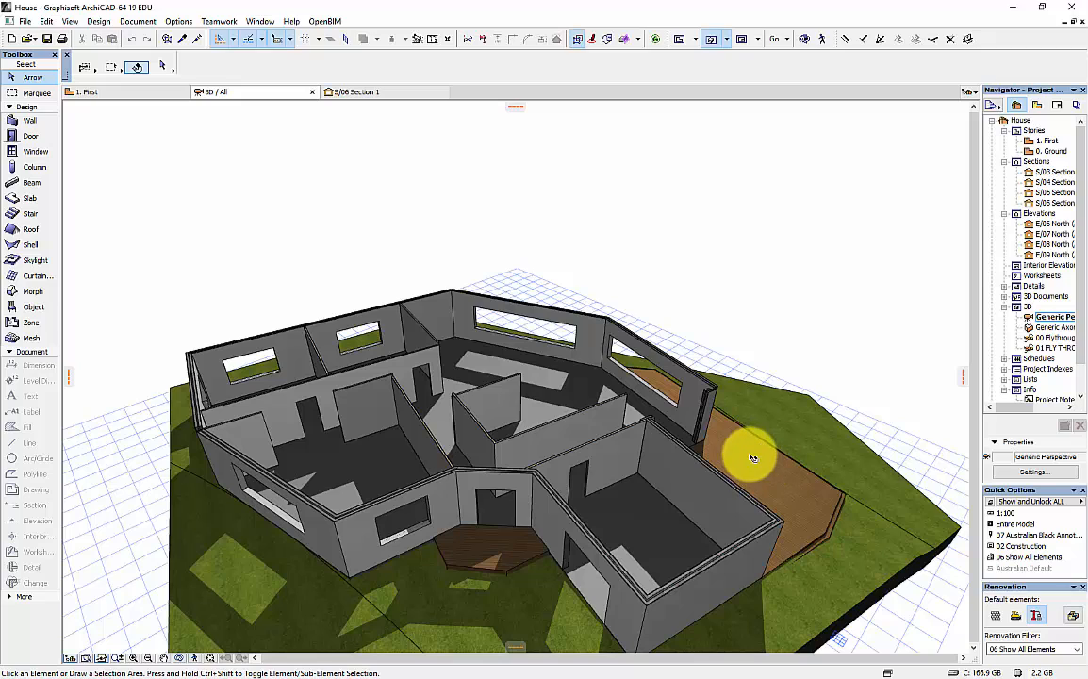
{"action": "mouse_move", "coordinate": [872, 489]}
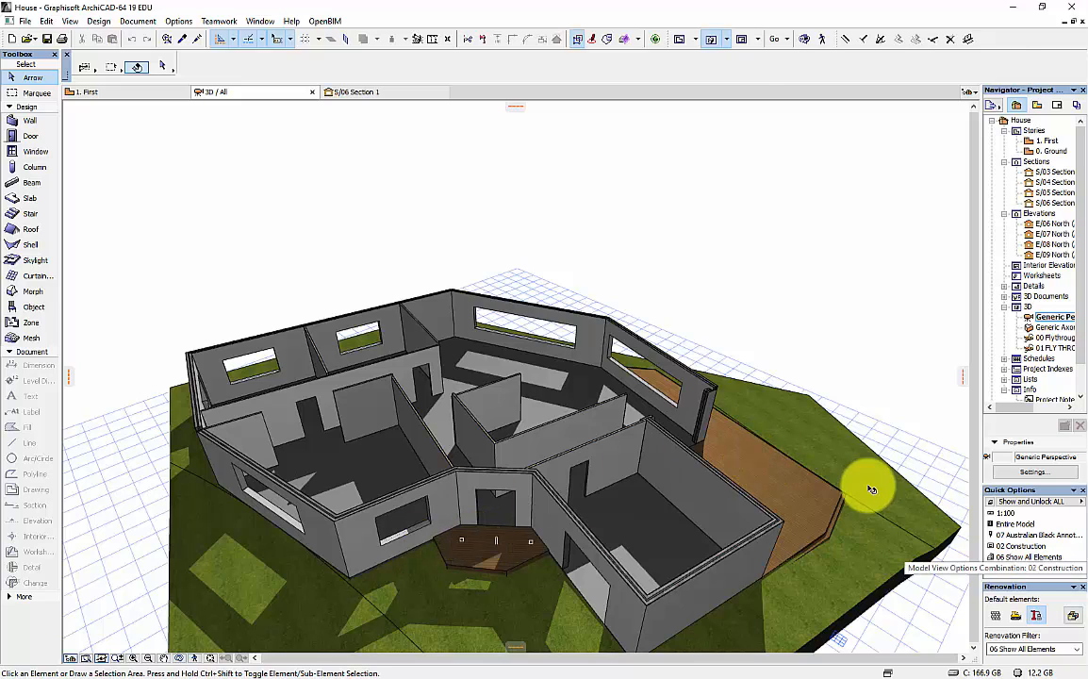
{"action": "left_click", "coordinate": [790, 479]}
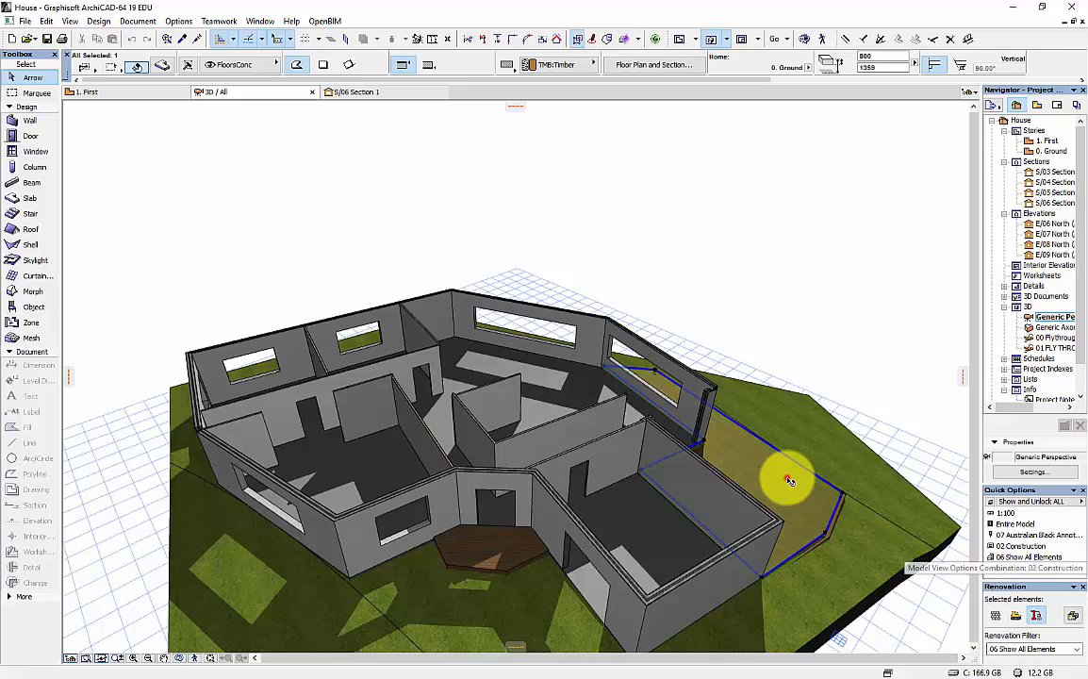
{"action": "mouse_move", "coordinate": [777, 476]}
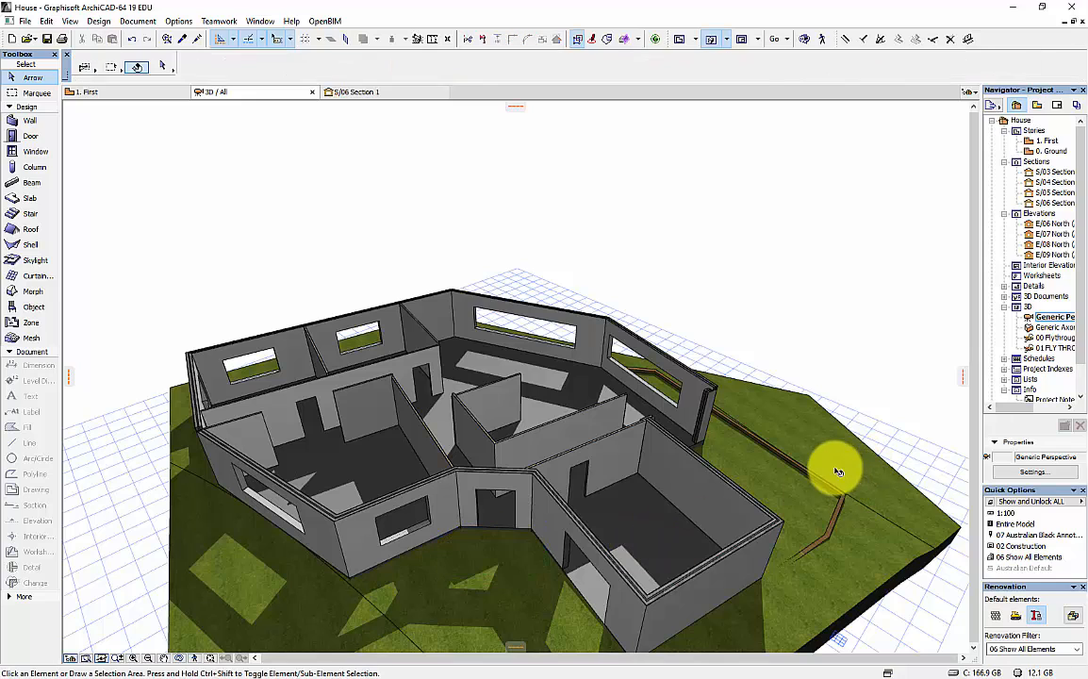
{"action": "left_click", "coordinate": [834, 472]}
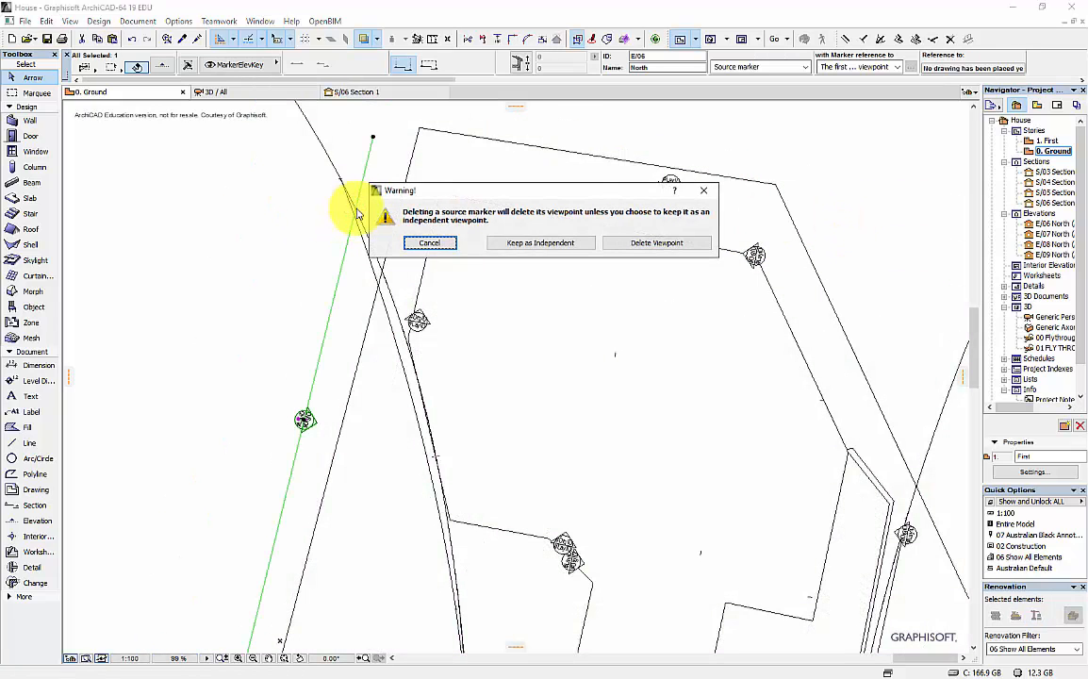
Delete the elevation marker, site boundary outline and terrain mesh from the Ground plan.
{"action": "left_click", "coordinate": [656, 243]}
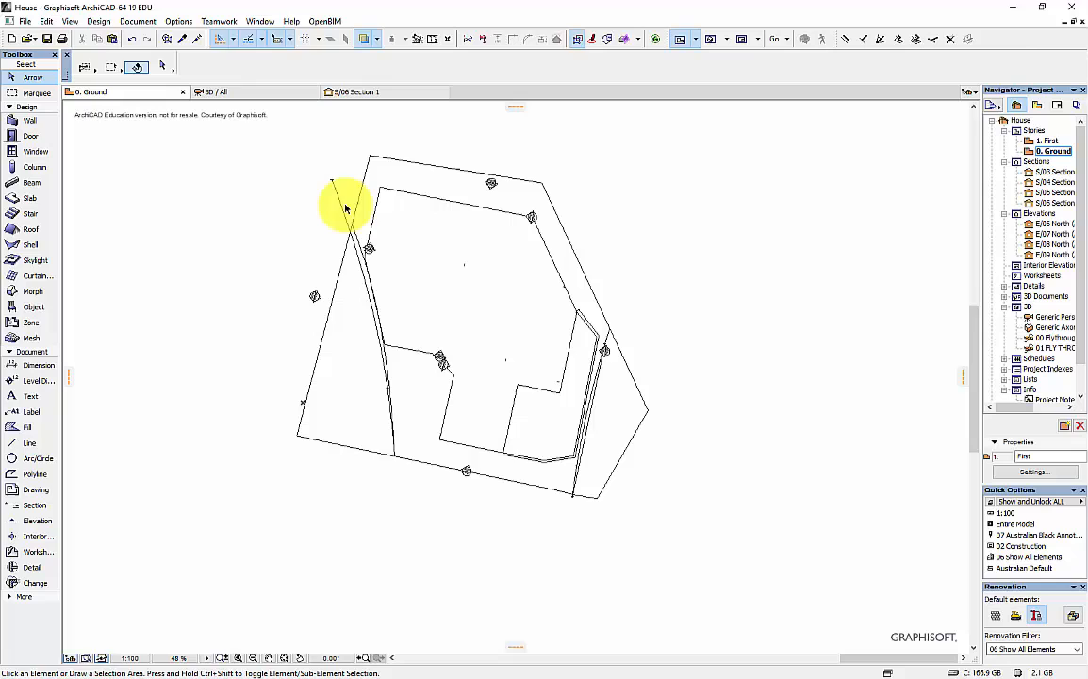
{"action": "left_click", "coordinate": [394, 416]}
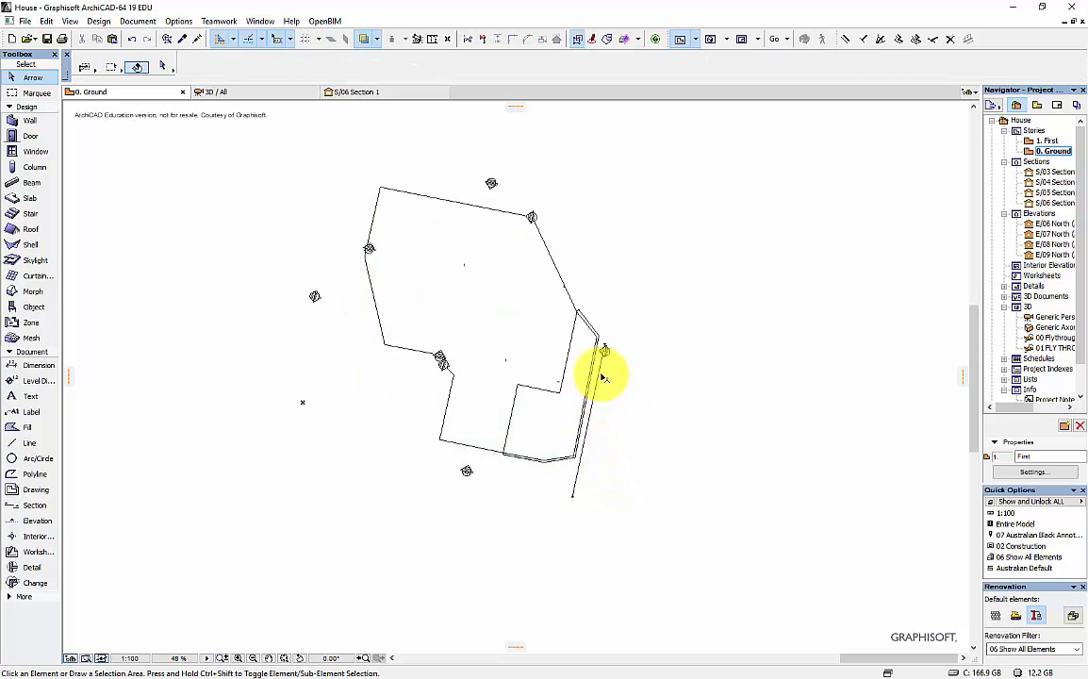
{"action": "mouse_move", "coordinate": [550, 412]}
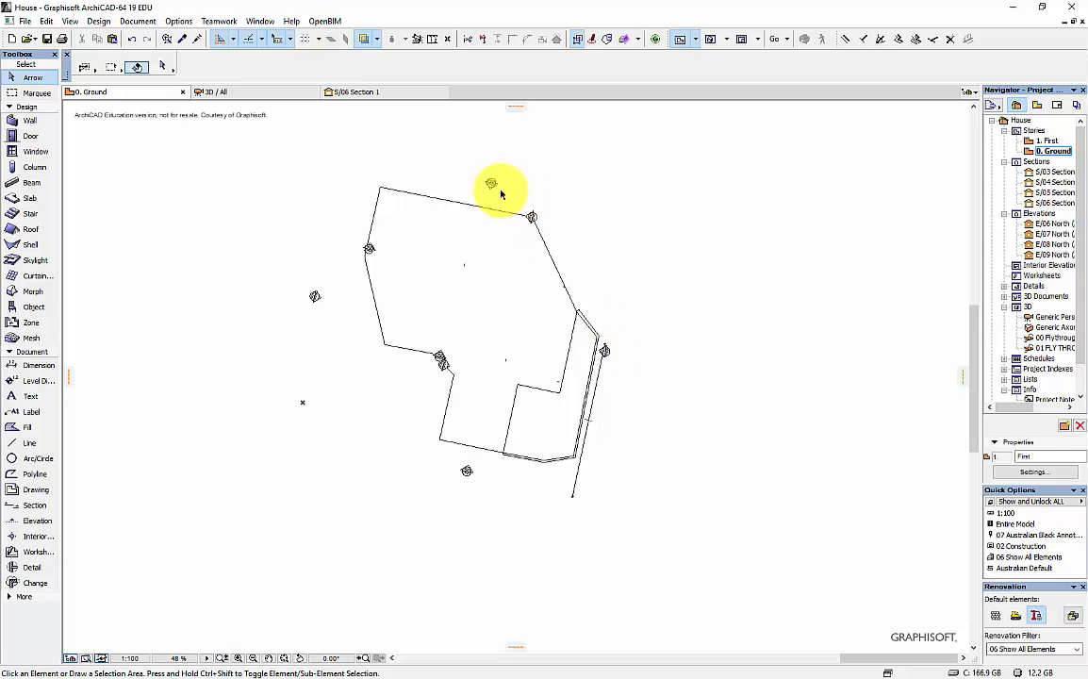
{"action": "left_click", "coordinate": [1047, 317]}
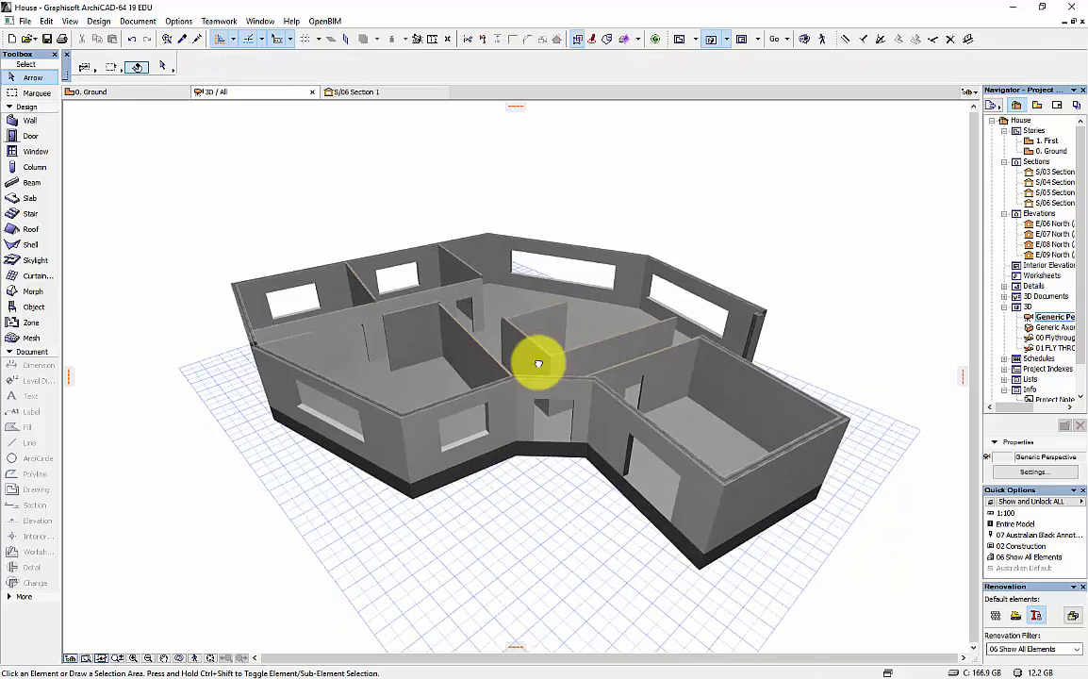
Delete all Sections and all Elevations in the Navigator, confirming the deletion warning.
{"action": "left_click_drag", "start_coordinate": [539, 363], "coordinate": [621, 363]}
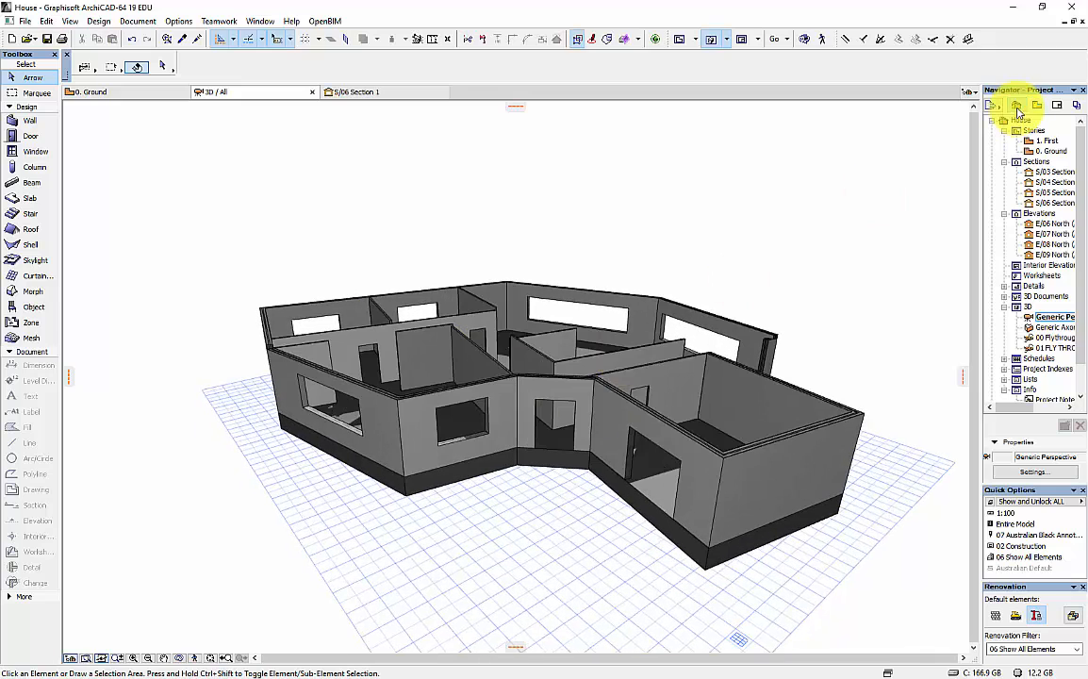
{"action": "double_click", "coordinate": [1048, 139]}
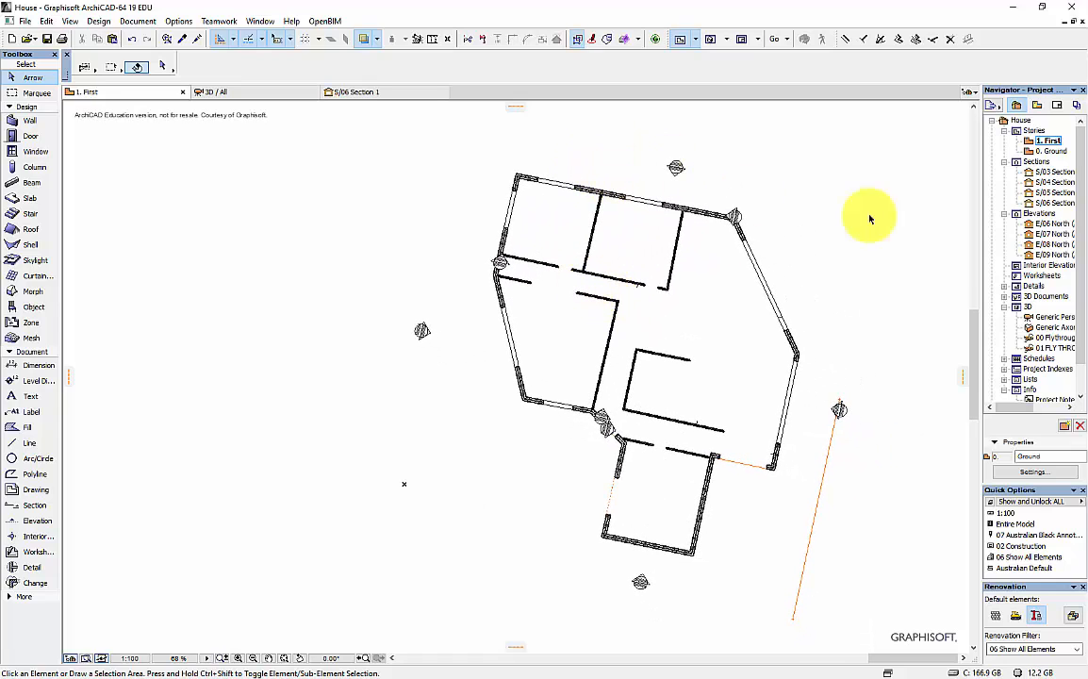
{"action": "left_click", "coordinate": [1046, 172]}
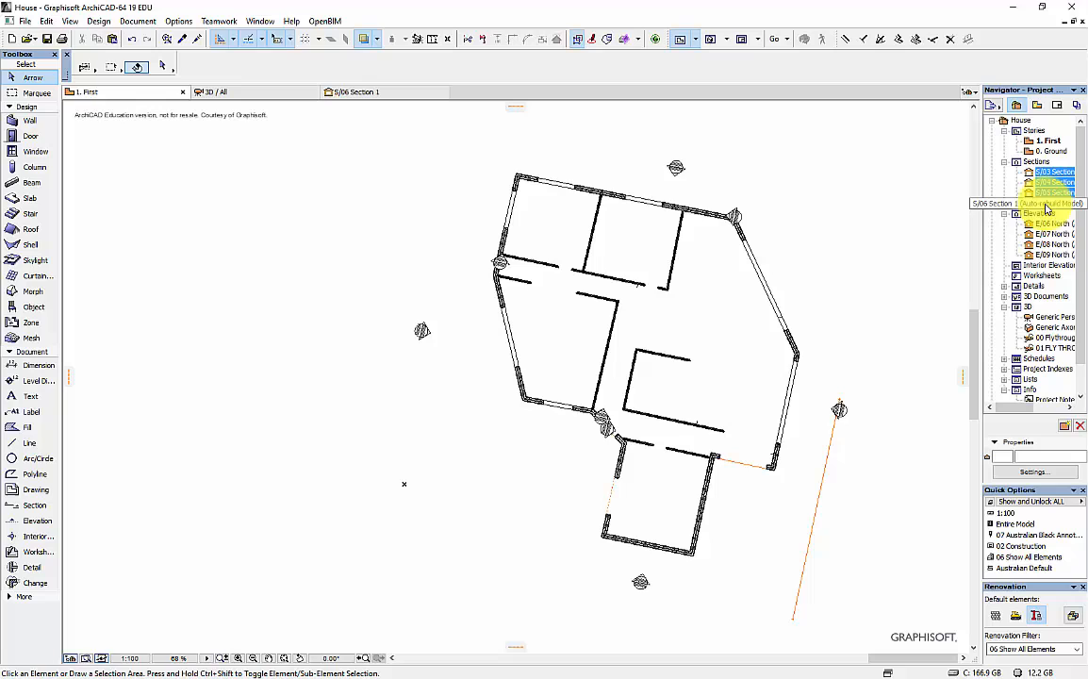
{"action": "right_click", "coordinate": [1041, 192]}
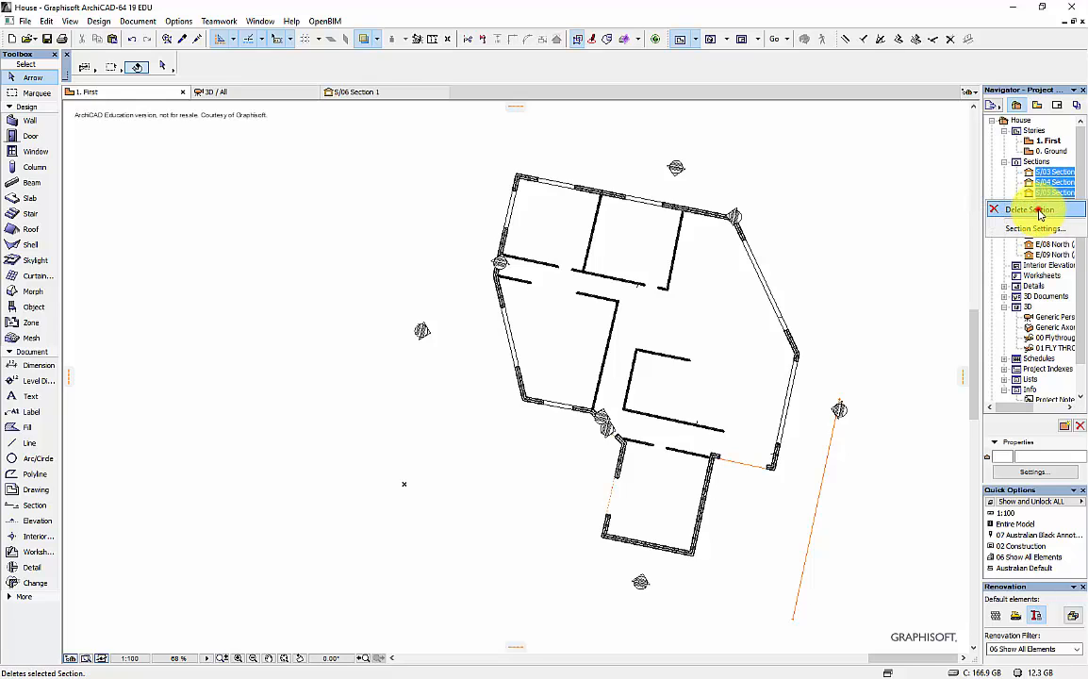
{"action": "left_click", "coordinate": [1028, 209]}
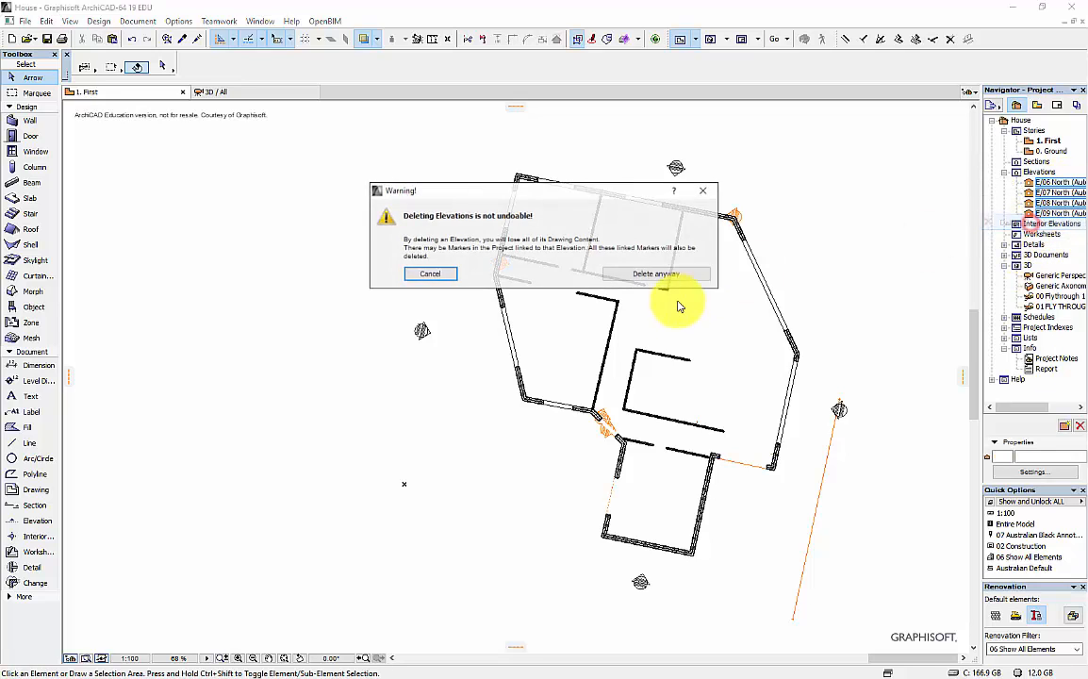
{"action": "left_click", "coordinate": [655, 273]}
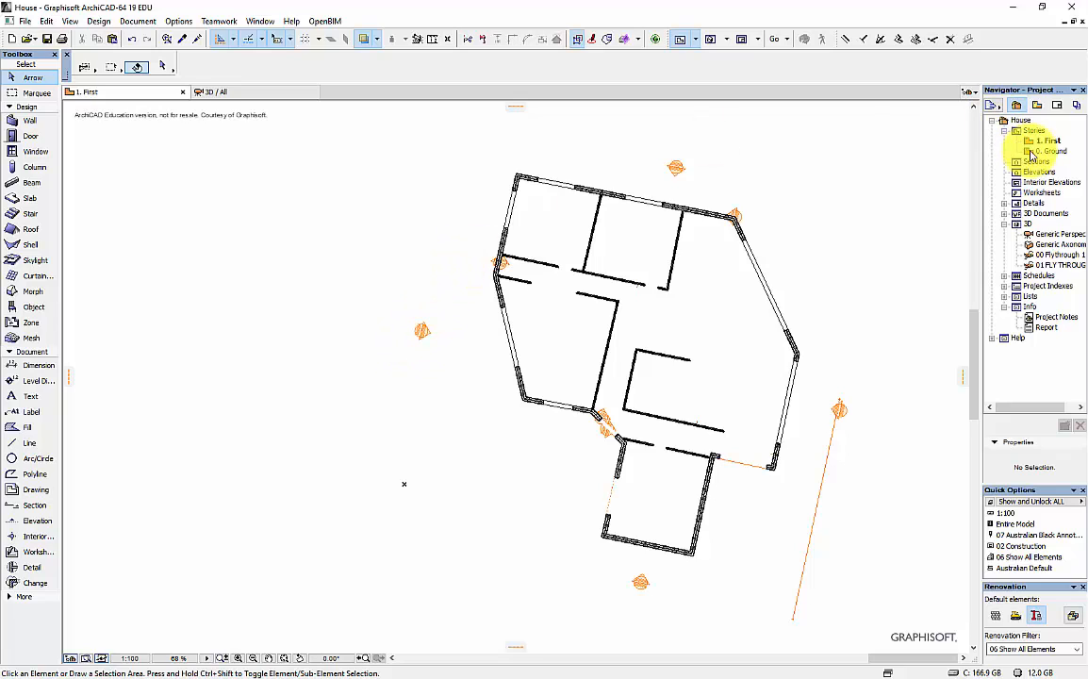
Turn off Show as Trace Reference for the First story, then refresh via Ground and First.
{"action": "right_click", "coordinate": [1050, 140]}
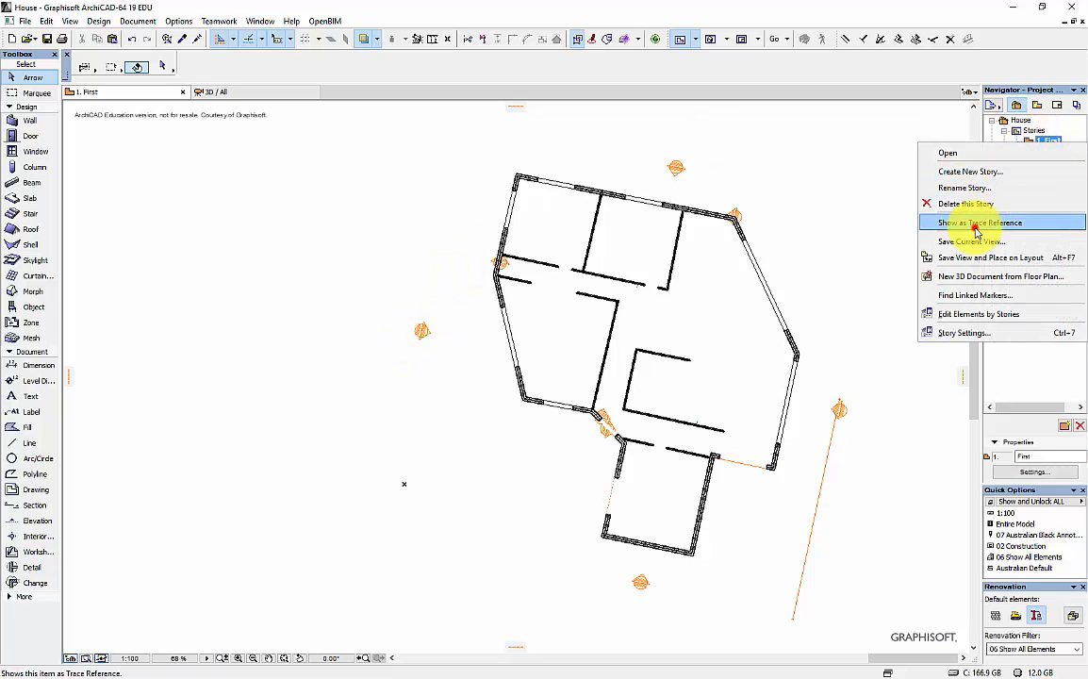
{"action": "left_click", "coordinate": [981, 223]}
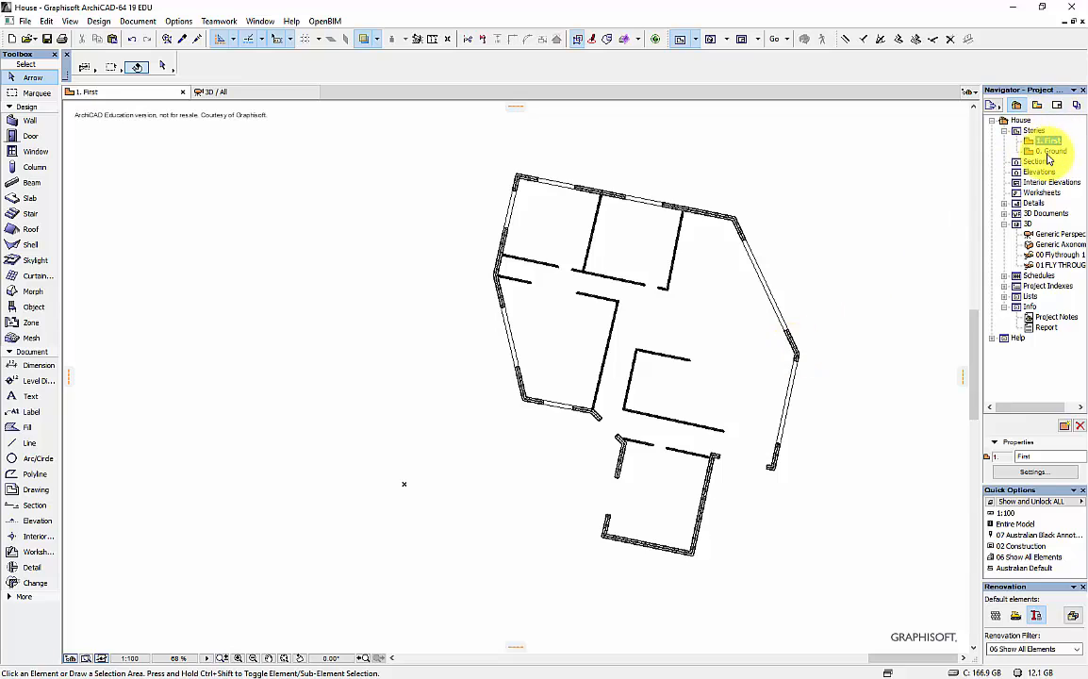
{"action": "double_click", "coordinate": [1053, 151]}
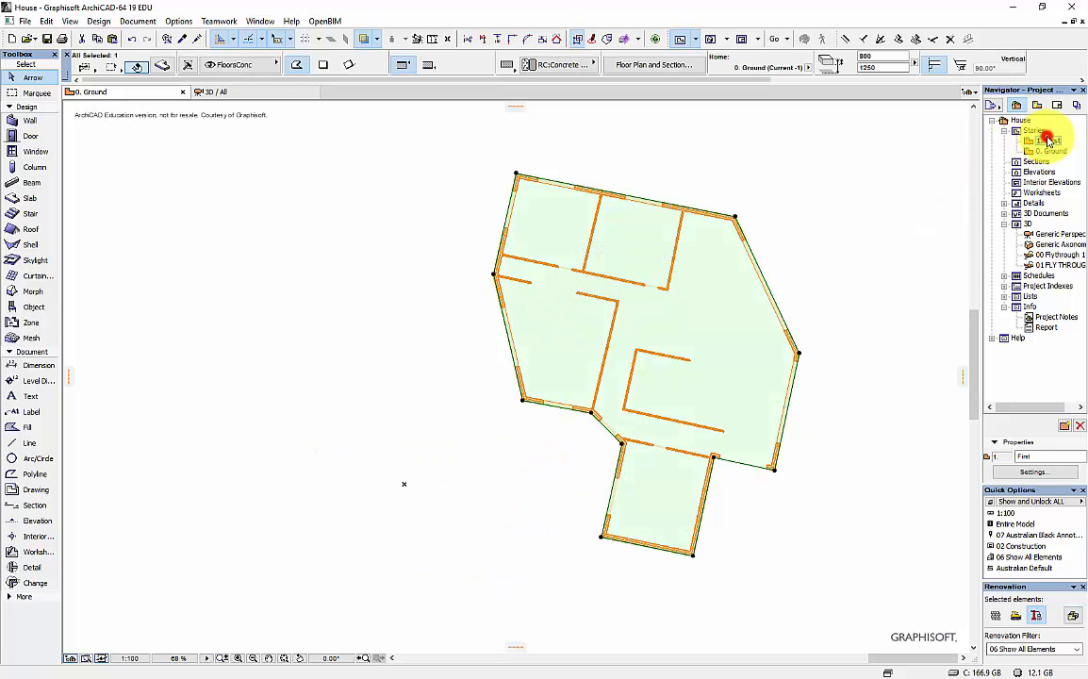
{"action": "double_click", "coordinate": [1050, 139]}
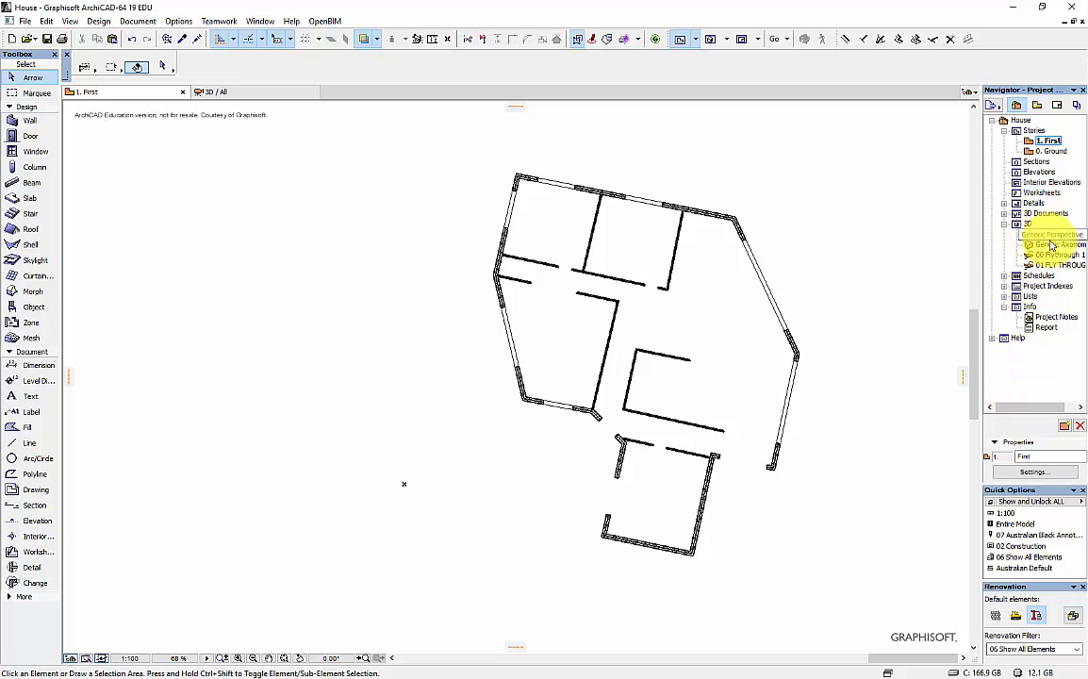
Open Generic Perspective under 3D in the Project Map.
{"action": "double_click", "coordinate": [1059, 234]}
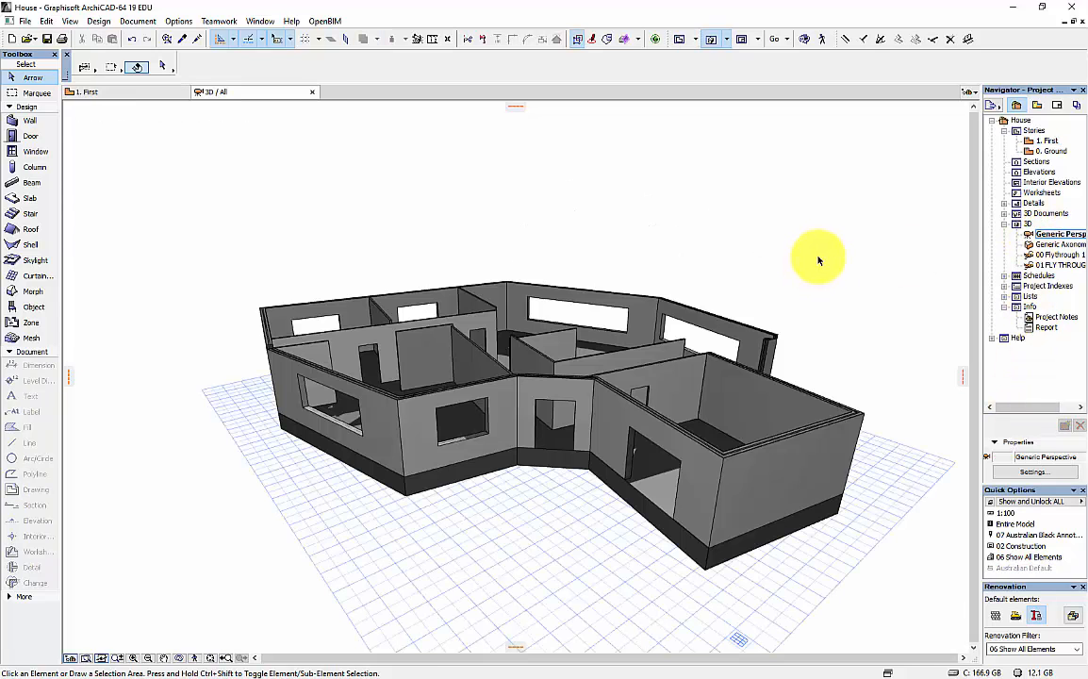
{"action": "mouse_move", "coordinate": [462, 476]}
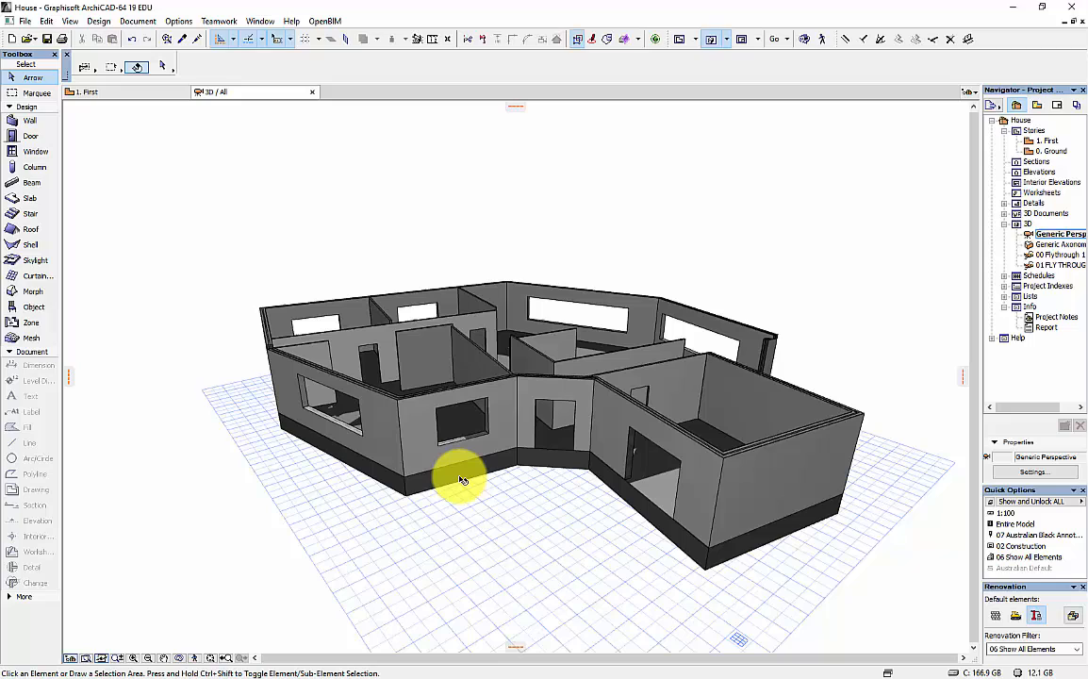
{"action": "mouse_move", "coordinate": [459, 476]}
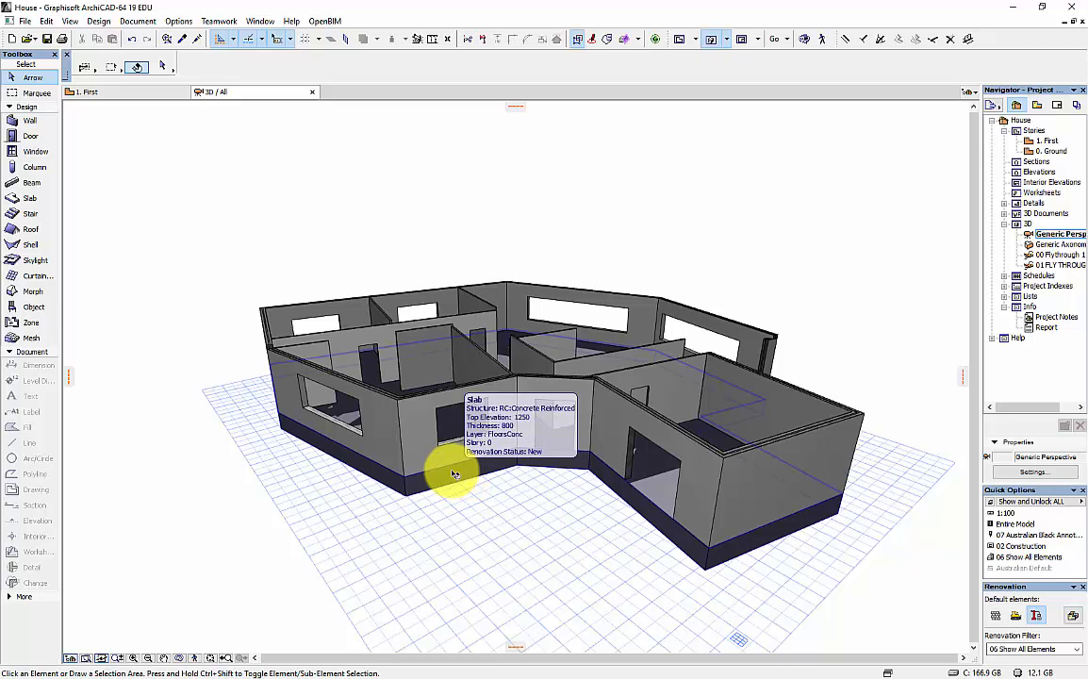
{"action": "mouse_move", "coordinate": [471, 415]}
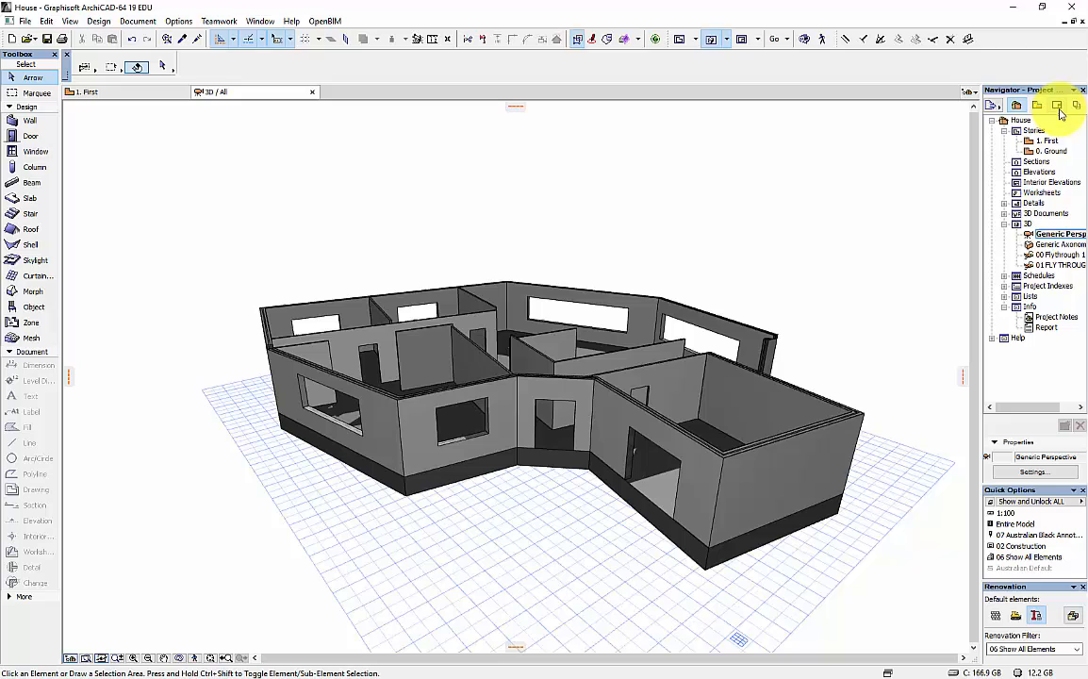
Open the SK03 First layout from the Layout Book, then return to the Project Map.
{"action": "left_click", "coordinate": [1056, 105]}
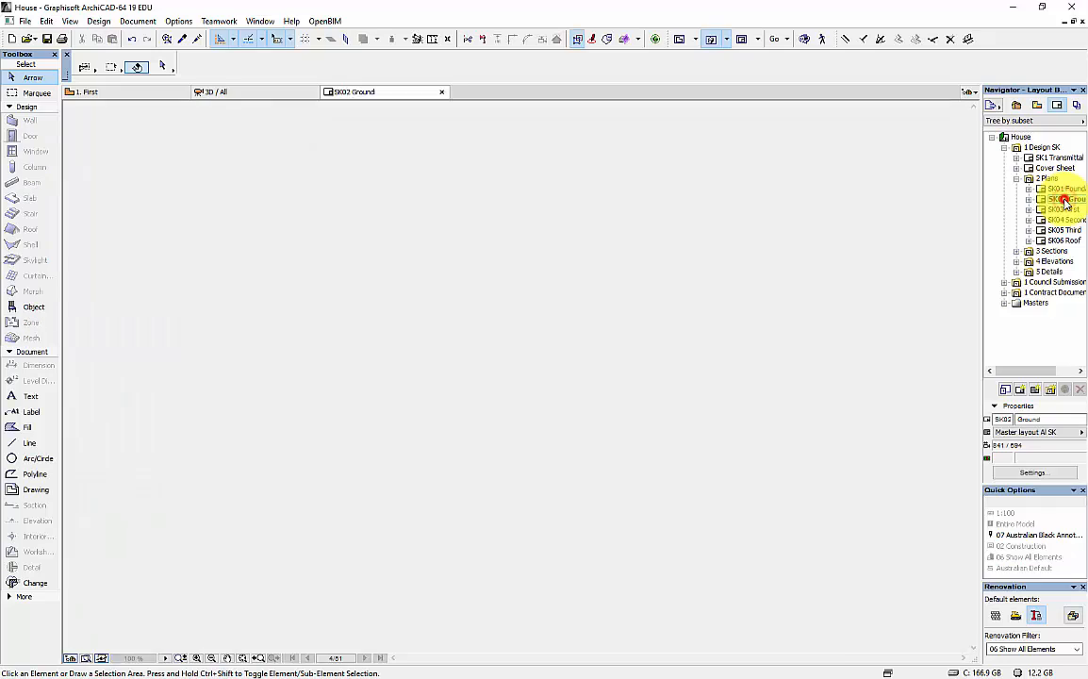
{"action": "double_click", "coordinate": [1063, 198]}
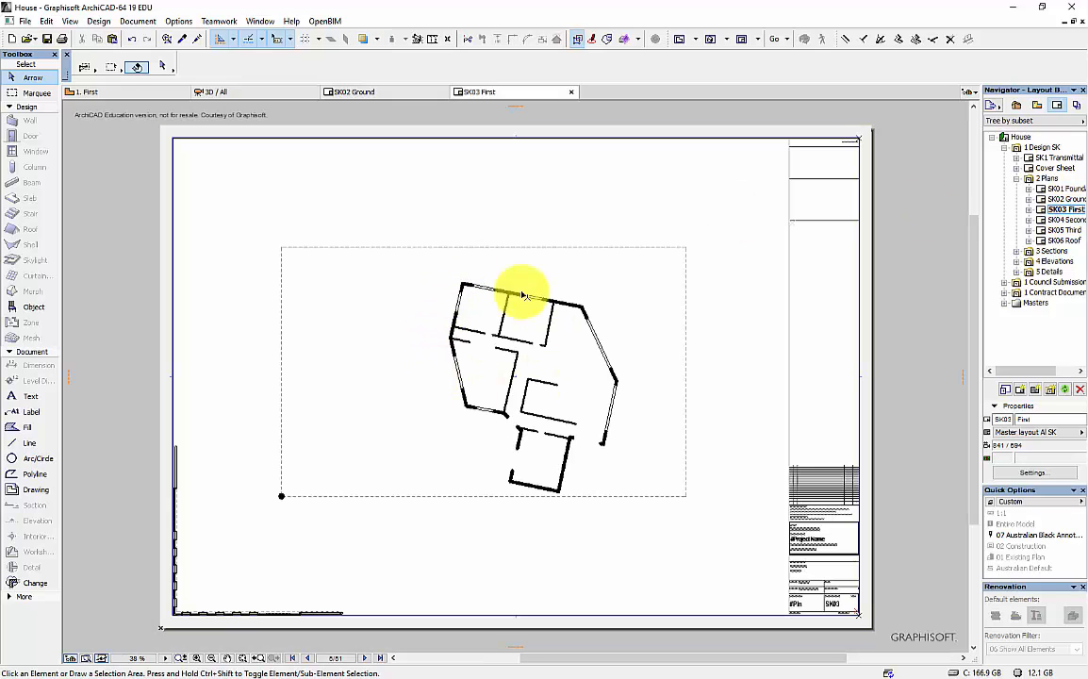
{"action": "mouse_move", "coordinate": [556, 300]}
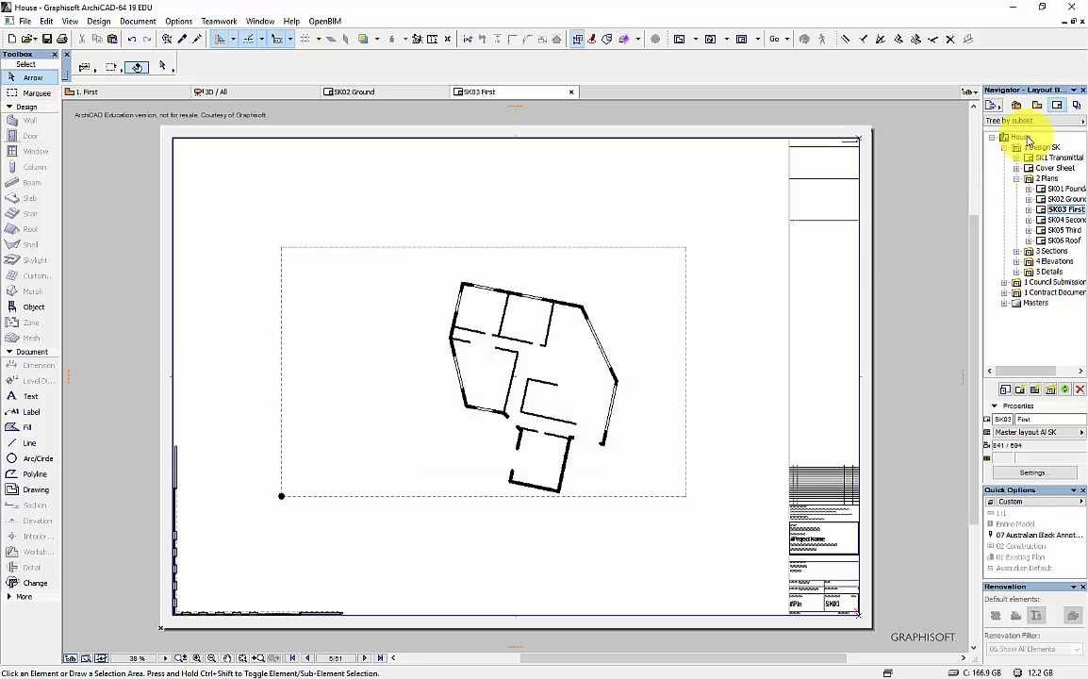
{"action": "left_click", "coordinate": [1017, 105]}
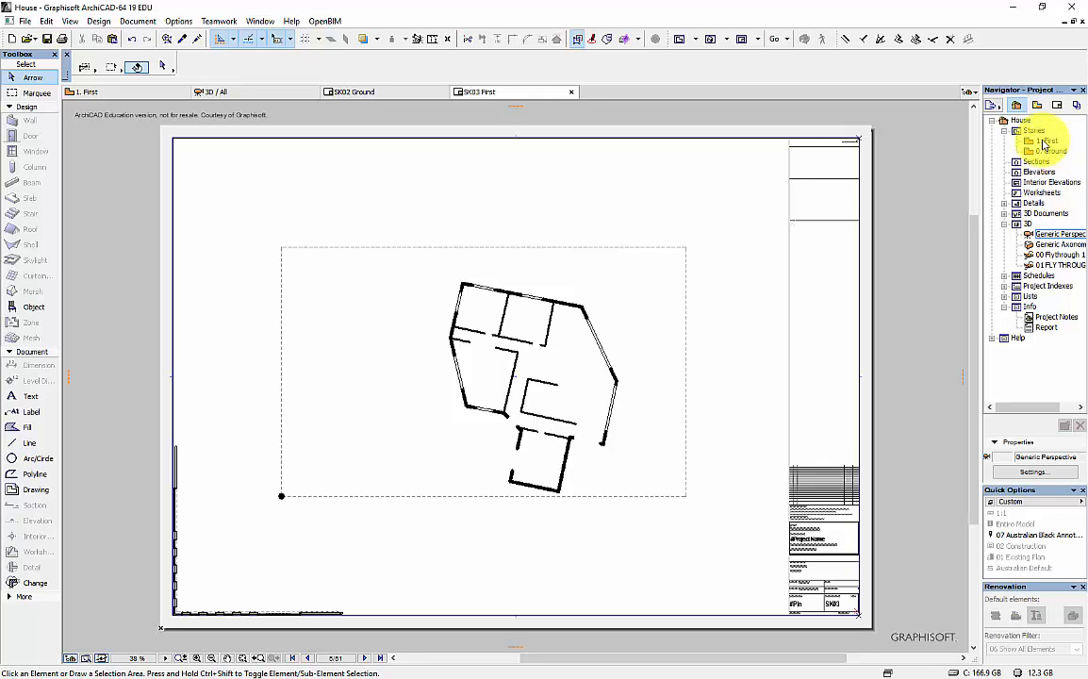
In 3D, use Find & Select to select all Walls and Windows, then set type to Door.
{"action": "left_click", "coordinate": [216, 92]}
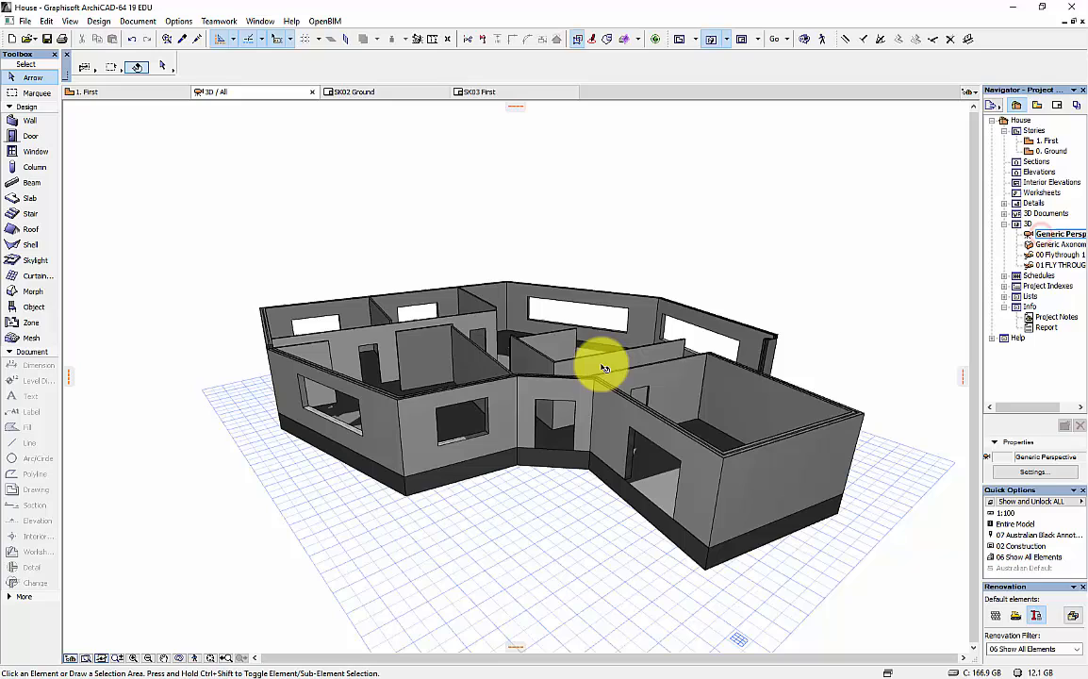
{"action": "mouse_move", "coordinate": [354, 293]}
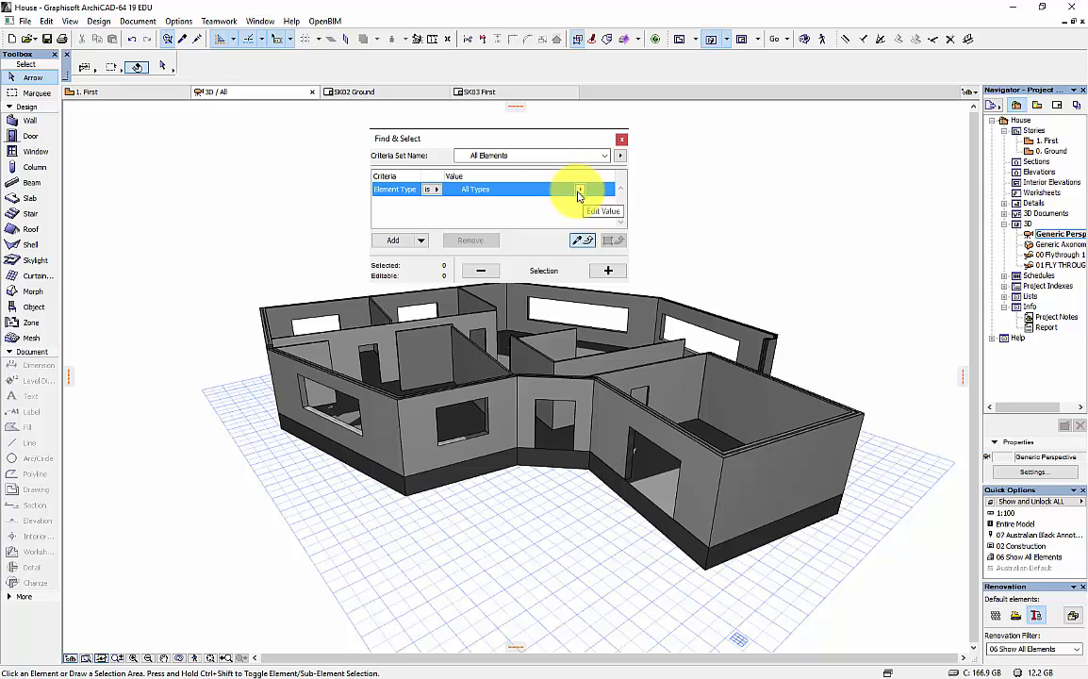
{"action": "left_click", "coordinate": [578, 189]}
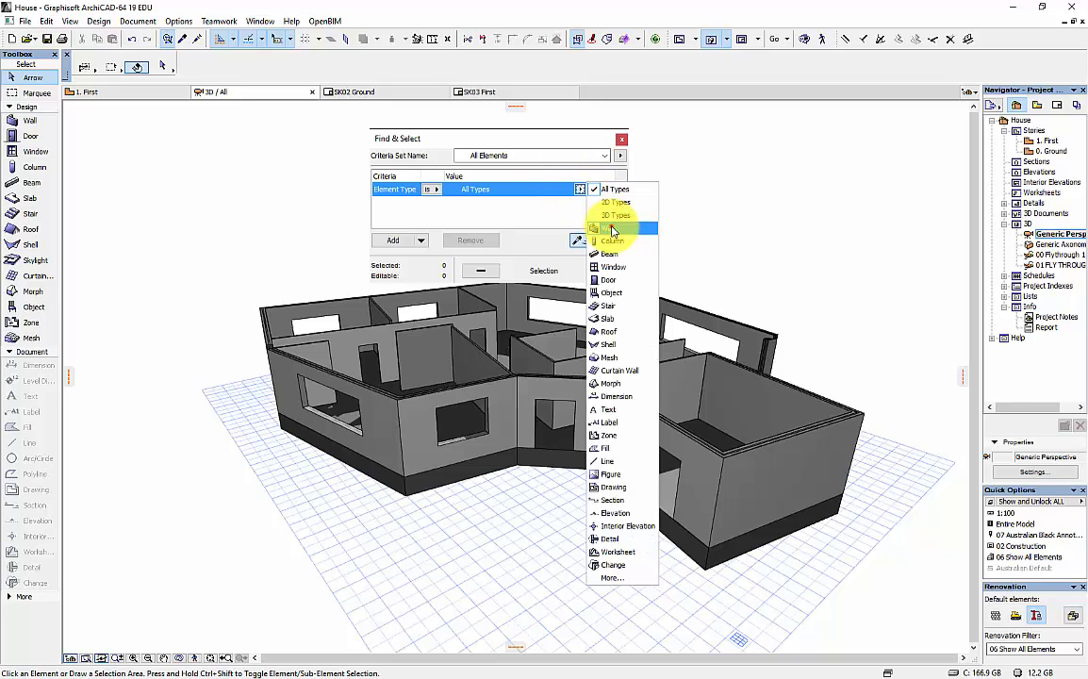
{"action": "left_click", "coordinate": [611, 226]}
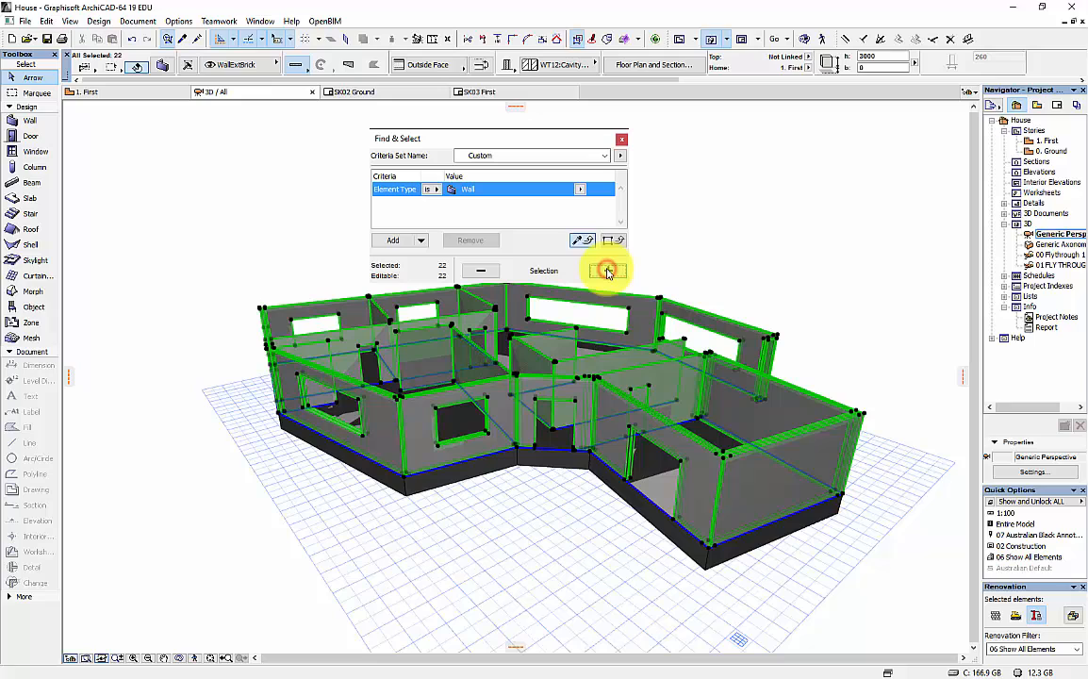
{"action": "left_click", "coordinate": [580, 189]}
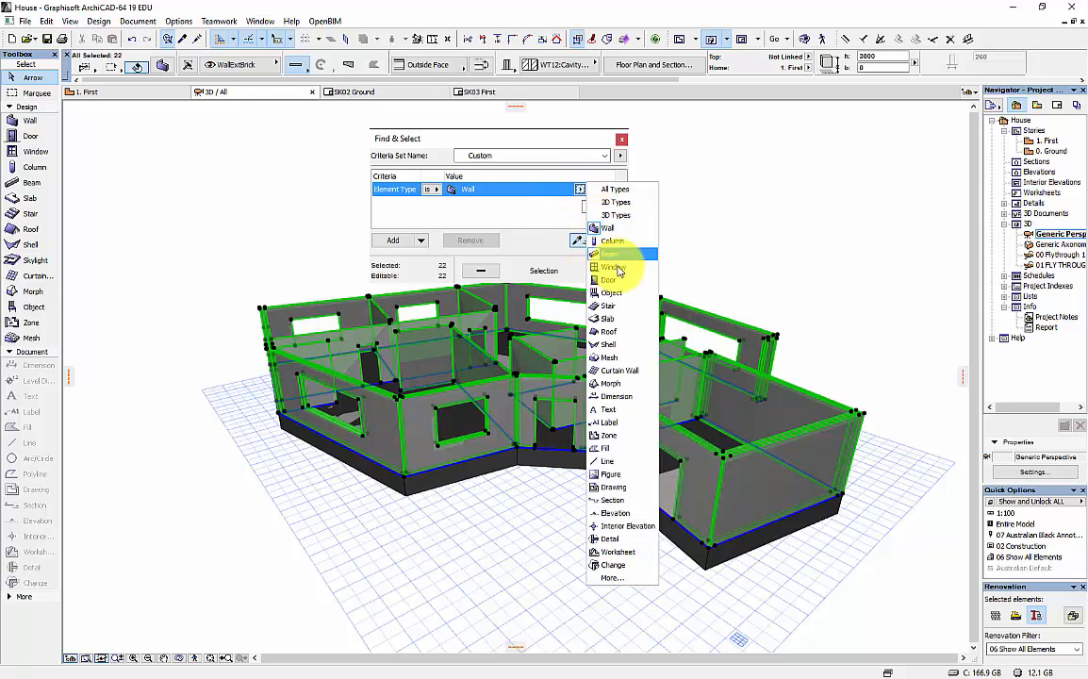
{"action": "left_click", "coordinate": [611, 267]}
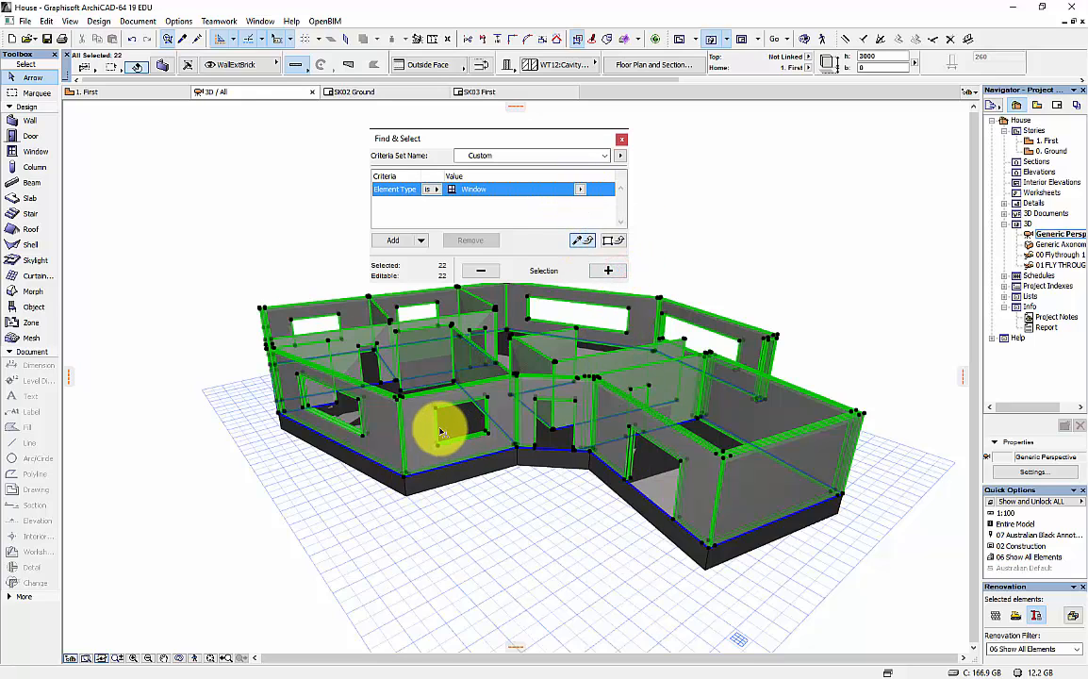
{"action": "left_click", "coordinate": [608, 270]}
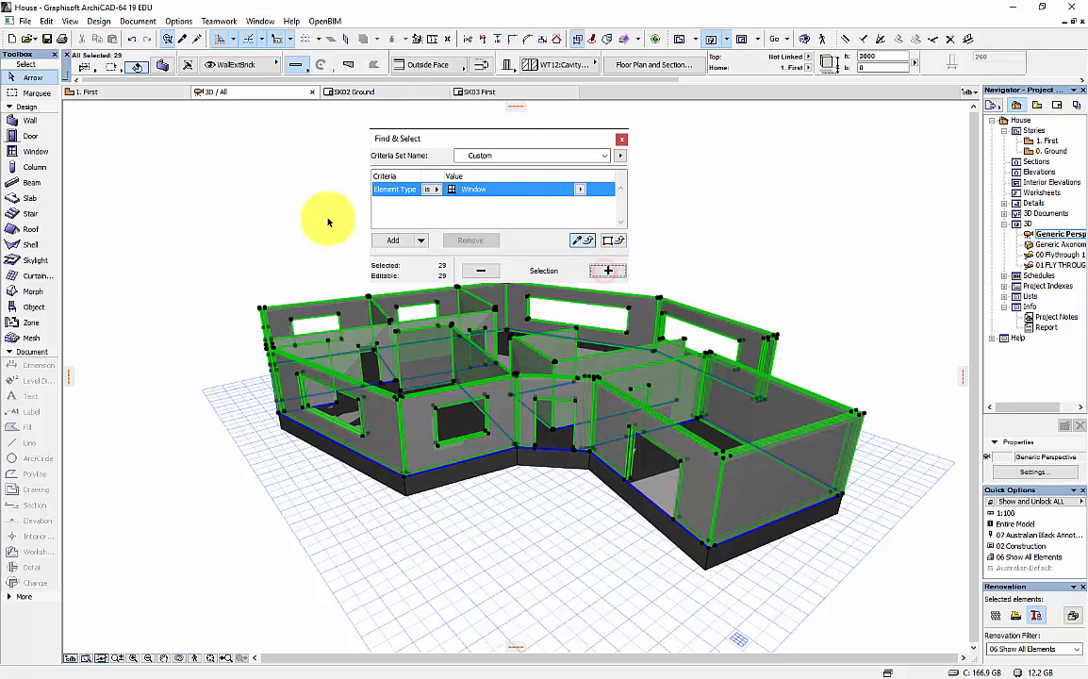
{"action": "left_click", "coordinate": [580, 188]}
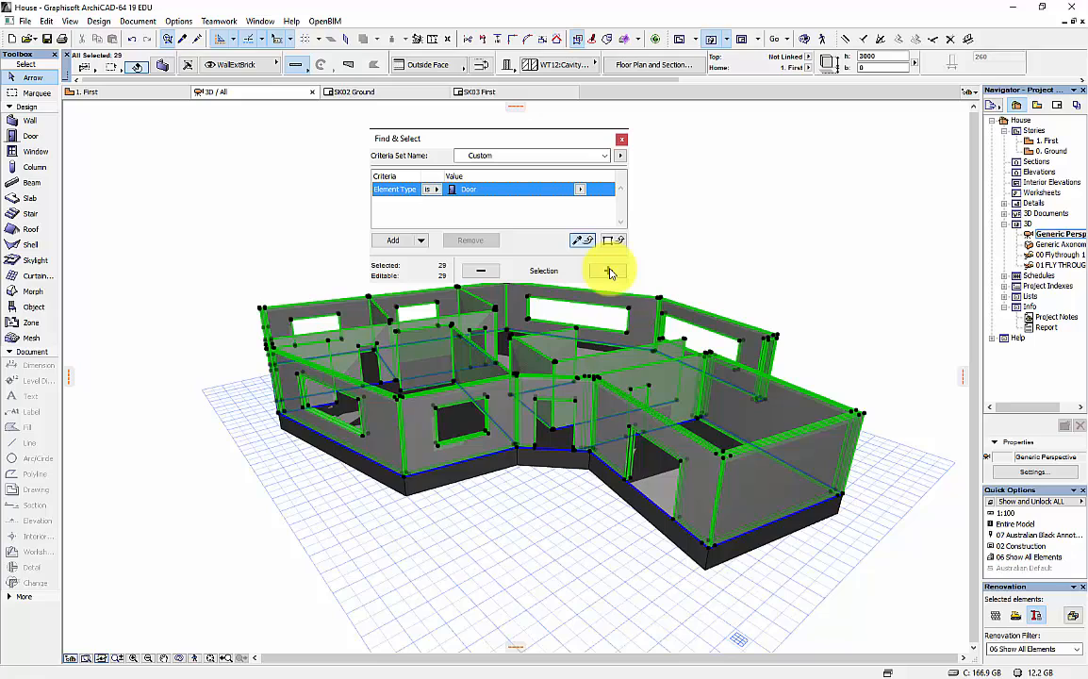
Add doors (34 elements), move them to 0. Ground with 1300 bottom offset, and orbit to check.
{"action": "left_click", "coordinate": [606, 270]}
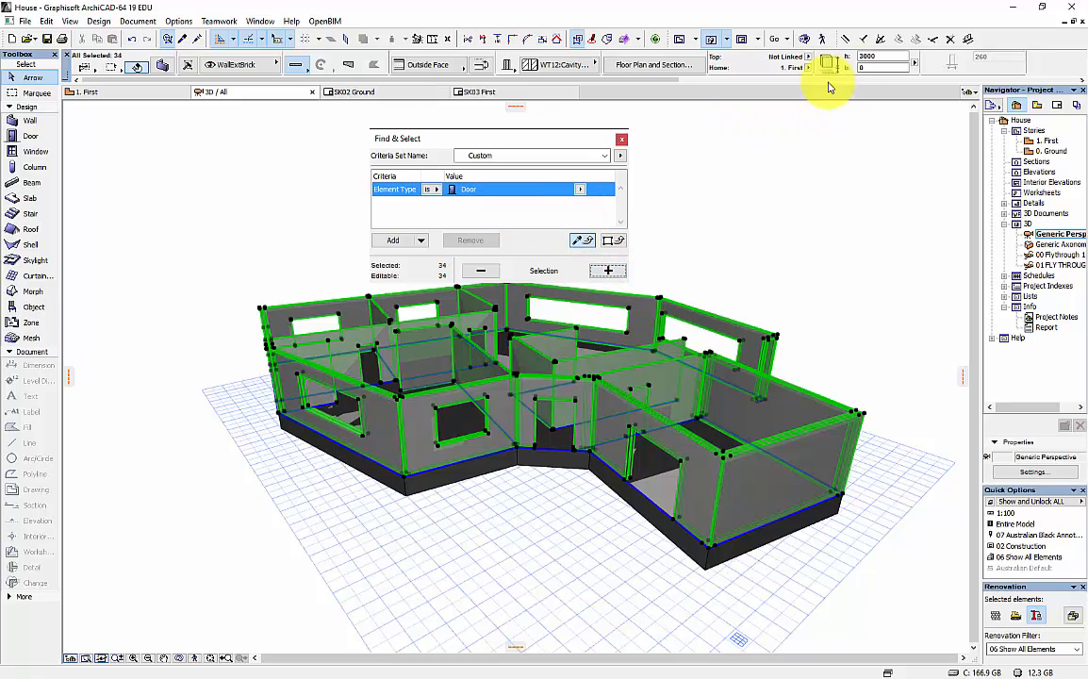
{"action": "mouse_move", "coordinate": [811, 71]}
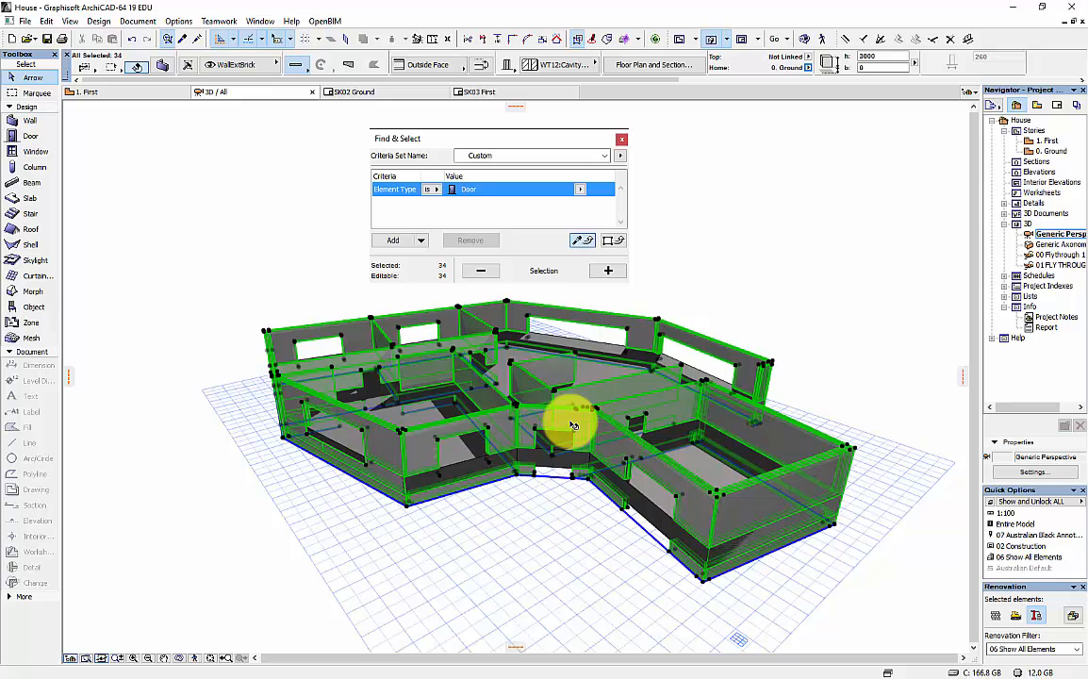
{"action": "left_click_drag", "start_coordinate": [566, 424], "coordinate": [565, 378]}
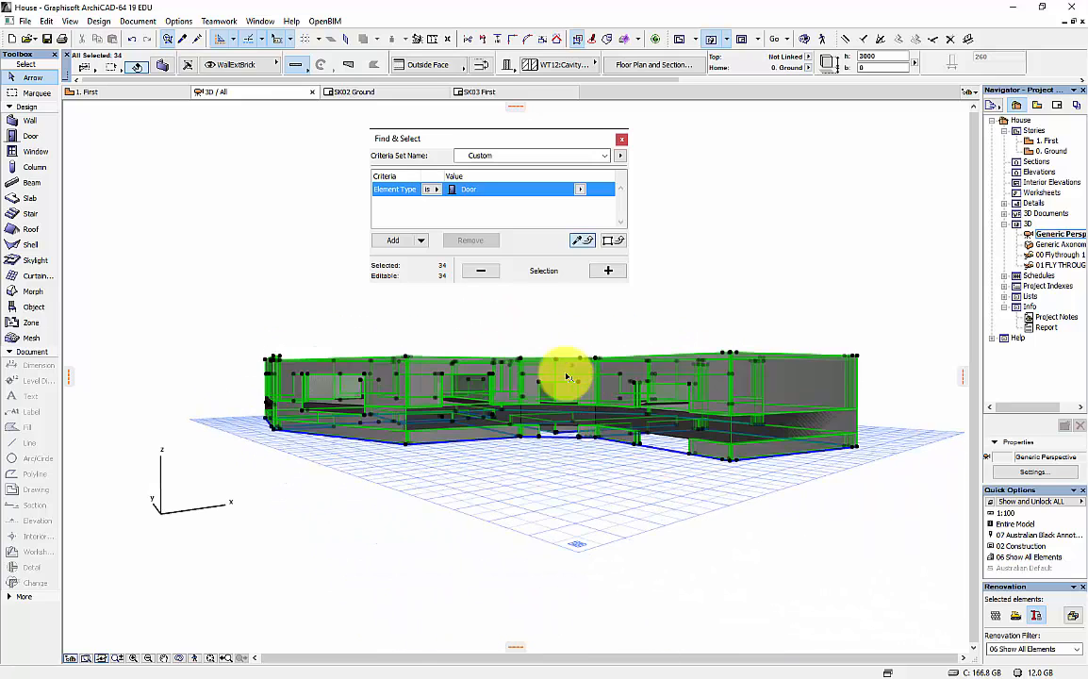
{"action": "mouse_move", "coordinate": [683, 459]}
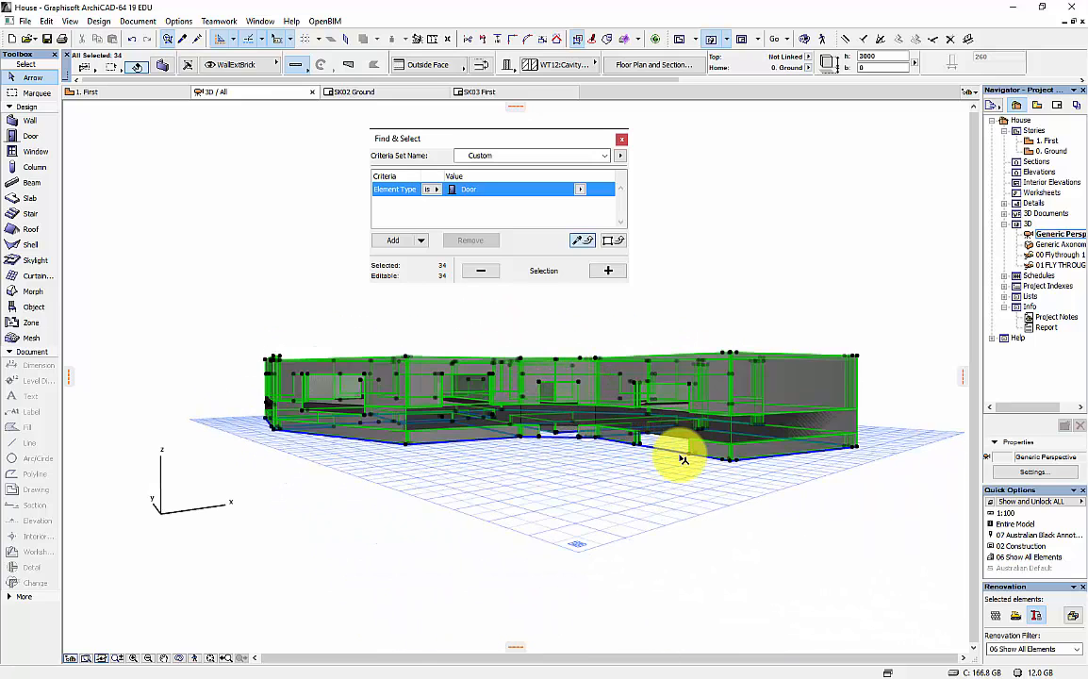
{"action": "mouse_move", "coordinate": [777, 86]}
{"action": "type", "text": "1300"}
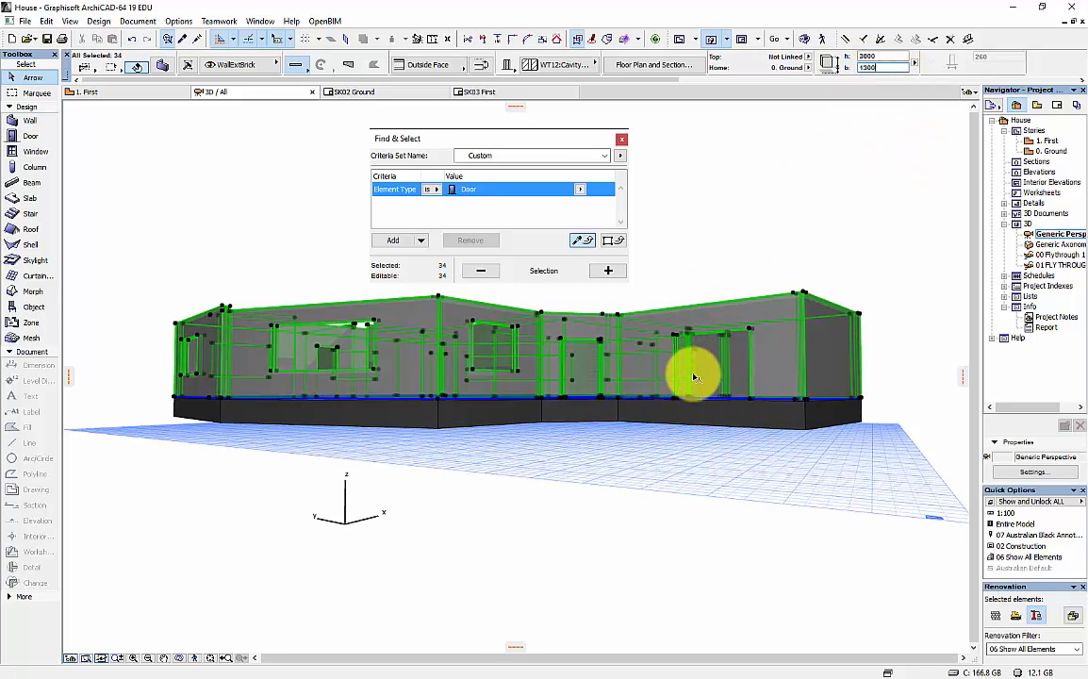
{"action": "left_click_drag", "start_coordinate": [693, 377], "coordinate": [462, 509]}
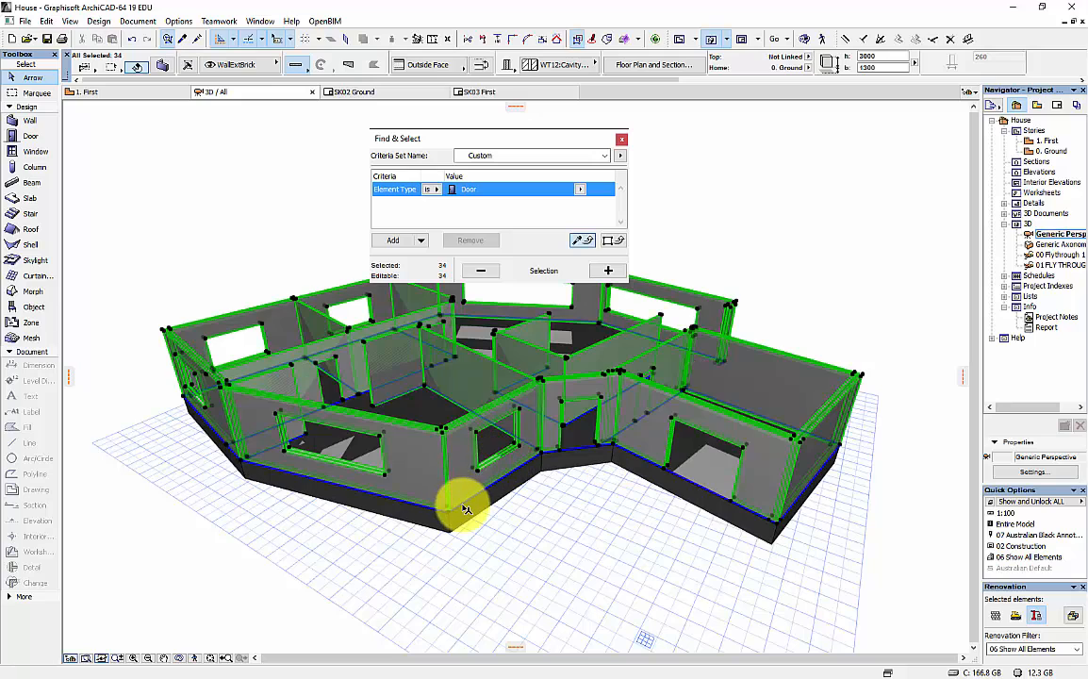
{"action": "mouse_move", "coordinate": [791, 223]}
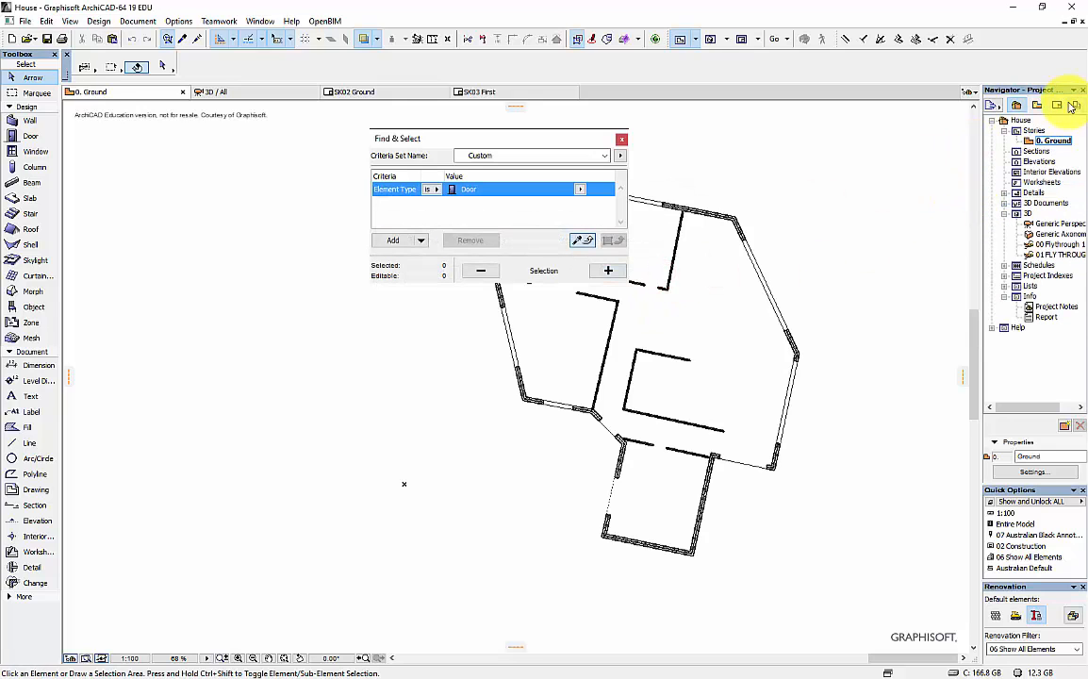
Check the SK02 Ground layout, close Find & Select, and reopen Generic Perspective.
{"action": "left_click", "coordinate": [1073, 105]}
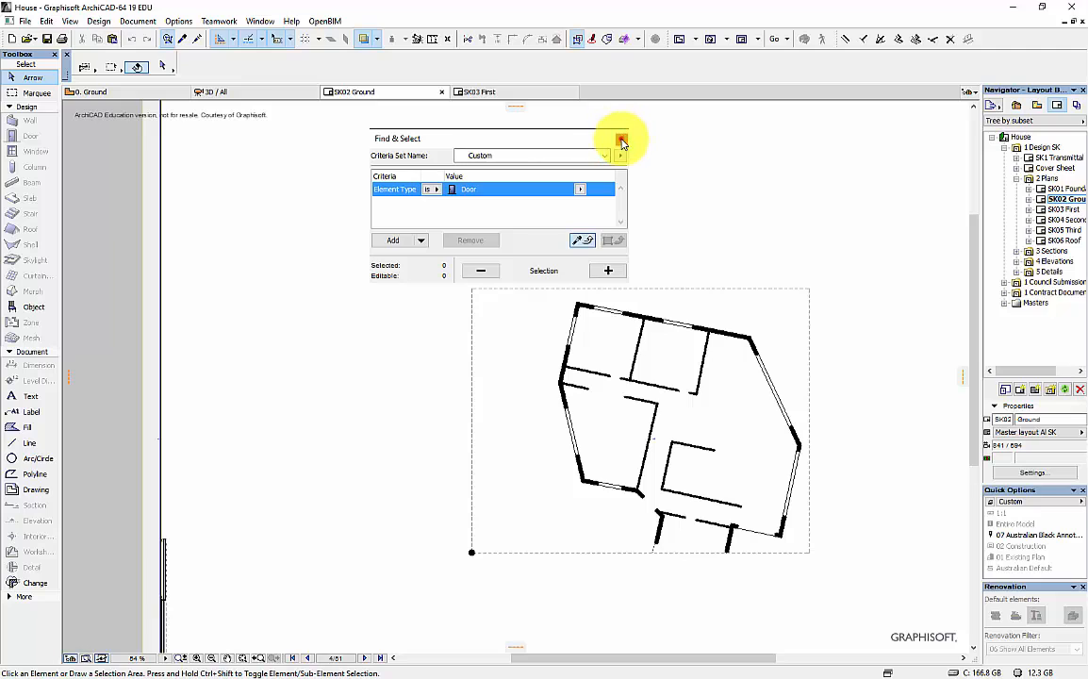
{"action": "left_click", "coordinate": [620, 139]}
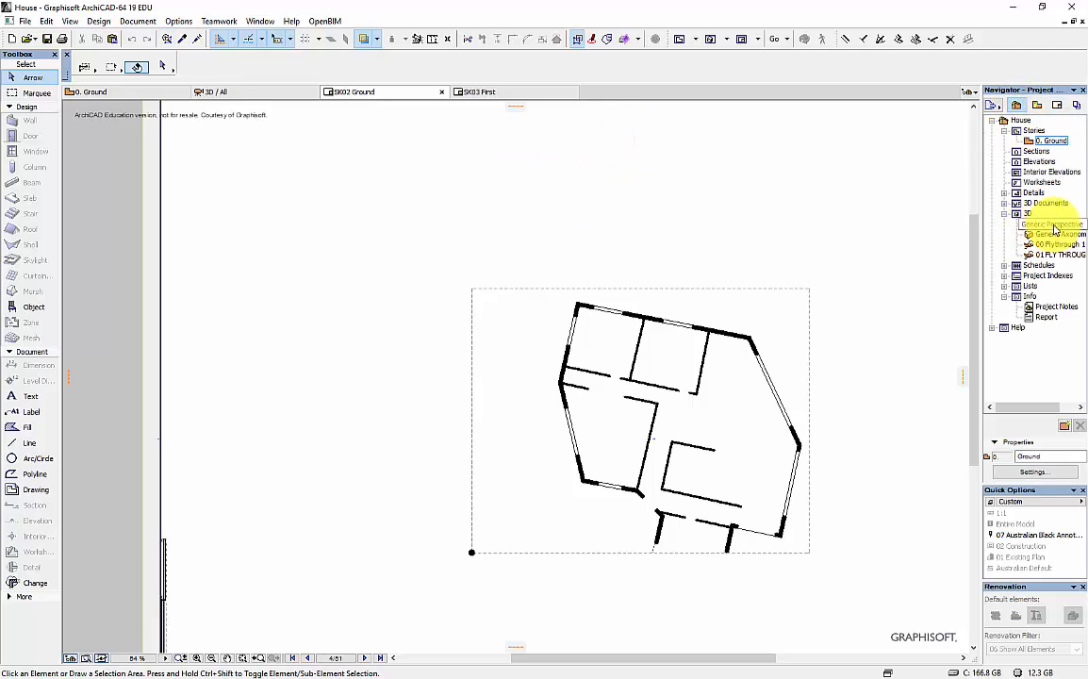
{"action": "left_click", "coordinate": [1056, 227]}
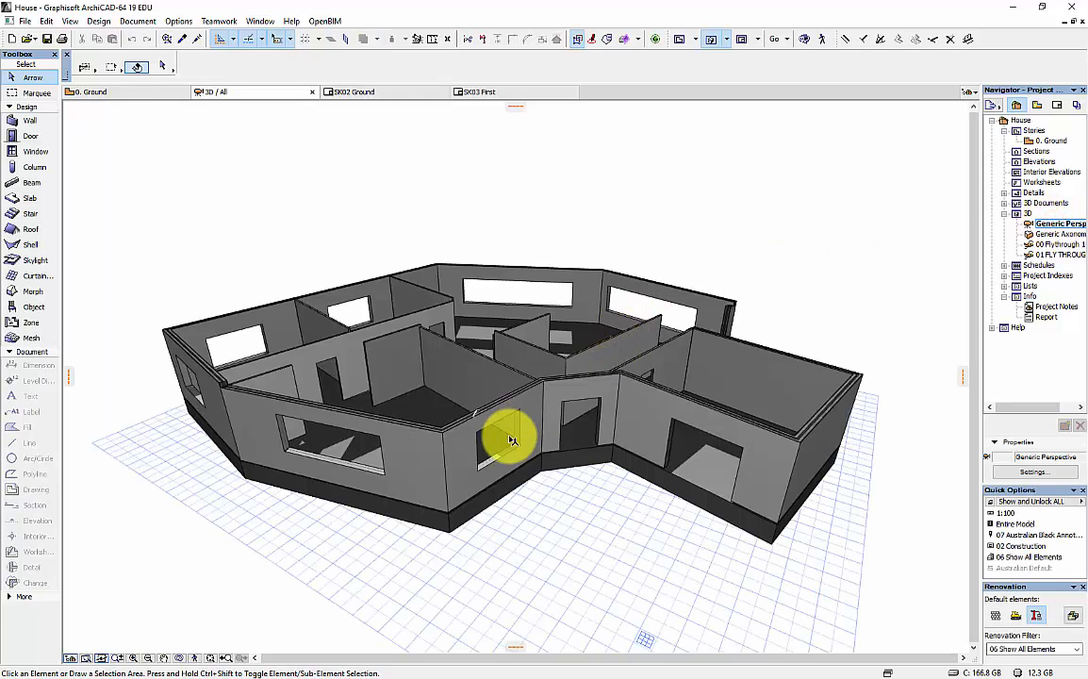
{"action": "mouse_move", "coordinate": [514, 440]}
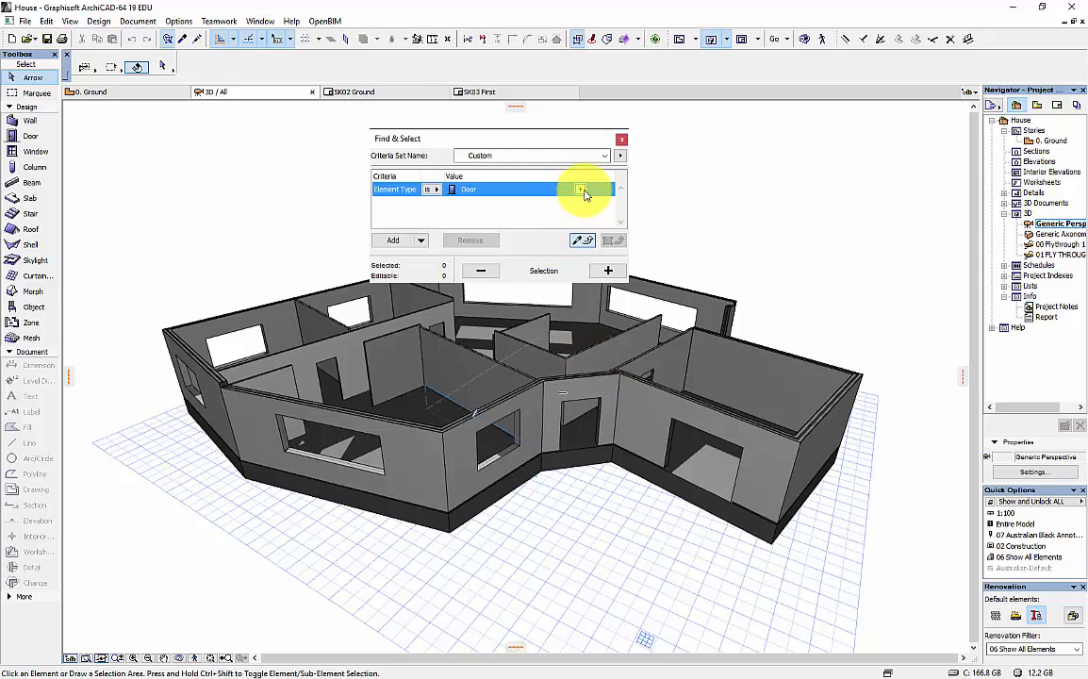
Use Find & Select to select every window in the model and delete them.
{"action": "left_click", "coordinate": [608, 271]}
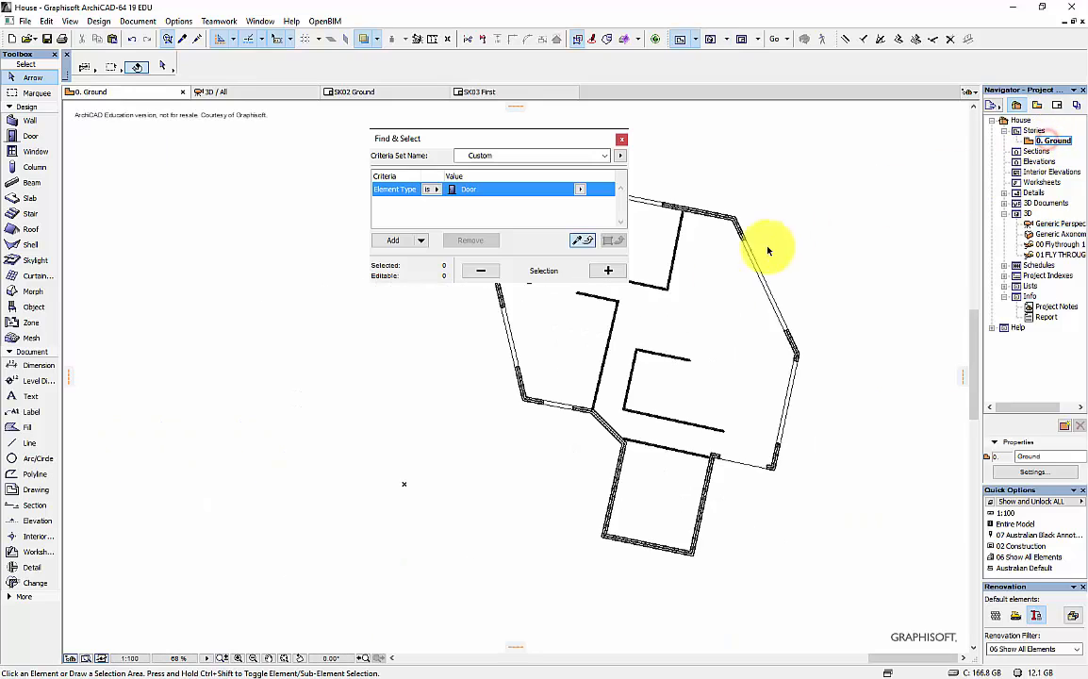
{"action": "left_click_drag", "start_coordinate": [768, 245], "coordinate": [641, 429]}
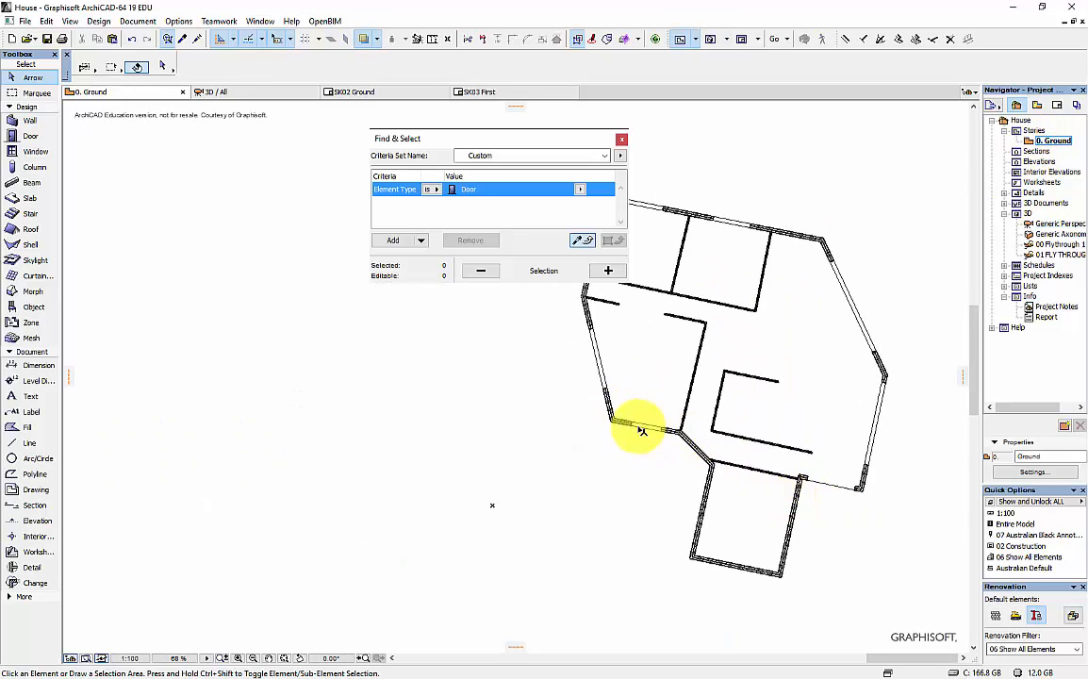
{"action": "mouse_move", "coordinate": [835, 480]}
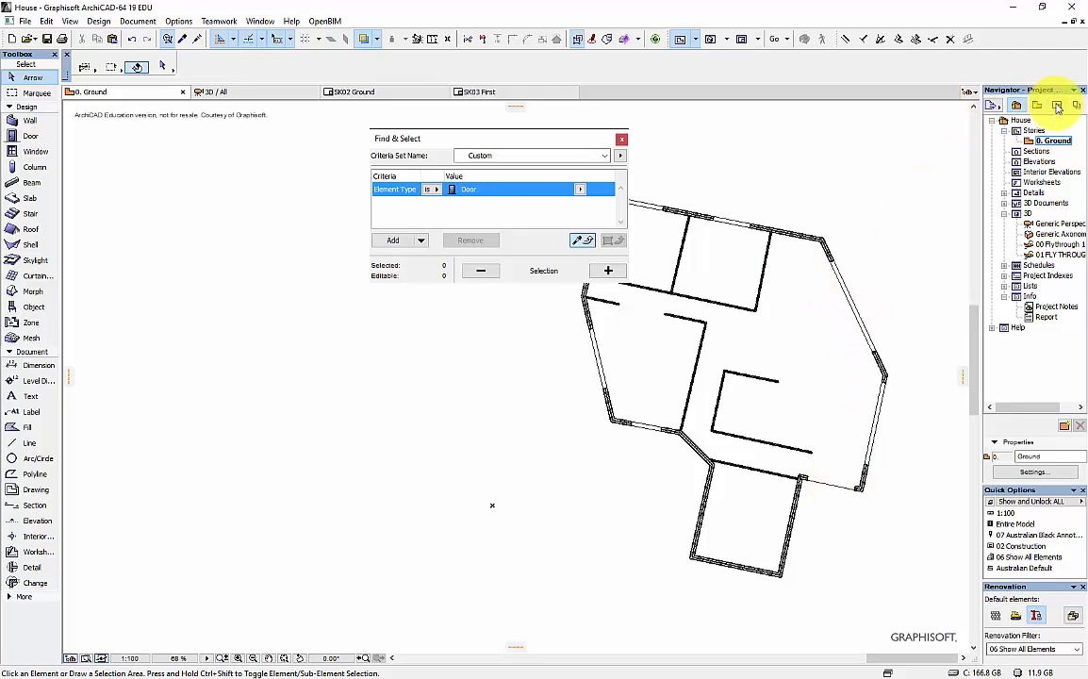
{"action": "double_click", "coordinate": [1054, 224]}
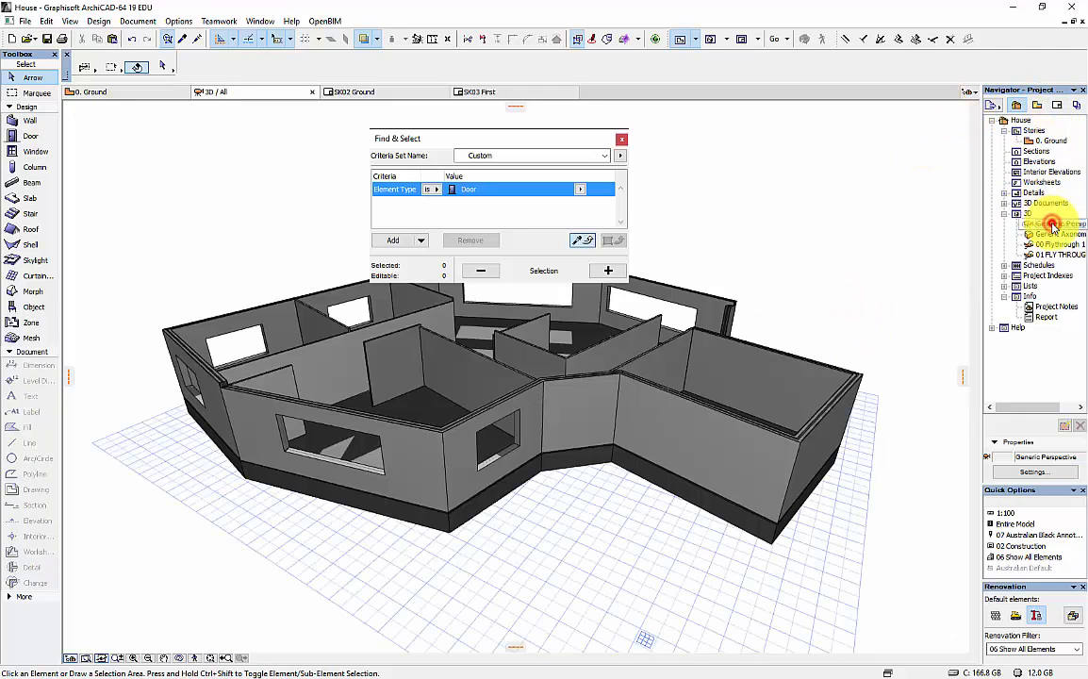
{"action": "left_click", "coordinate": [580, 190]}
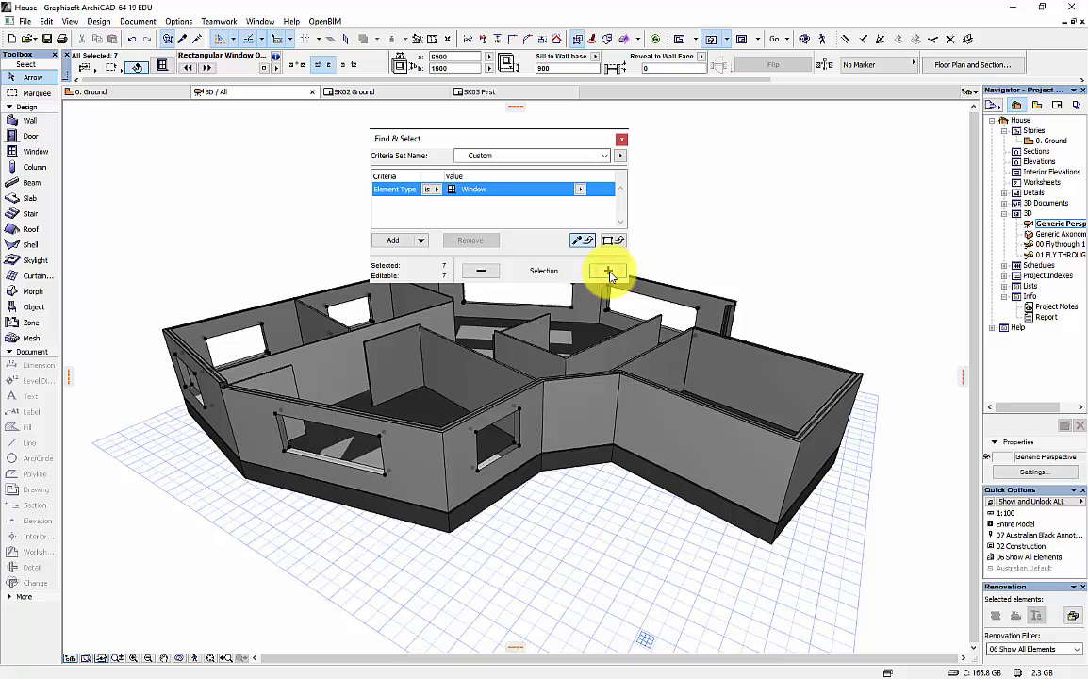
{"action": "left_click", "coordinate": [481, 271]}
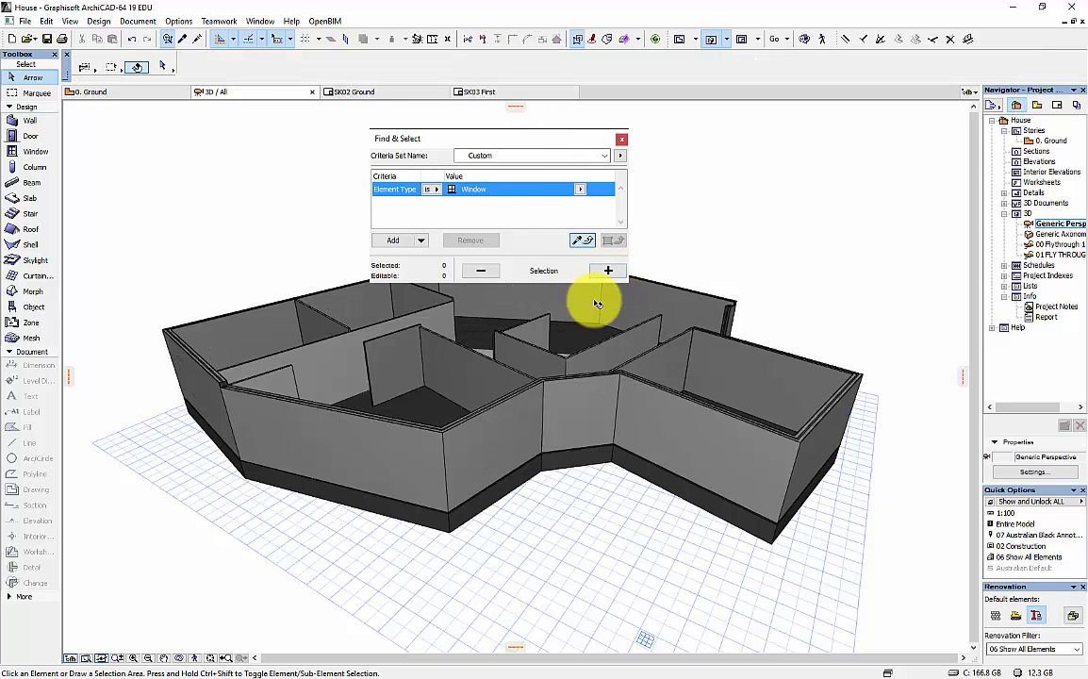
{"action": "left_click", "coordinate": [622, 138]}
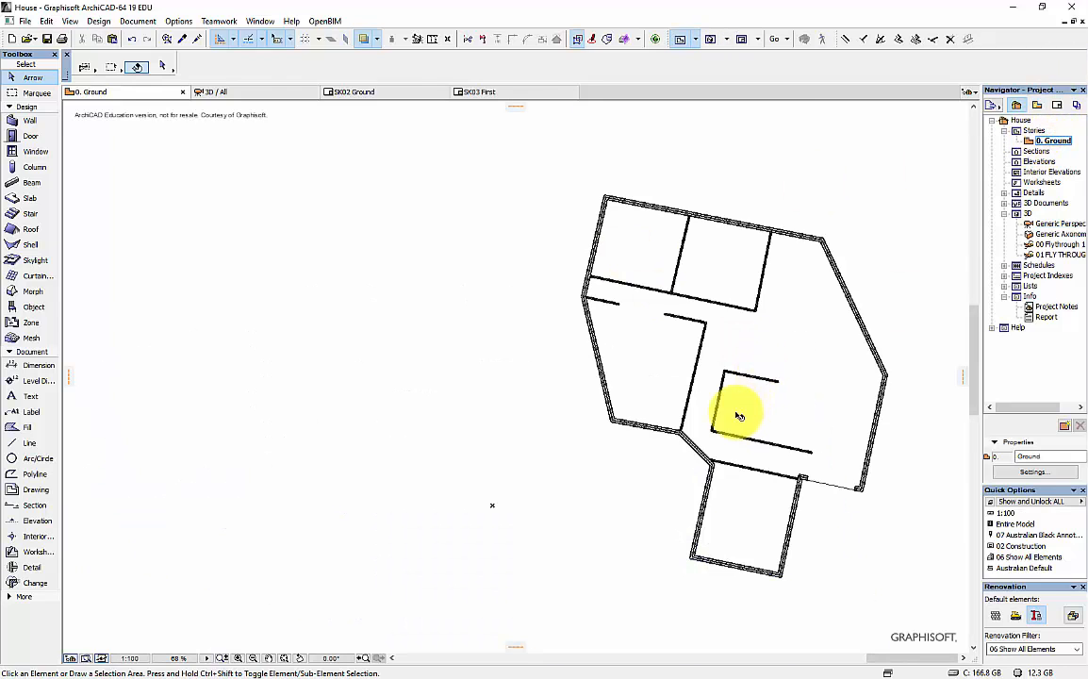
{"action": "left_click_drag", "start_coordinate": [741, 415], "coordinate": [575, 292]}
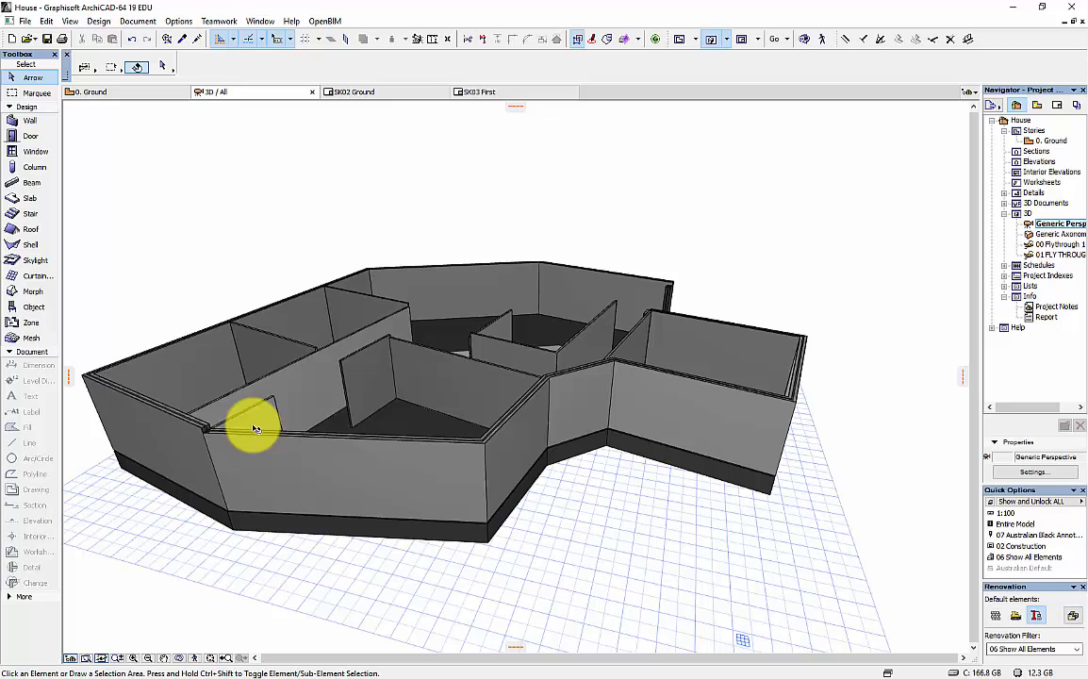
{"action": "mouse_move", "coordinate": [315, 365]}
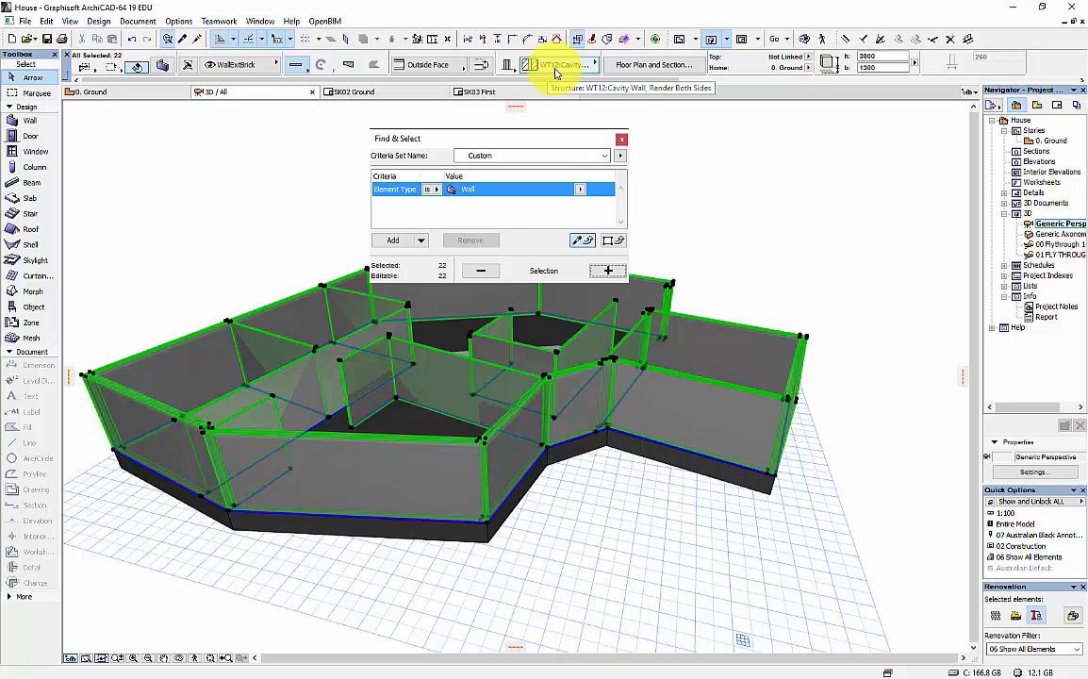
Apply the WT14:Wall Cavity Brick 270 composite to all 22 selected walls, then deselect.
{"action": "left_click", "coordinate": [573, 64]}
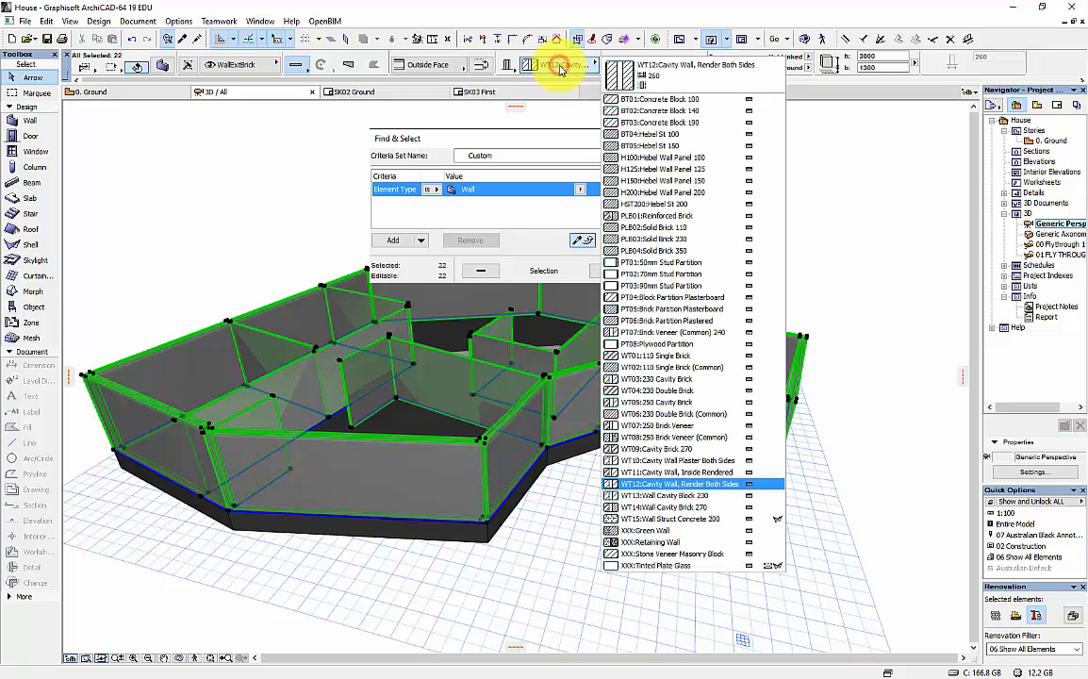
{"action": "left_click", "coordinate": [674, 471]}
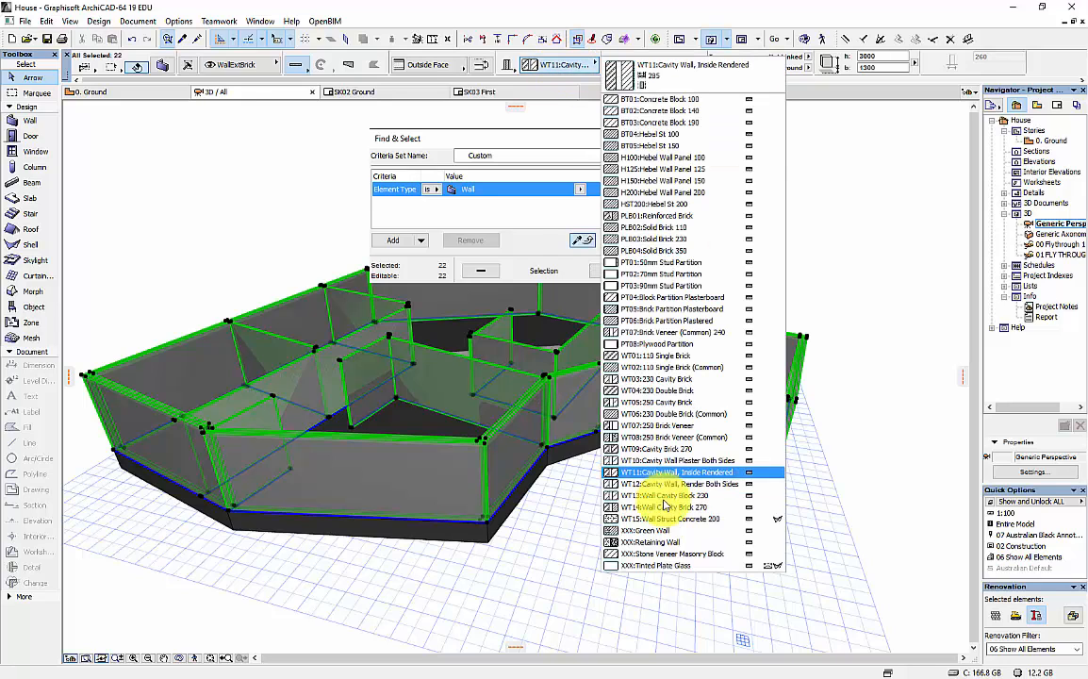
{"action": "left_click", "coordinate": [669, 508]}
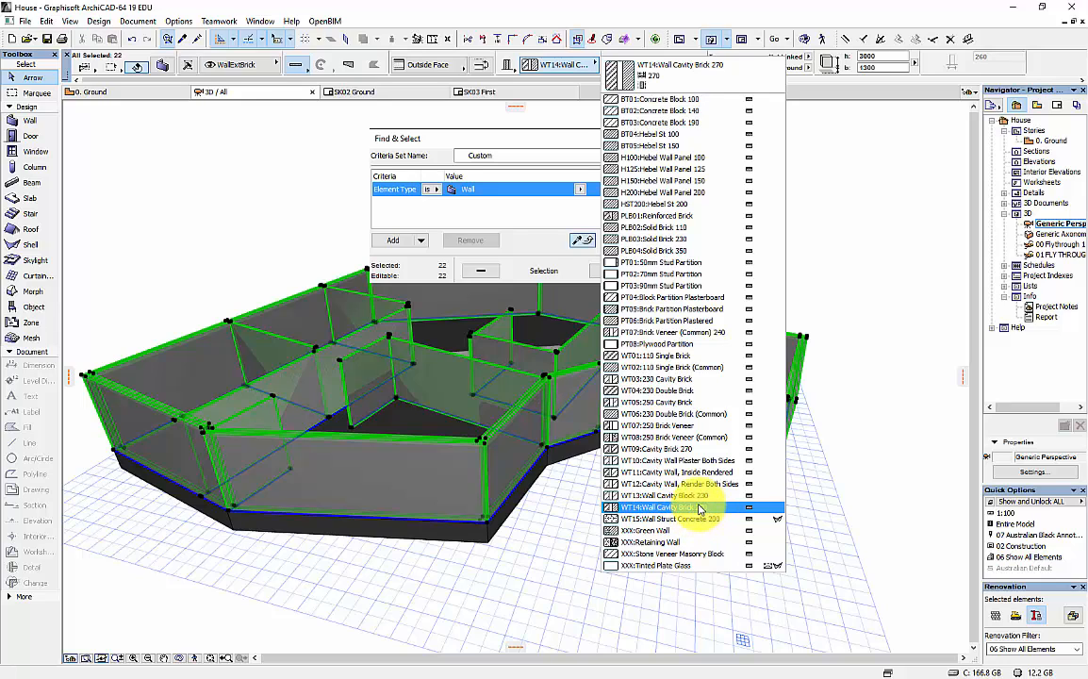
{"action": "left_click", "coordinate": [679, 483]}
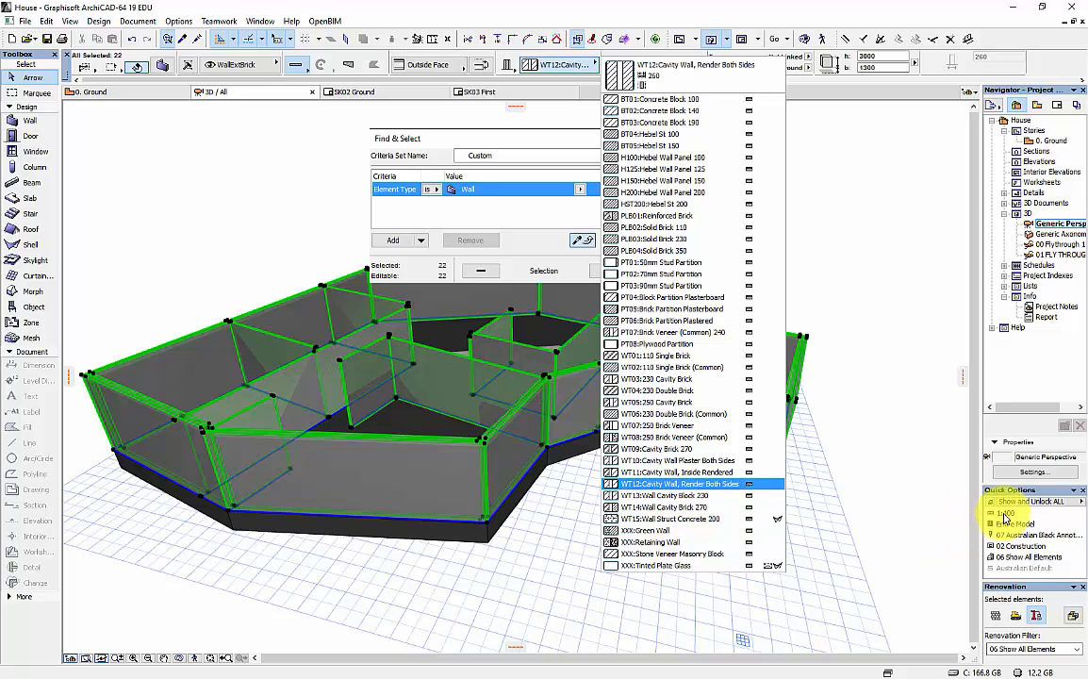
{"action": "left_click", "coordinate": [669, 507]}
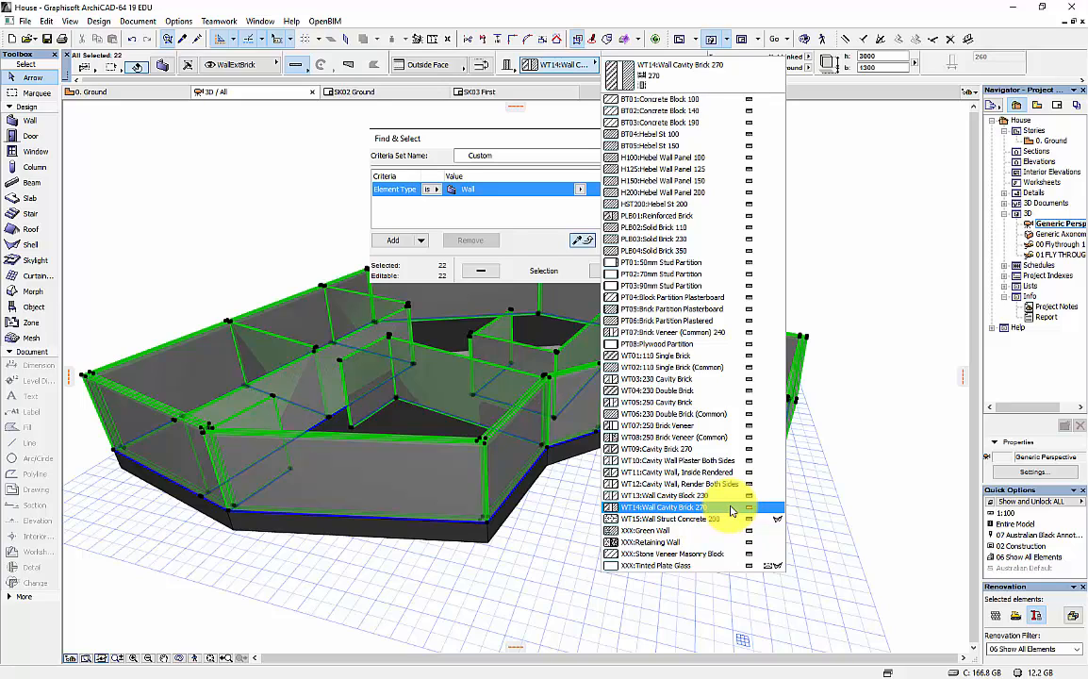
{"action": "left_click", "coordinate": [670, 180]}
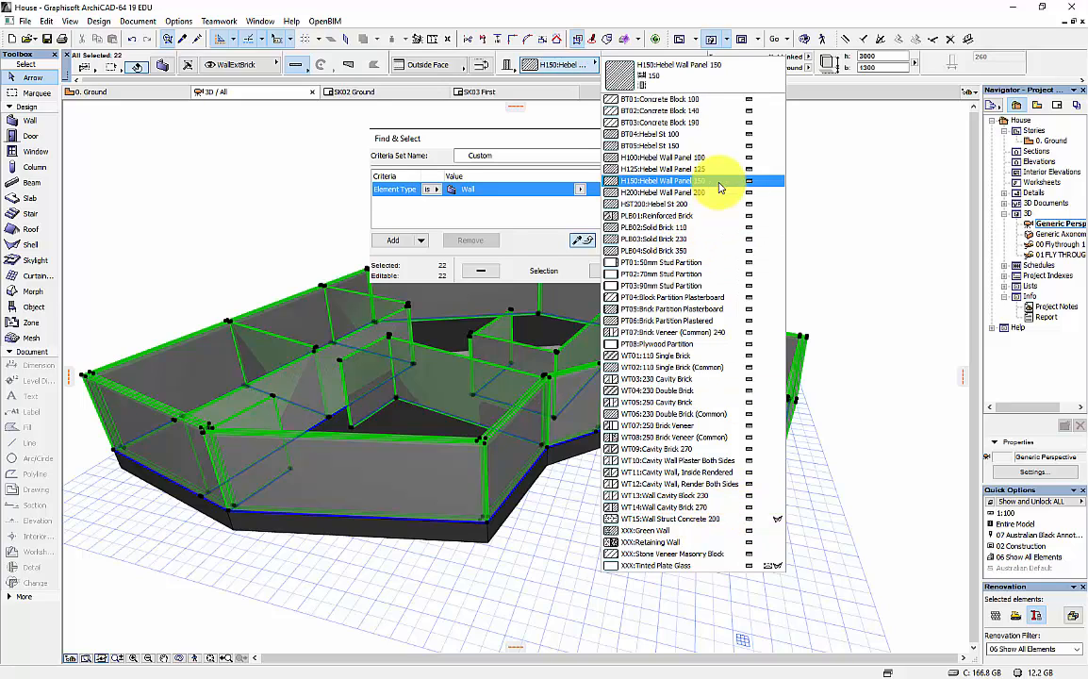
{"action": "mouse_move", "coordinate": [705, 185]}
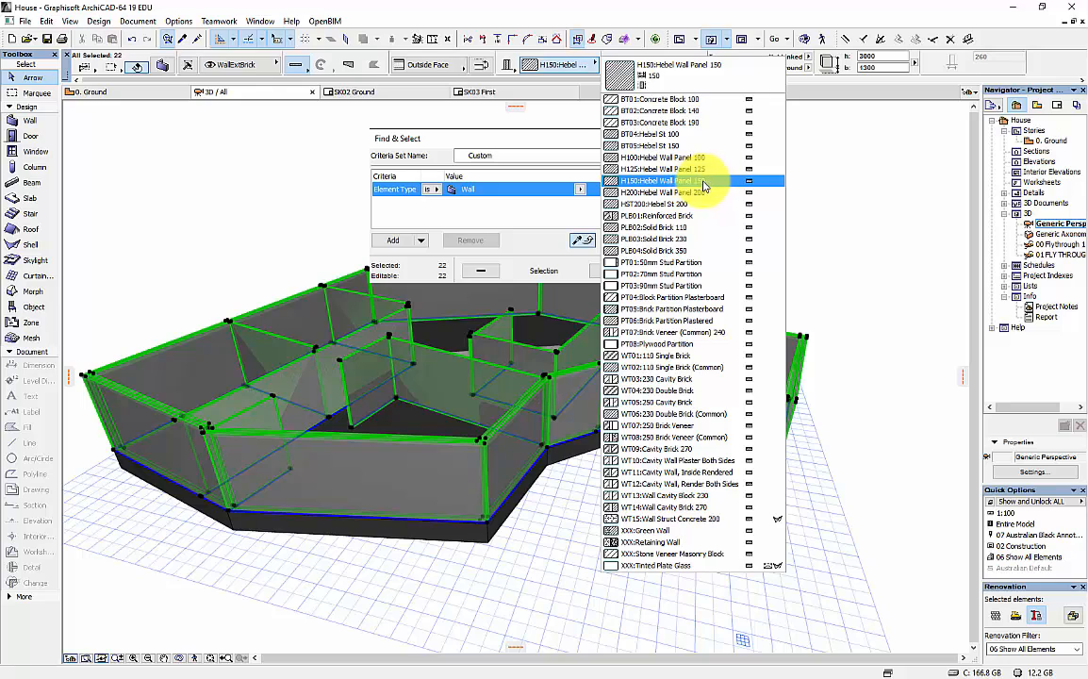
{"action": "left_click", "coordinate": [679, 507]}
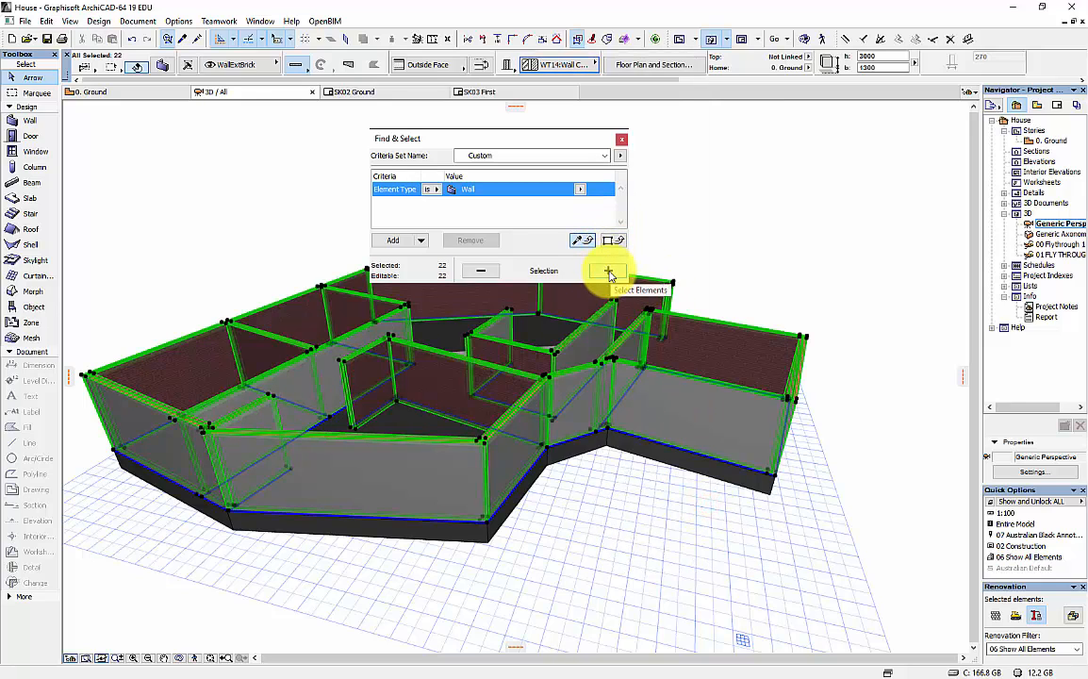
{"action": "left_click", "coordinate": [622, 139]}
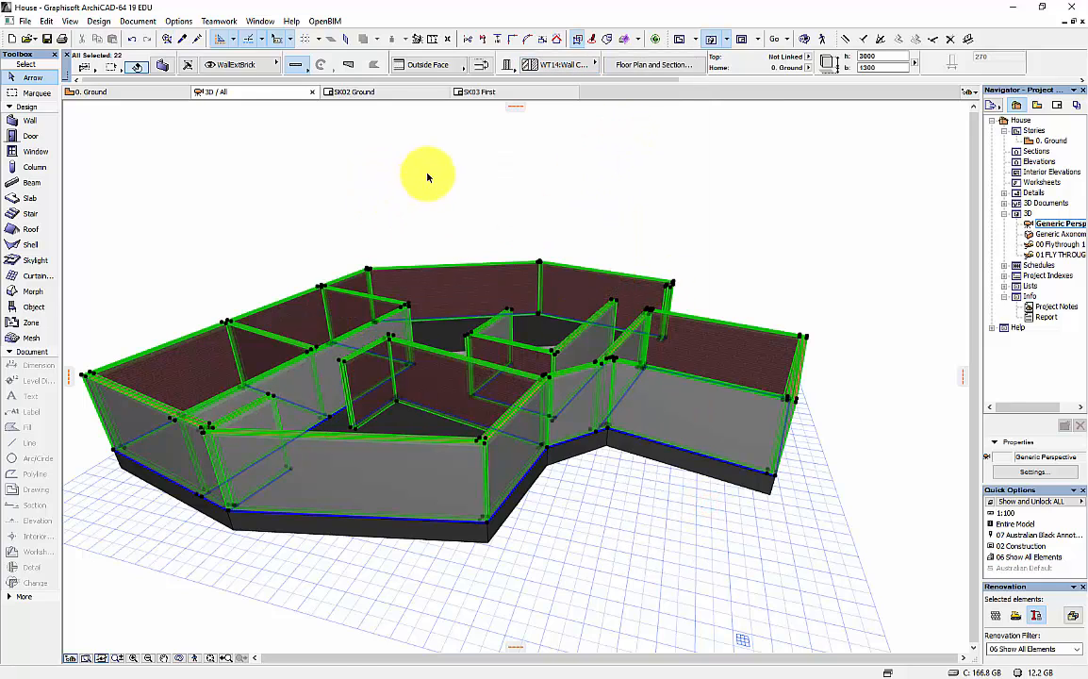
{"action": "left_click", "coordinate": [788, 260]}
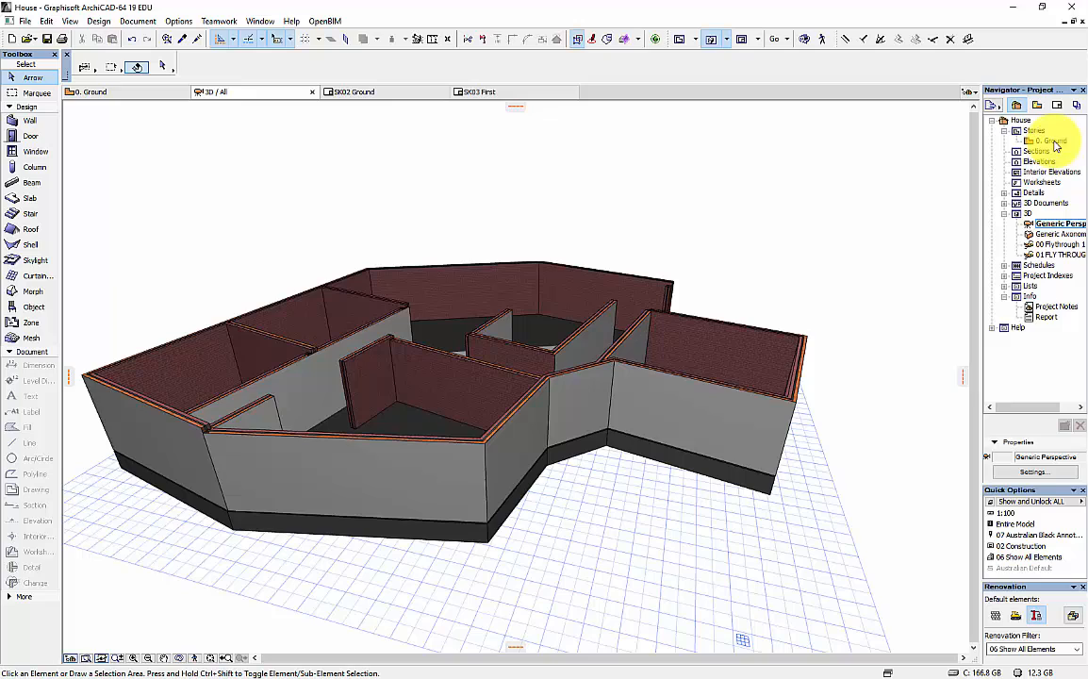
Open the SK02 Ground layout and enlarge the plan drawing's frame to reveal the lower room.
{"action": "double_click", "coordinate": [1052, 140]}
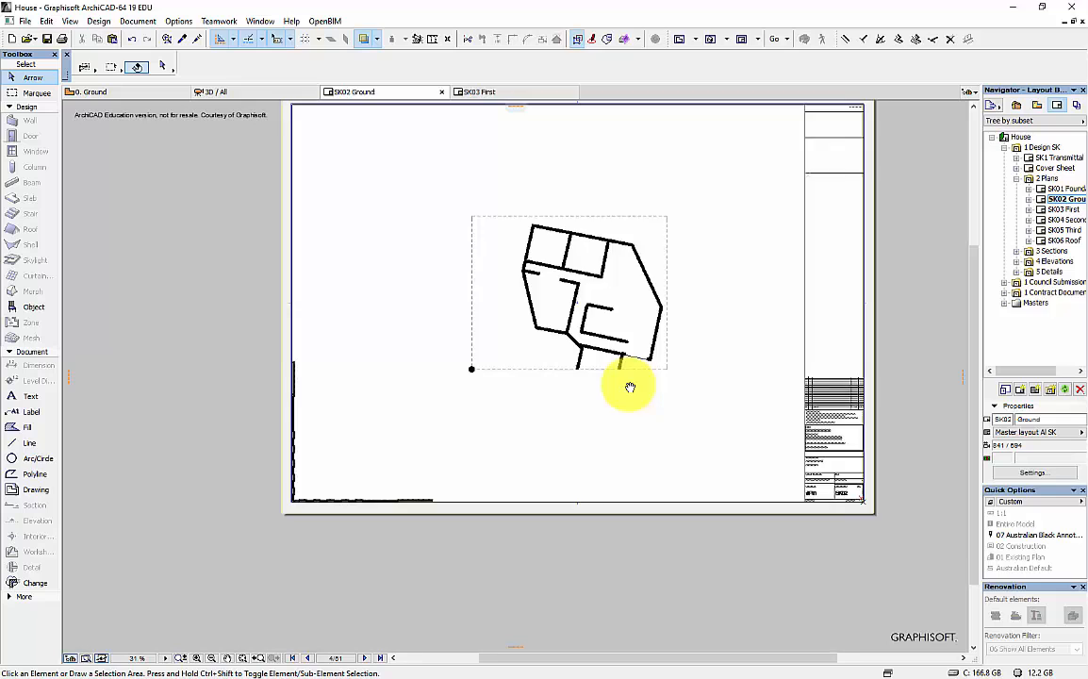
{"action": "left_click_drag", "start_coordinate": [629, 387], "coordinate": [530, 311]}
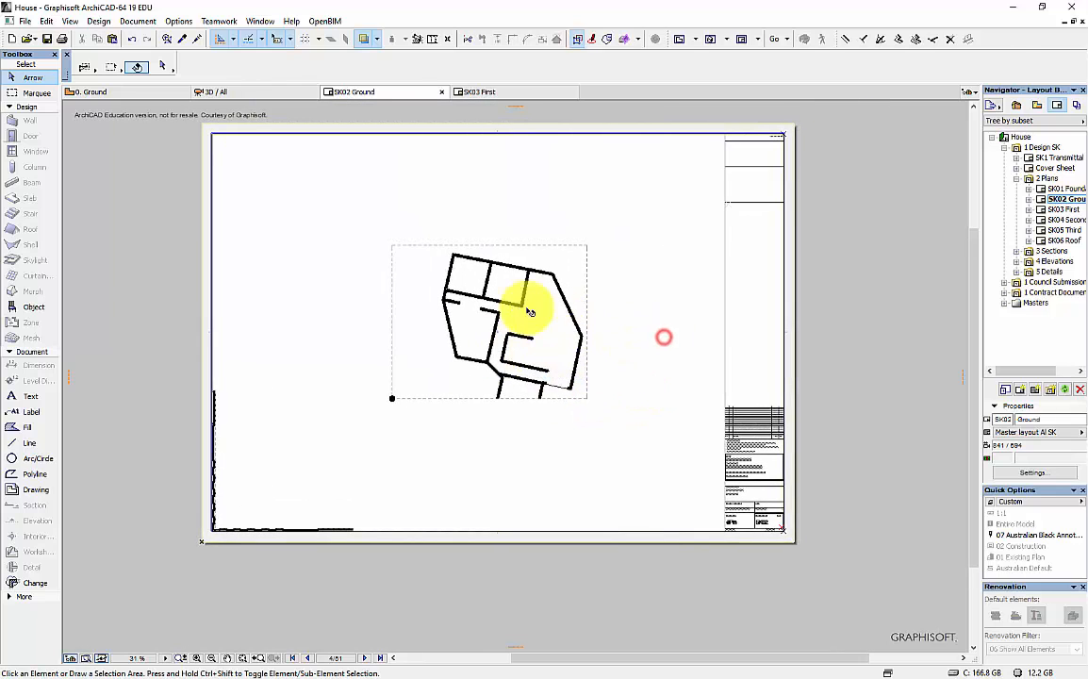
{"action": "left_click", "coordinate": [514, 320]}
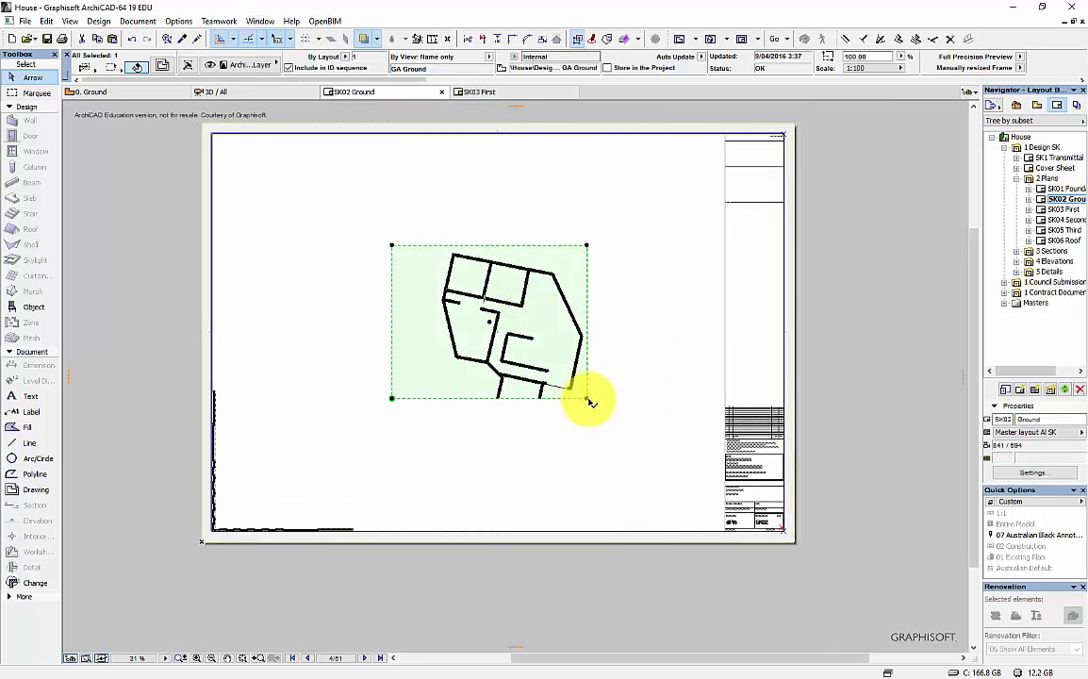
{"action": "left_click_drag", "start_coordinate": [592, 402], "coordinate": [462, 226]}
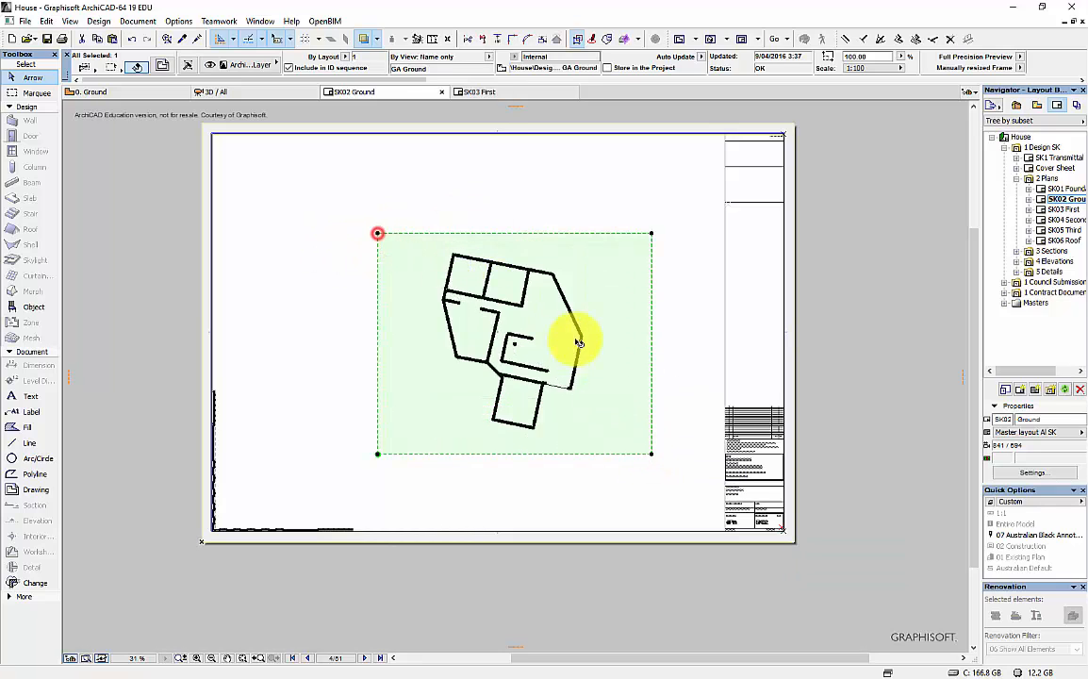
{"action": "mouse_move", "coordinate": [342, 327]}
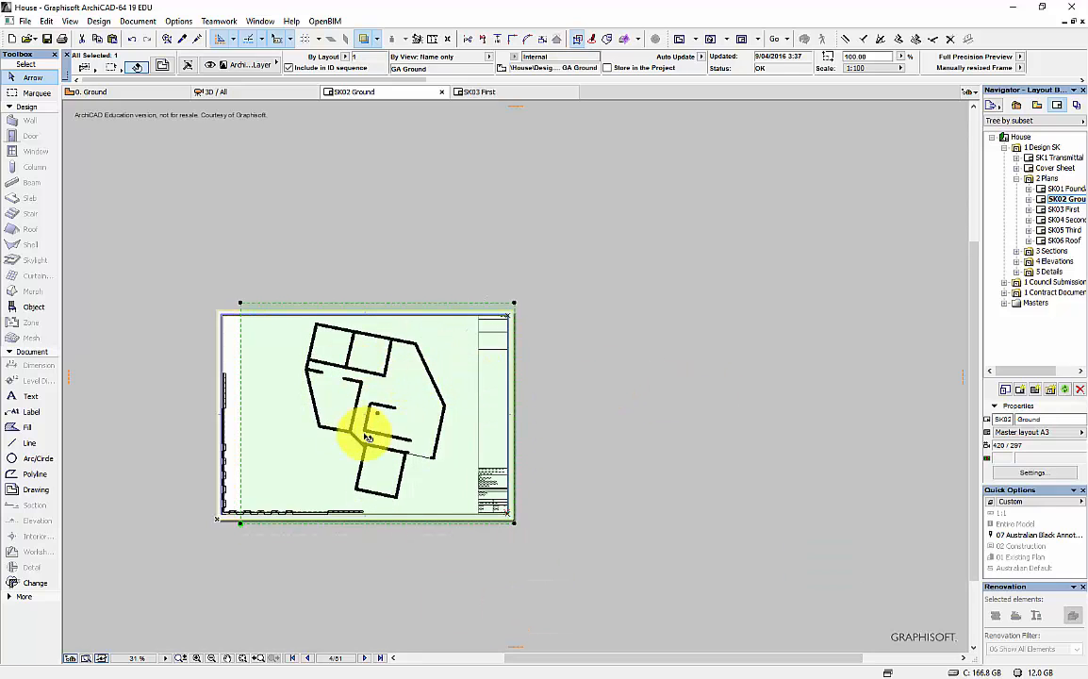
{"action": "mouse_move", "coordinate": [373, 400]}
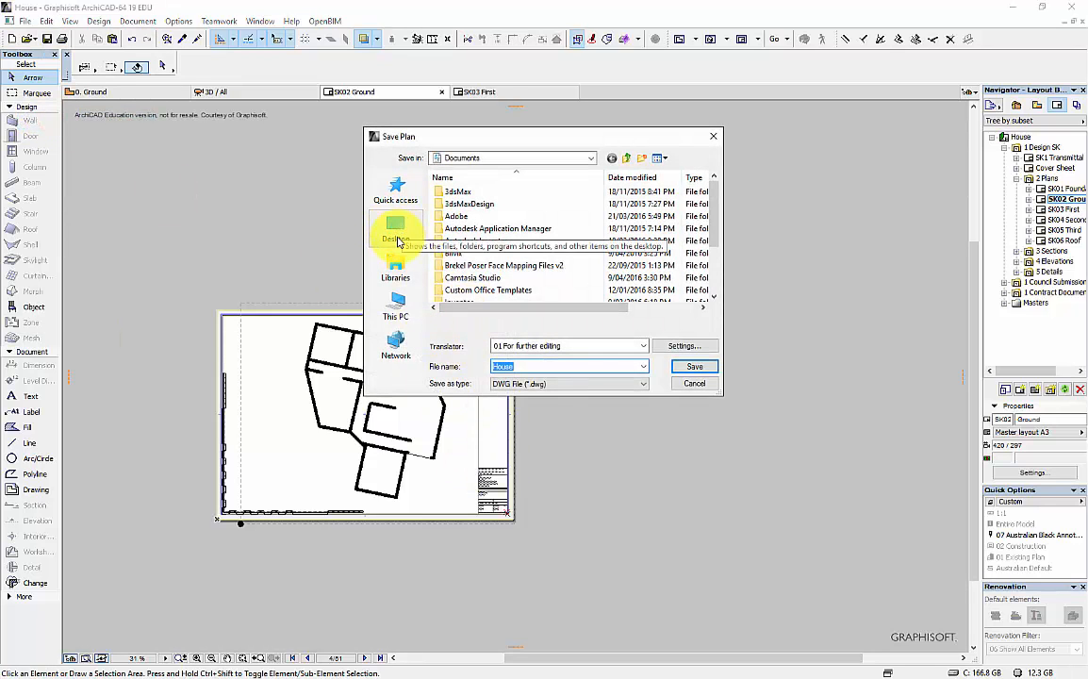
Save the layout as DWG file 1stFloor in Desktop > Archi.
{"action": "left_click", "coordinate": [395, 234]}
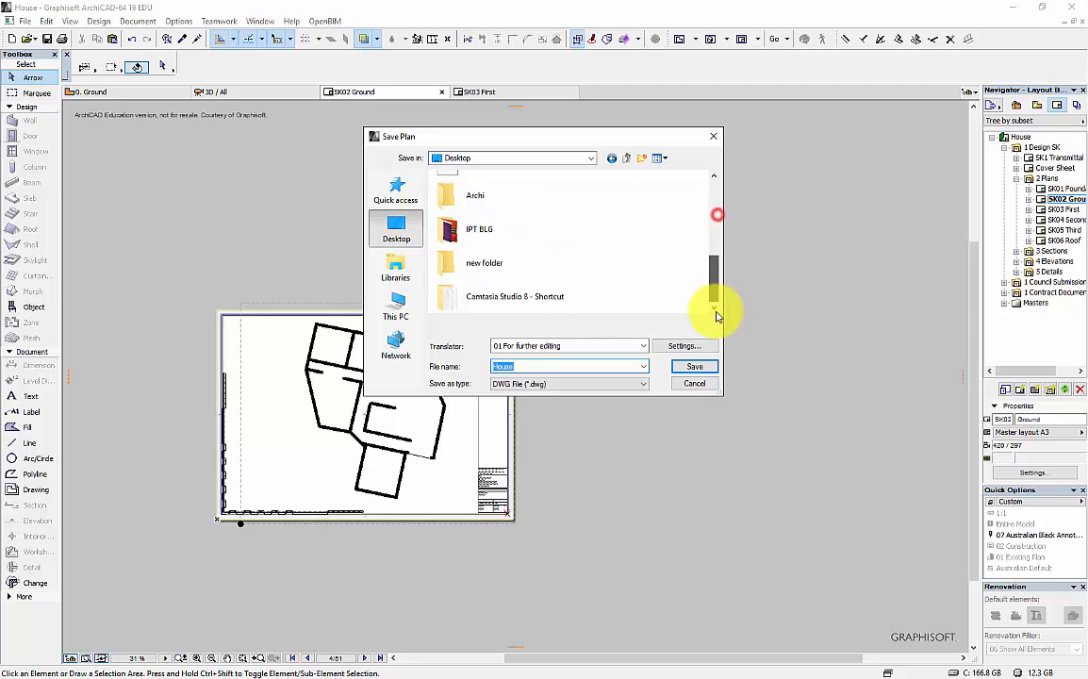
{"action": "double_click", "coordinate": [475, 196]}
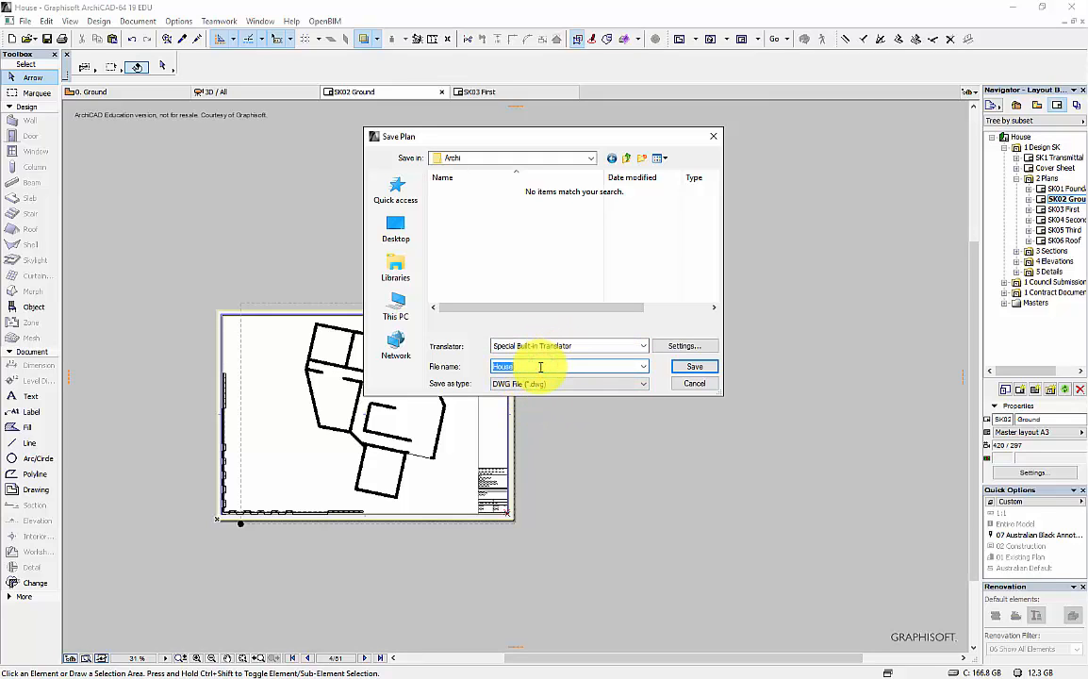
{"action": "type", "text": "1stFloor"}
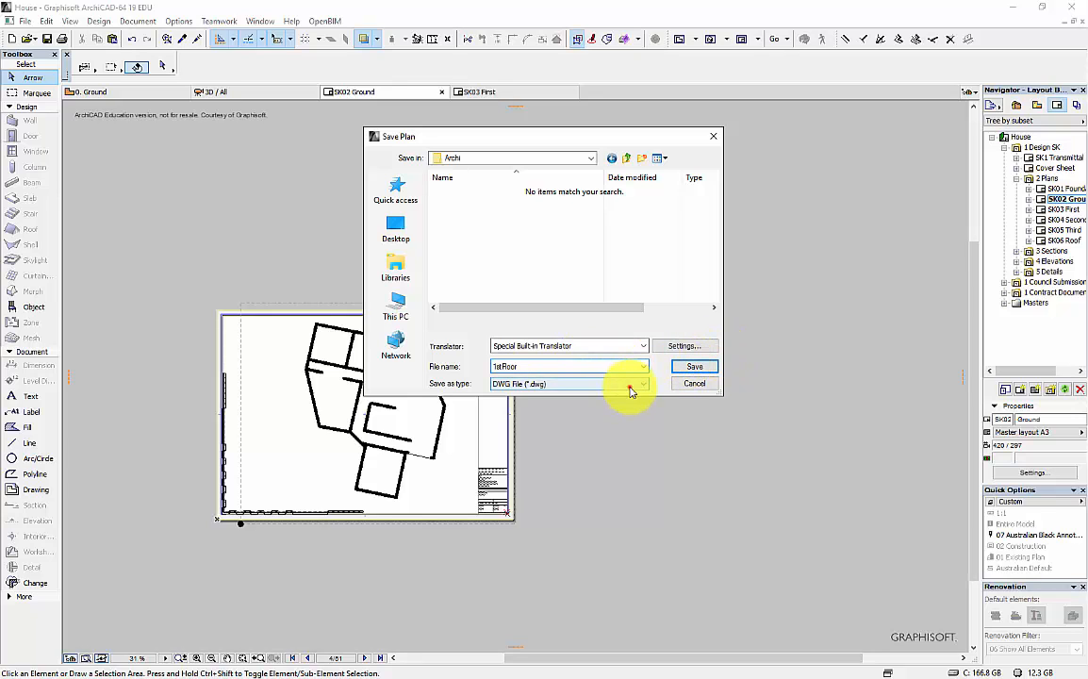
{"action": "left_click", "coordinate": [642, 384]}
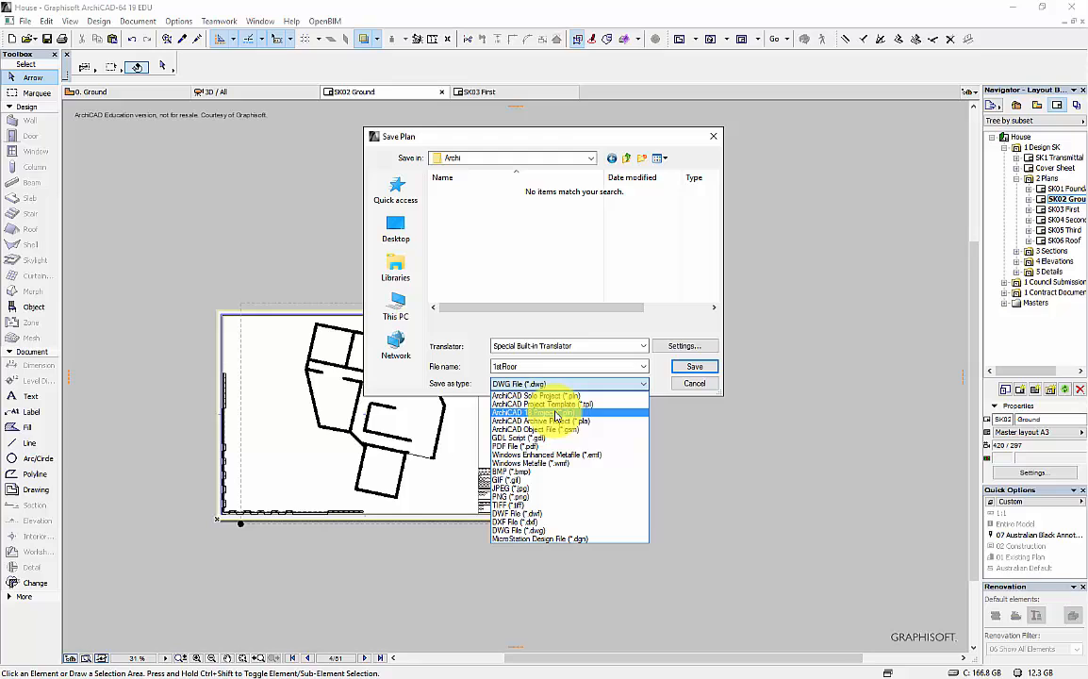
{"action": "mouse_move", "coordinate": [556, 418]}
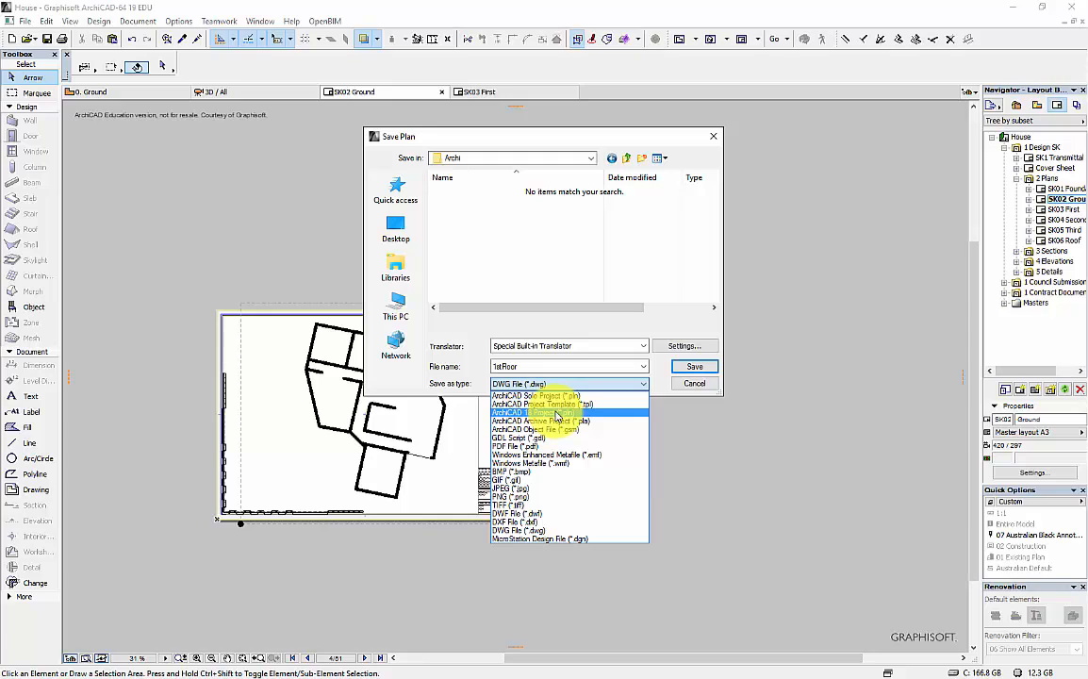
{"action": "mouse_move", "coordinate": [542, 403]}
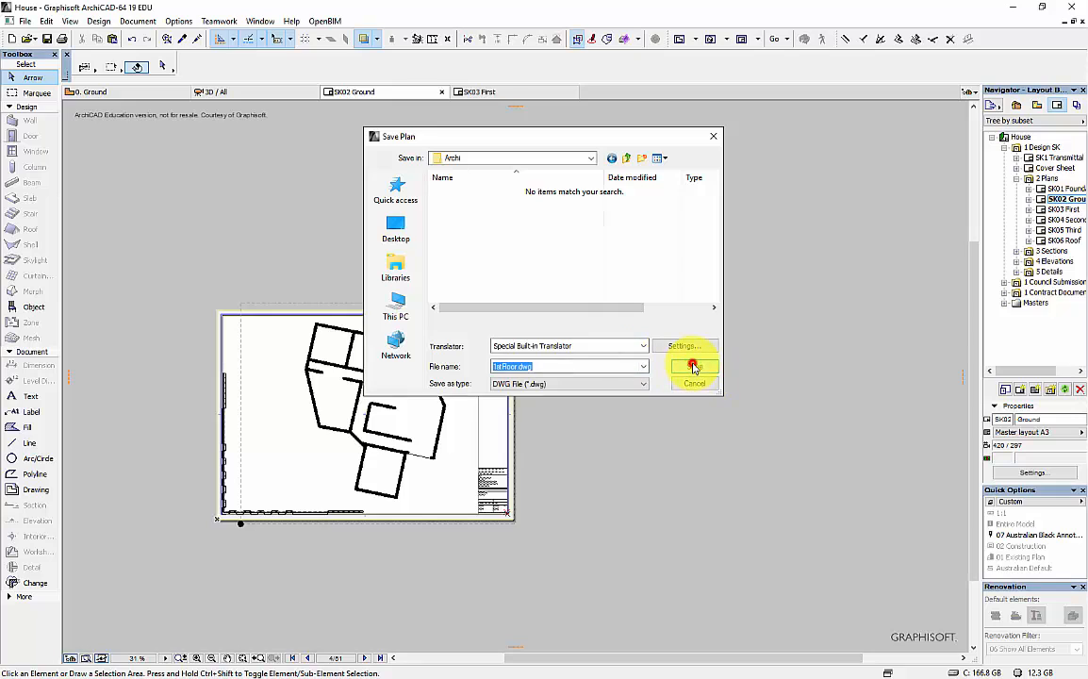
{"action": "left_click", "coordinate": [693, 367]}
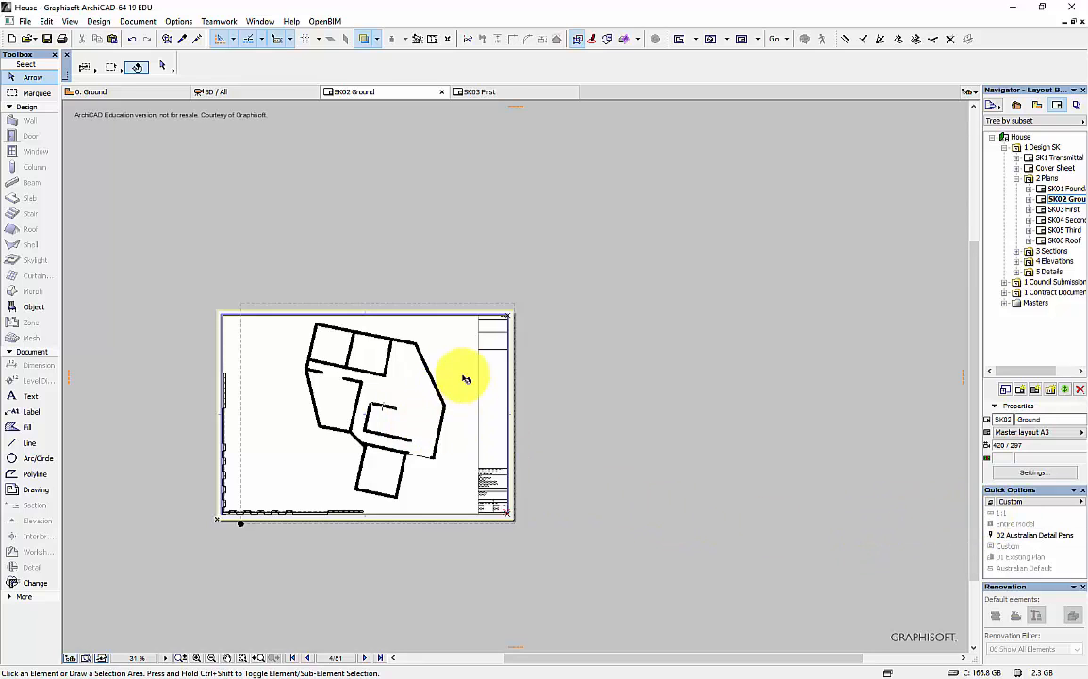
{"action": "mouse_move", "coordinate": [620, 337]}
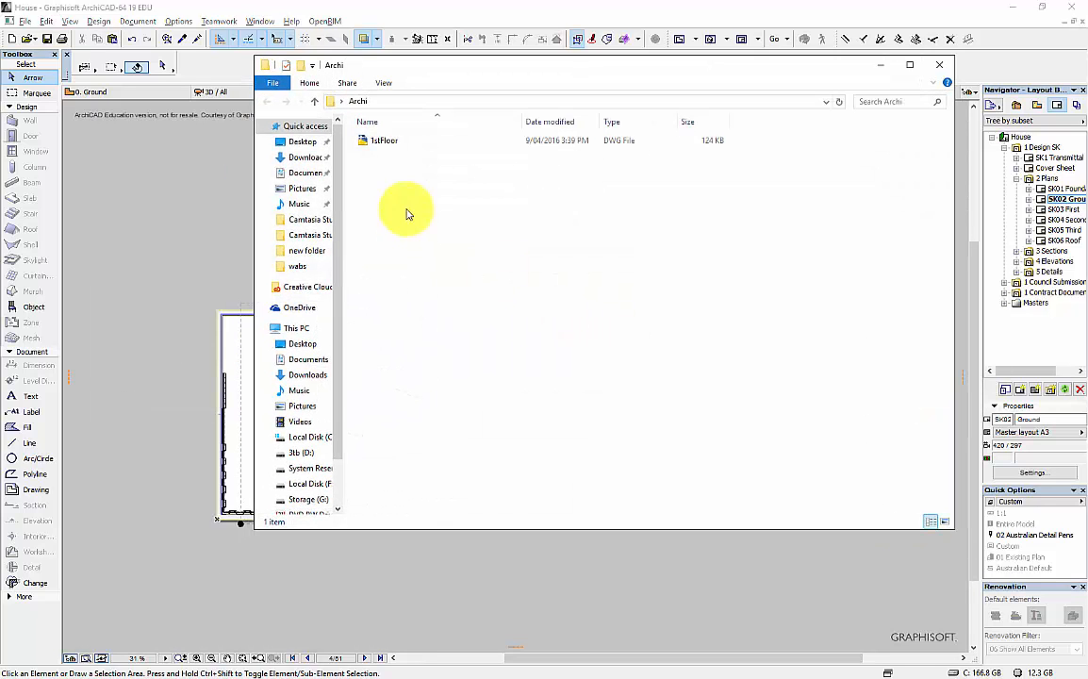
From File Explorer, open 1stFloor.dwg with Adobe Illustrator.
{"action": "right_click", "coordinate": [384, 139]}
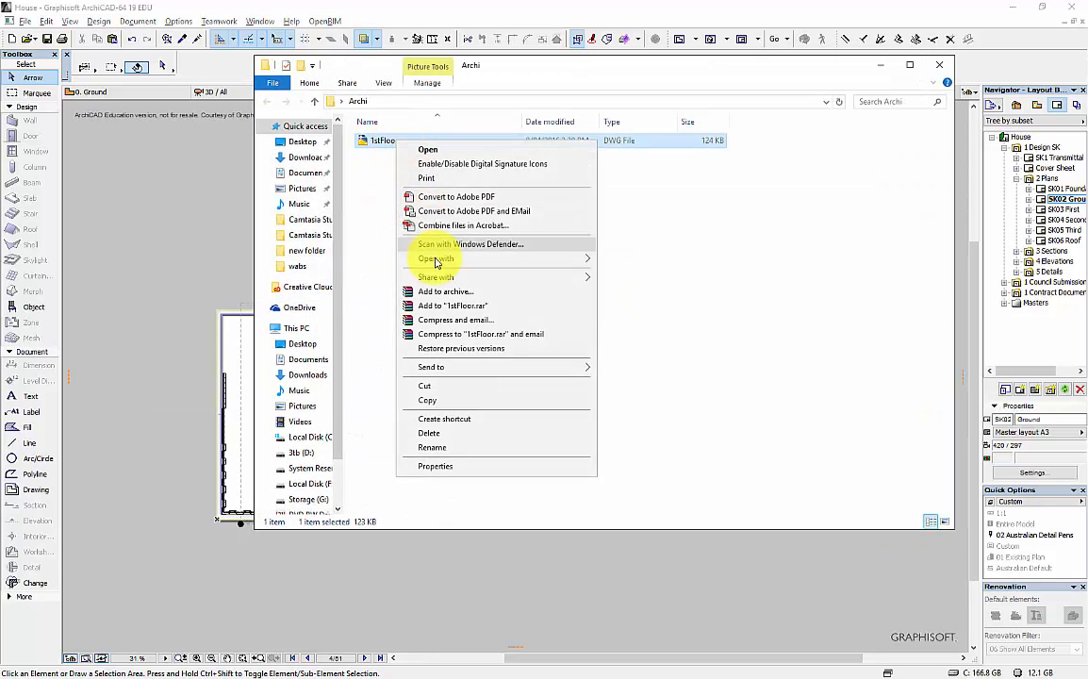
{"action": "left_click", "coordinate": [435, 259]}
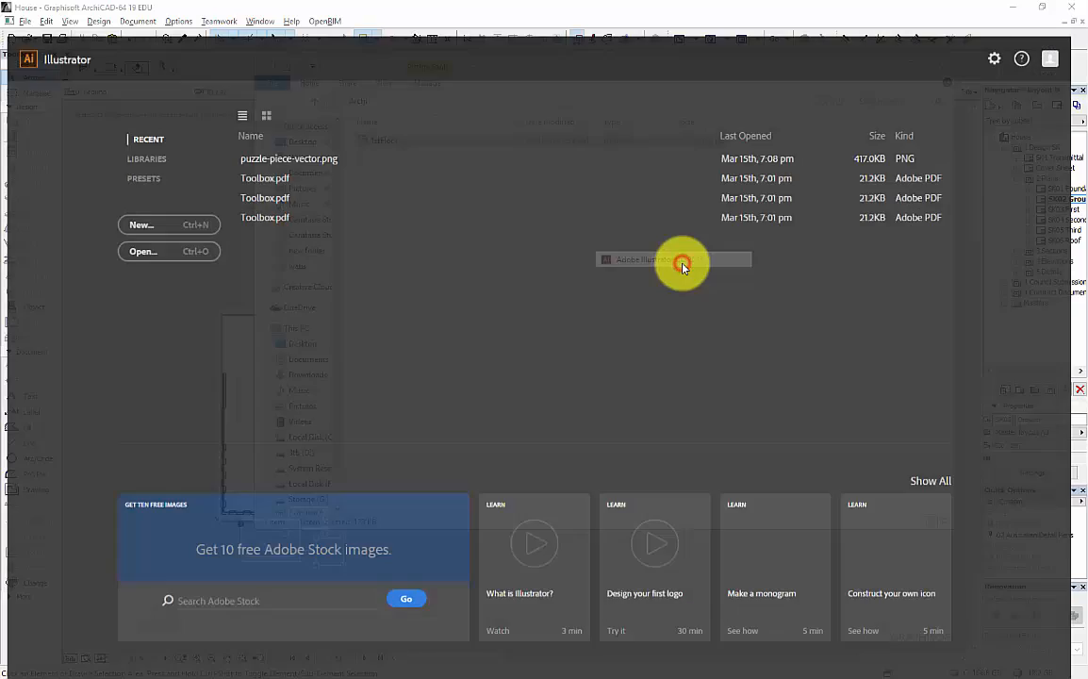
Choose Adobe Illustrator CC 2015 to launch the 1stFloor drawing.
{"action": "left_click", "coordinate": [674, 259]}
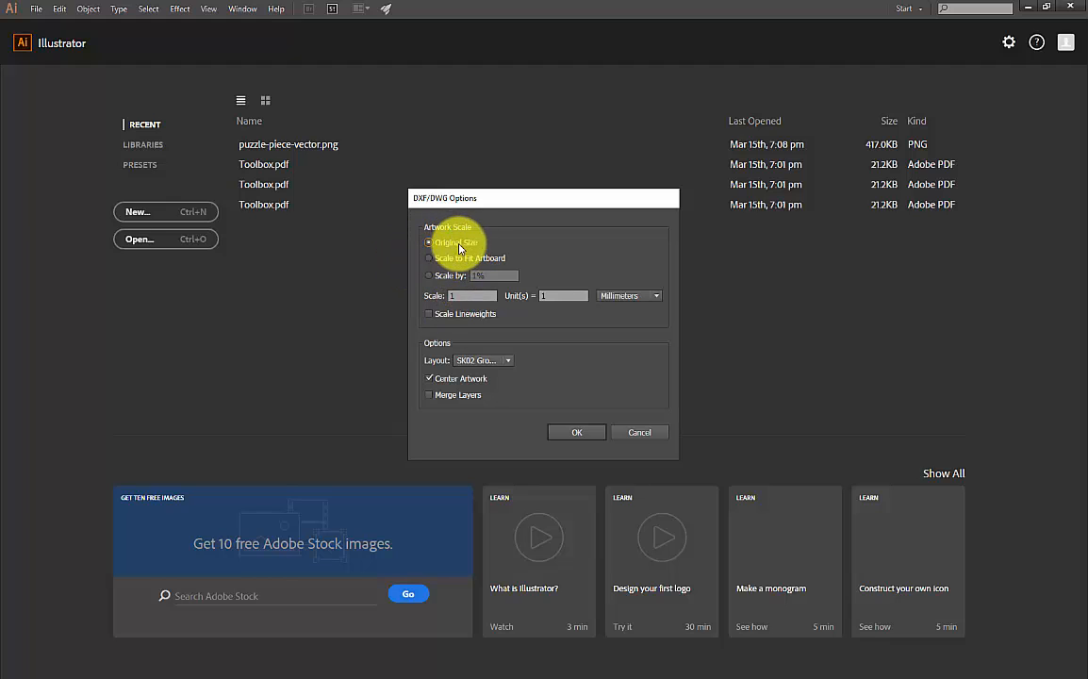
{"action": "mouse_move", "coordinate": [678, 306]}
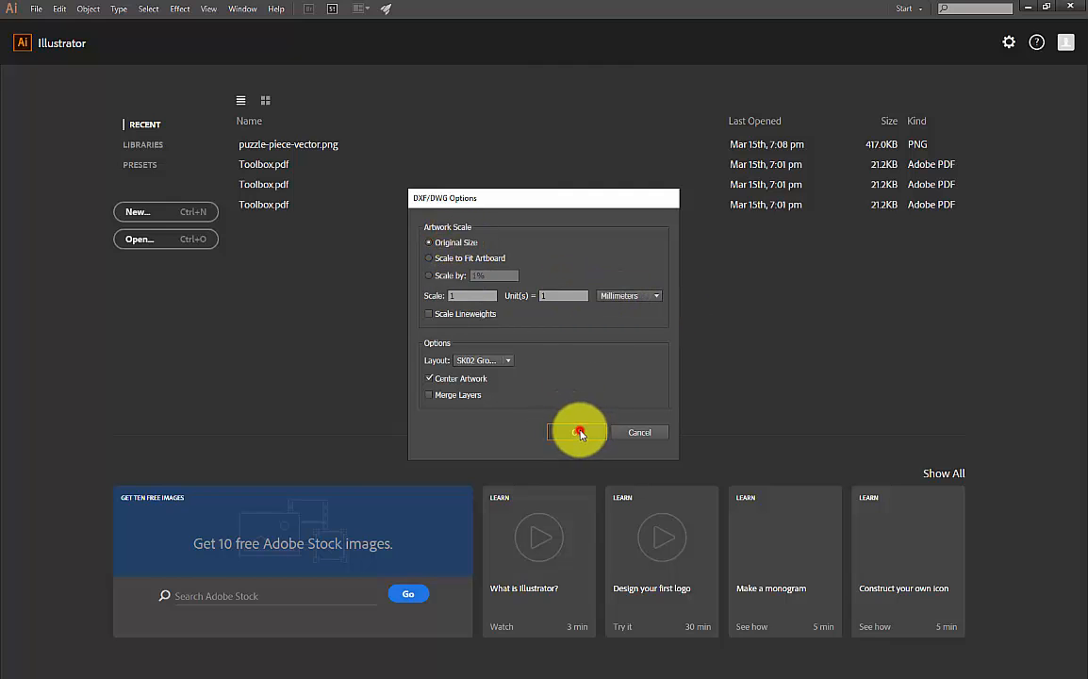
Confirm the import and measure the lower room's width, reading 57.7 mm.
{"action": "left_click", "coordinate": [578, 432]}
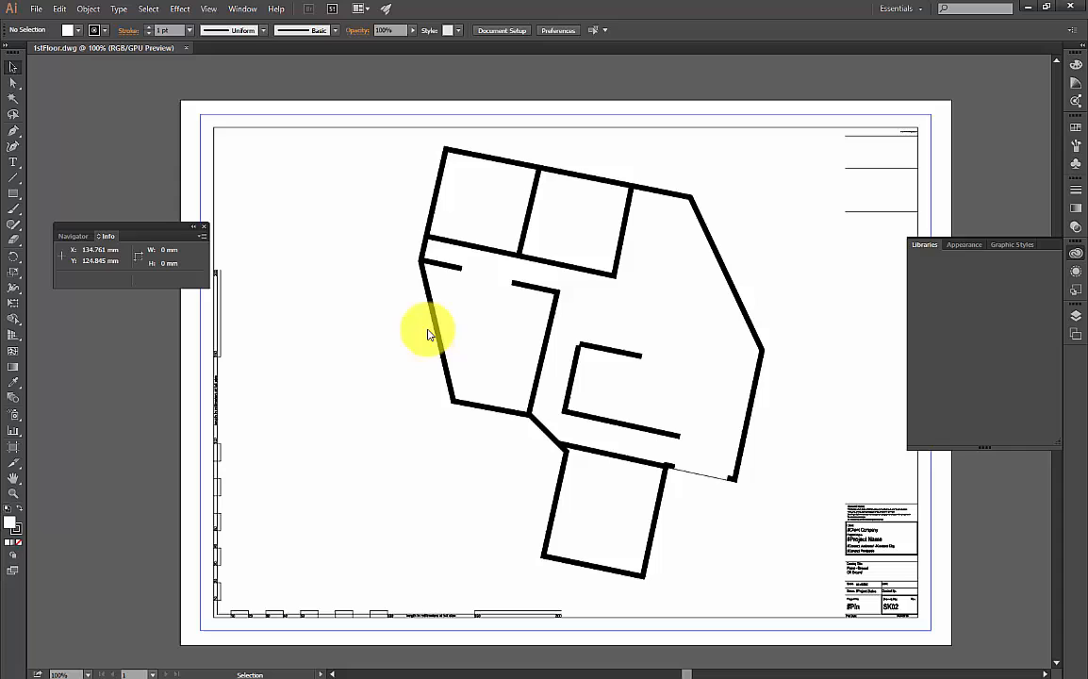
{"action": "mouse_move", "coordinate": [26, 400]}
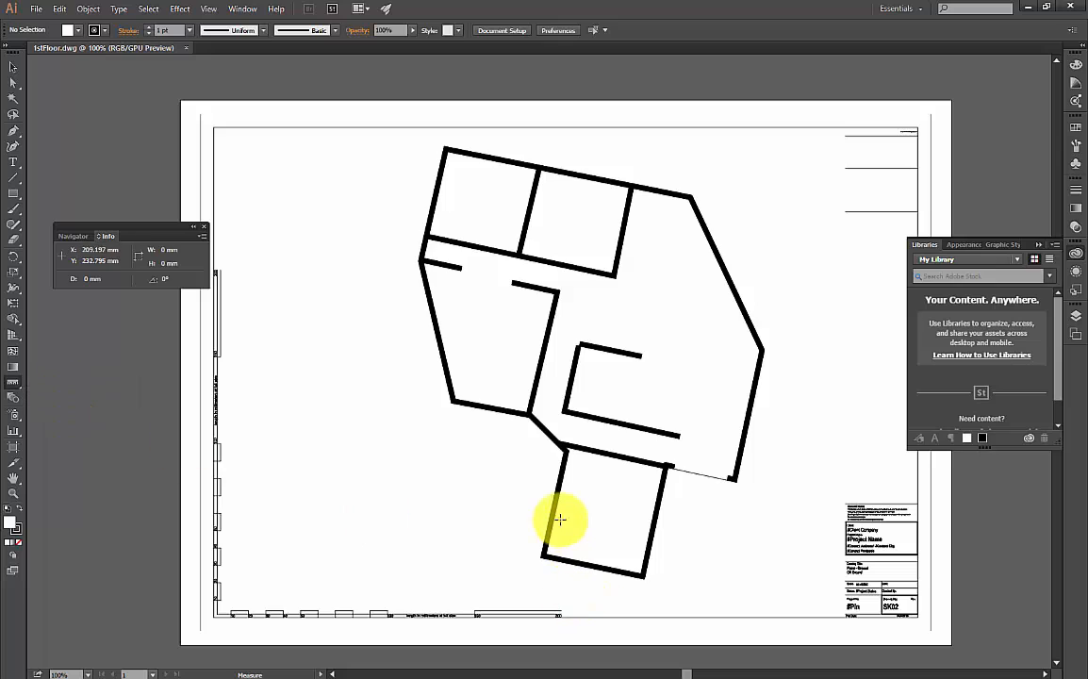
{"action": "left_click_drag", "start_coordinate": [559, 519], "coordinate": [624, 514]}
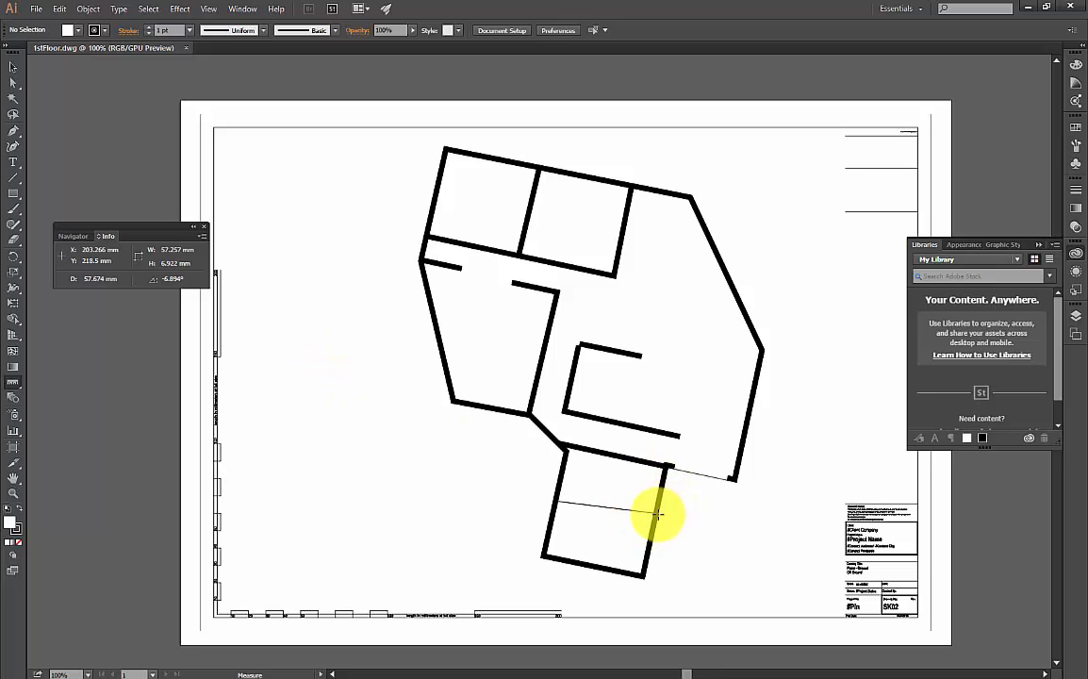
{"action": "mouse_move", "coordinate": [658, 523]}
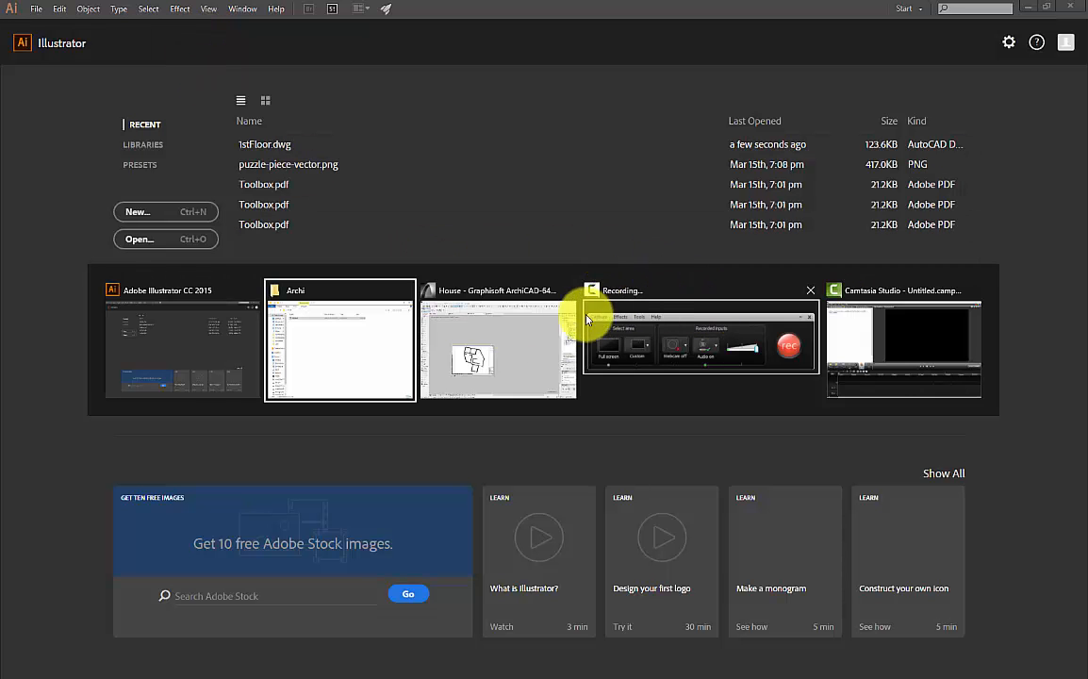
Reimport 1stFloor.dwg into Illustrator at Original Size with centred artwork.
{"action": "right_click", "coordinate": [383, 140]}
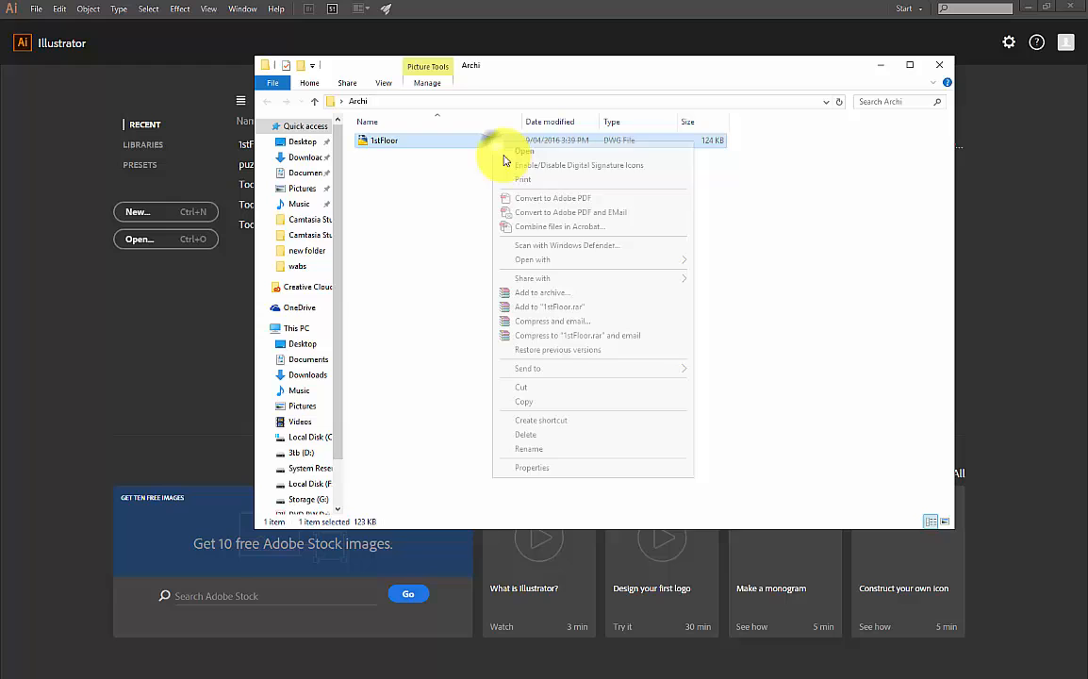
{"action": "left_click", "coordinate": [532, 259]}
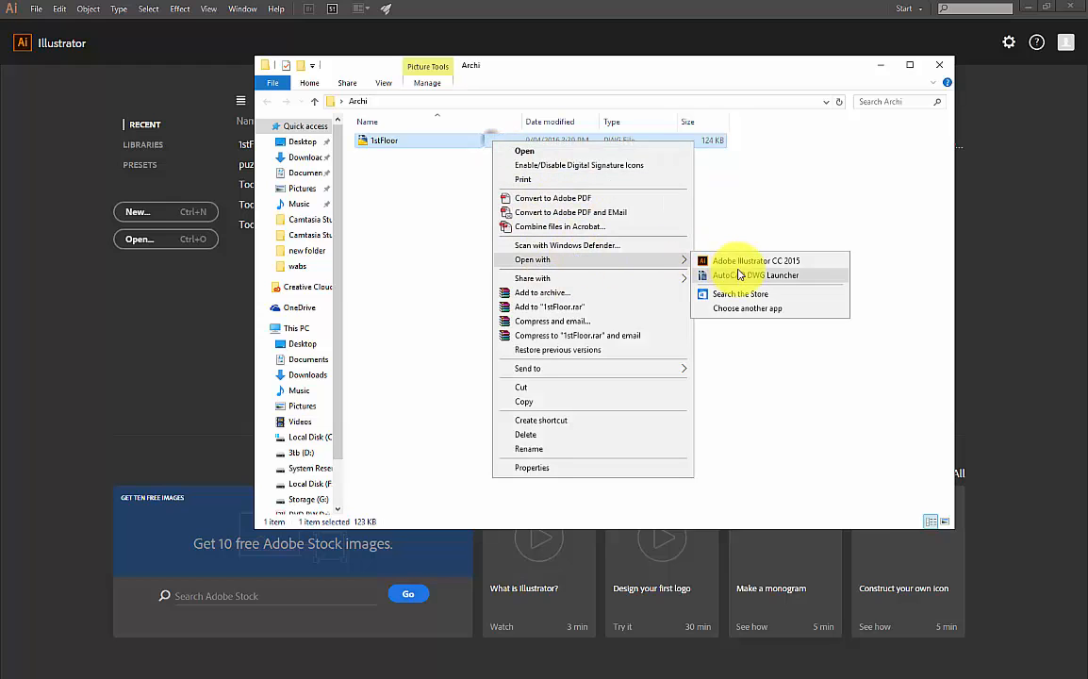
{"action": "left_click", "coordinate": [757, 260]}
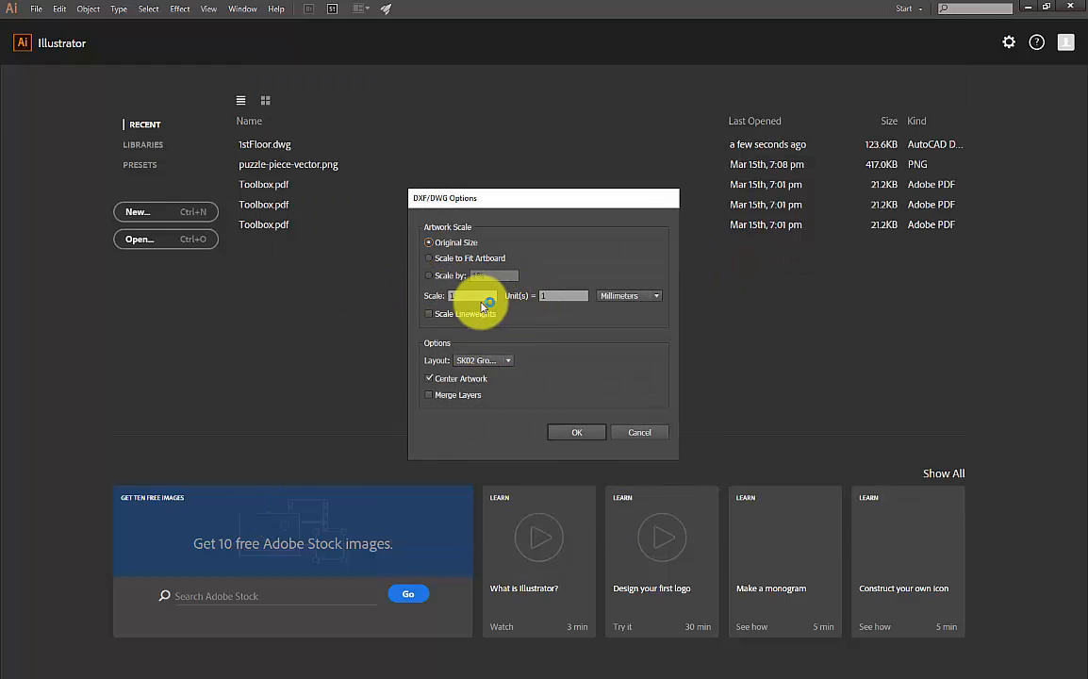
{"action": "left_click", "coordinate": [430, 274]}
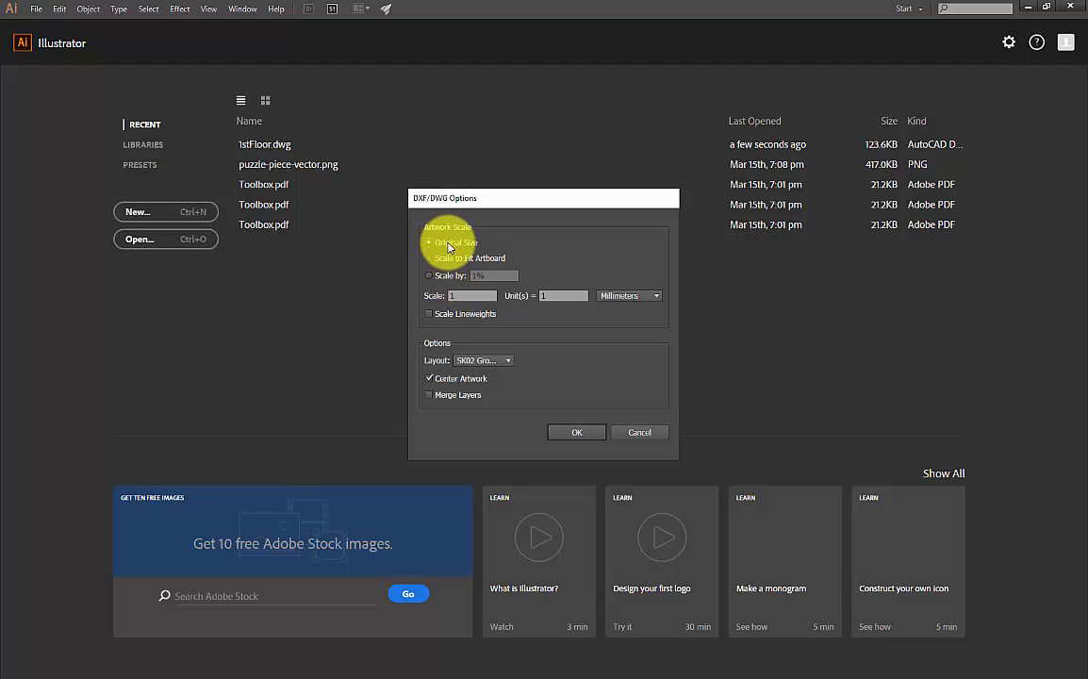
{"action": "mouse_move", "coordinate": [575, 417]}
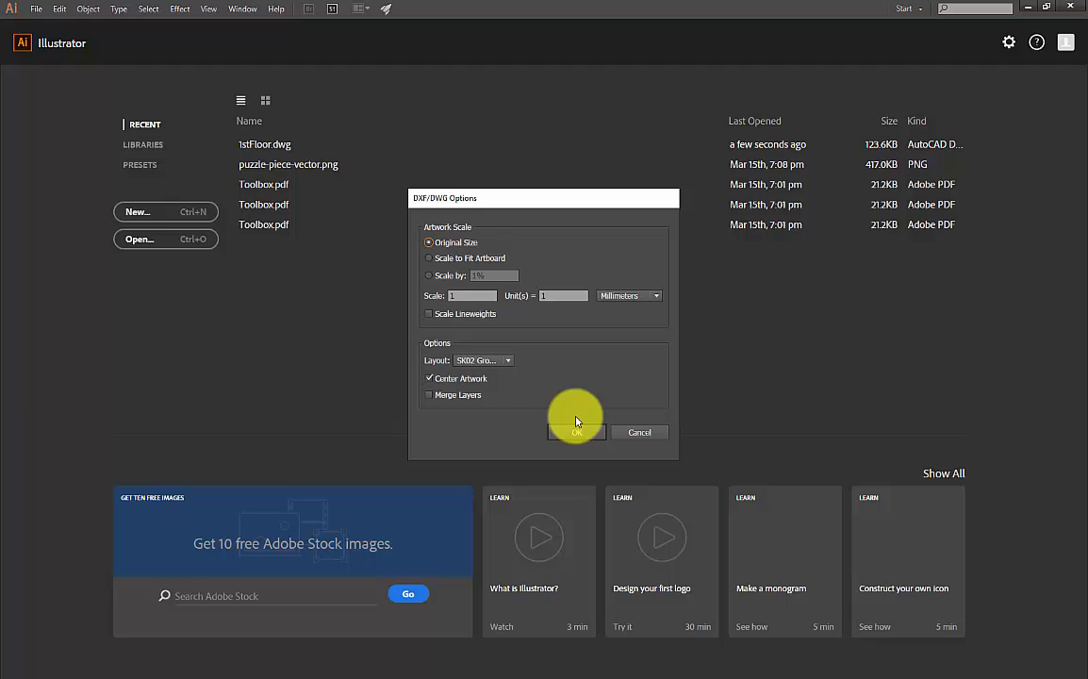
{"action": "left_click", "coordinate": [576, 432]}
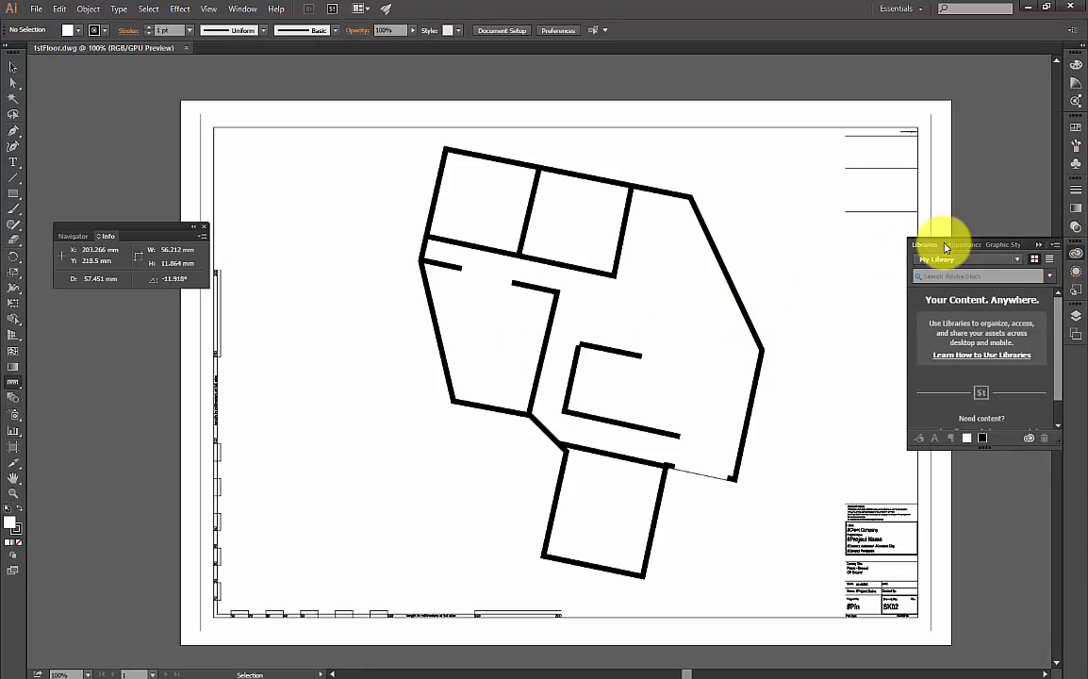
{"action": "mouse_move", "coordinate": [118, 95]}
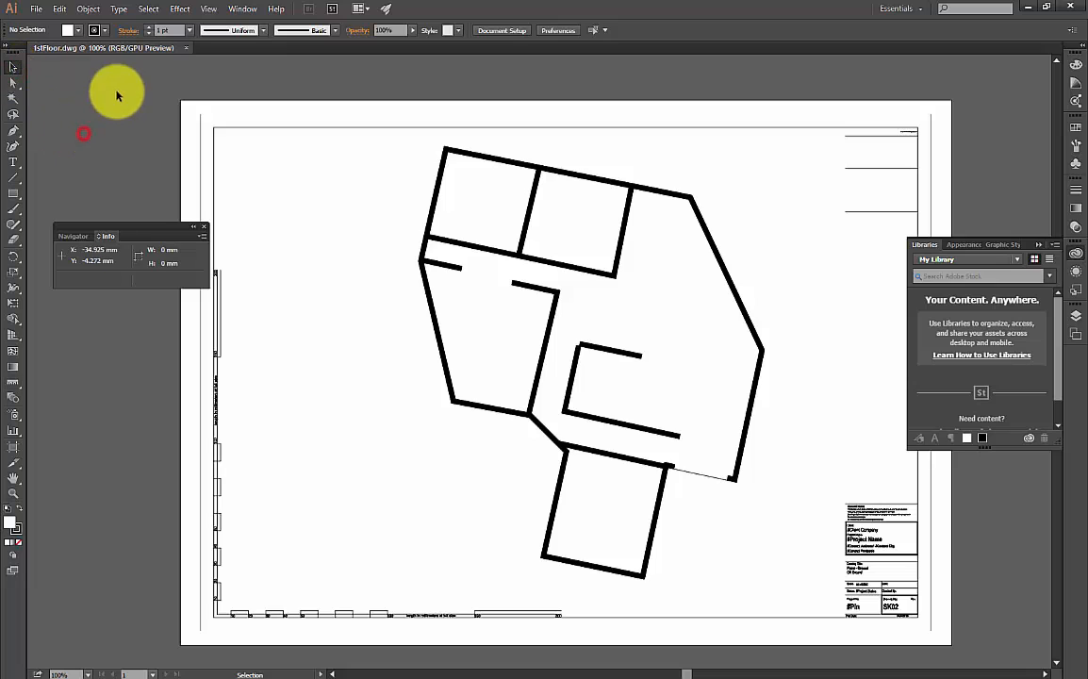
Clear the canvas selection before removing the title block and border.
{"action": "left_click", "coordinate": [302, 614]}
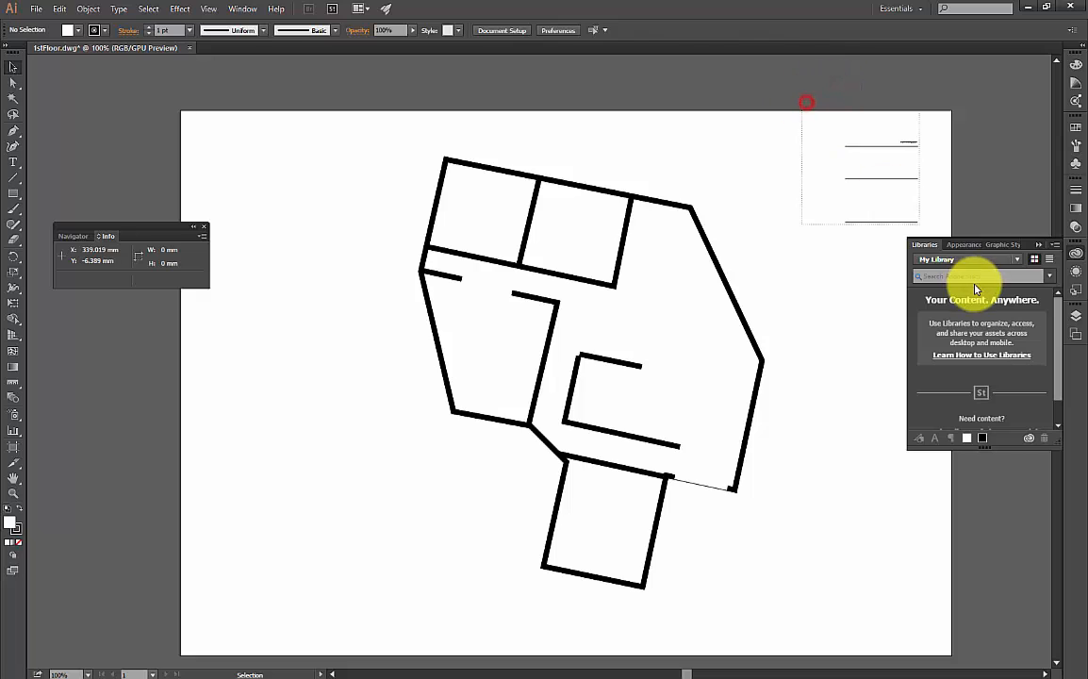
{"action": "mouse_move", "coordinate": [644, 242]}
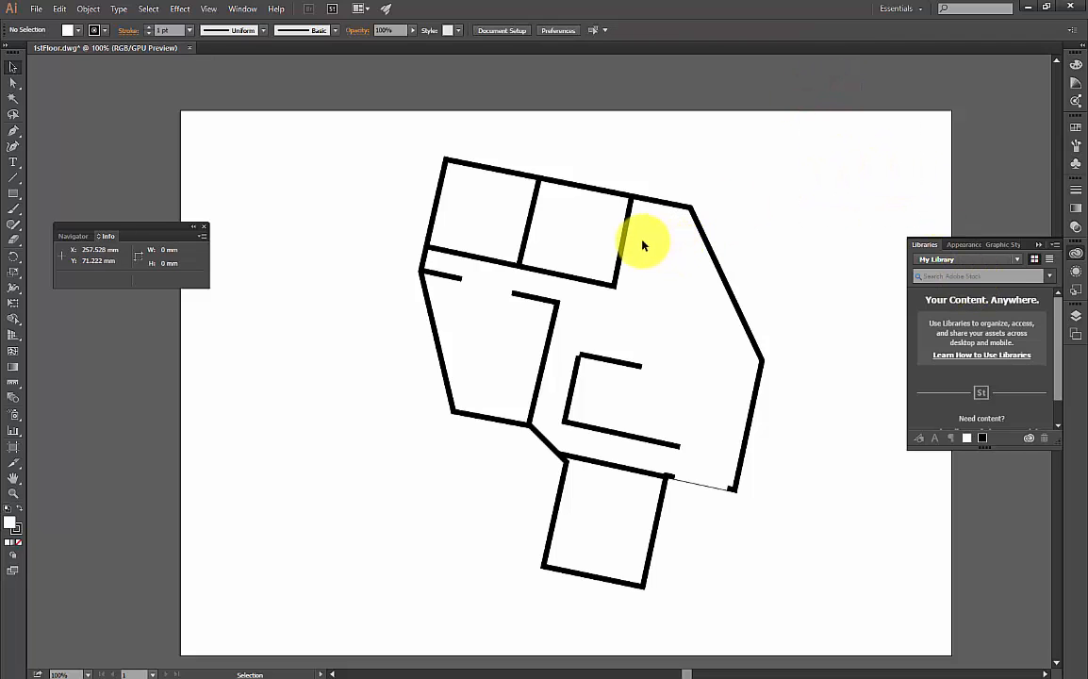
{"action": "mouse_move", "coordinate": [380, 212]}
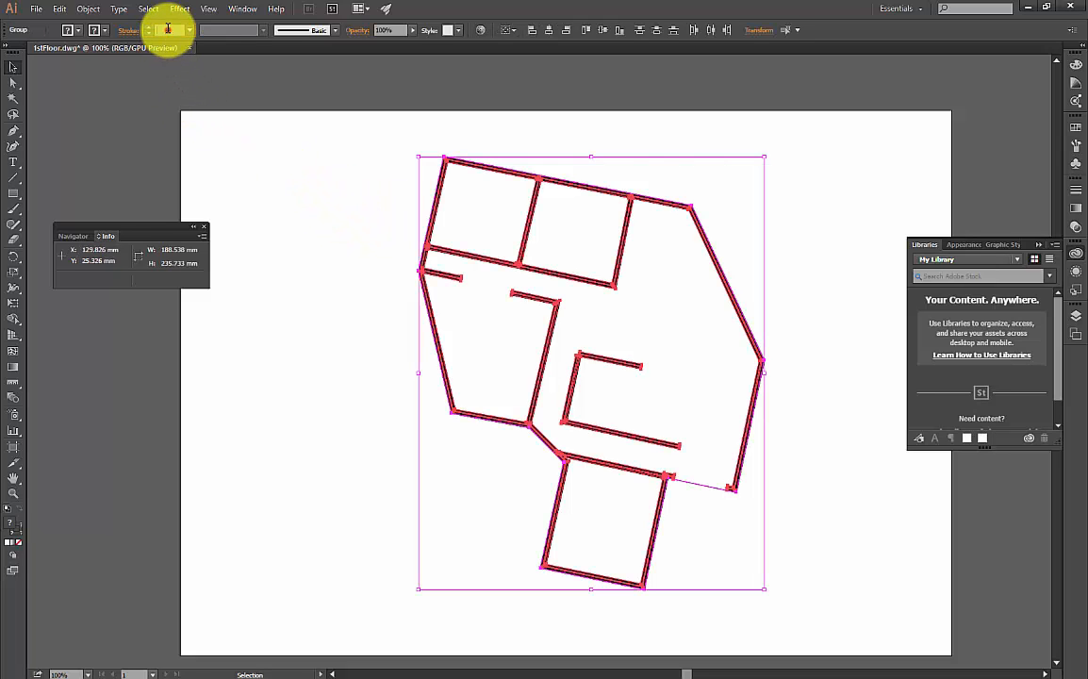
{"action": "mouse_move", "coordinate": [170, 29]}
{"action": "type", "text": "0.01"}
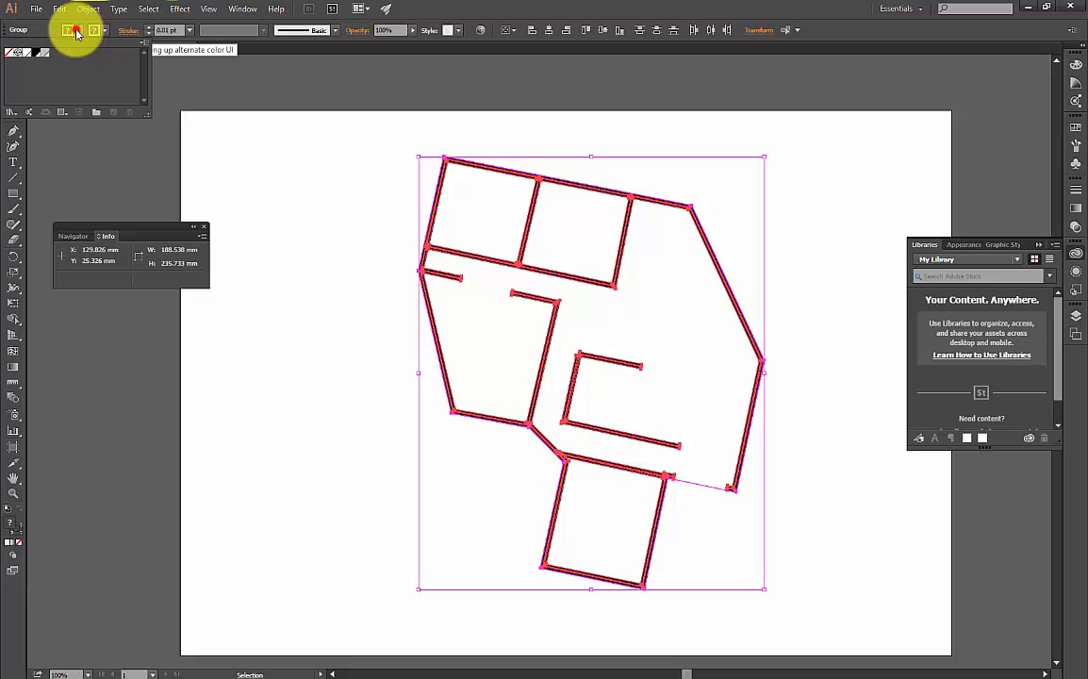
Set the walls' fill to None and confirm the RGB 0,0,255 stroke colour.
{"action": "left_click", "coordinate": [68, 31]}
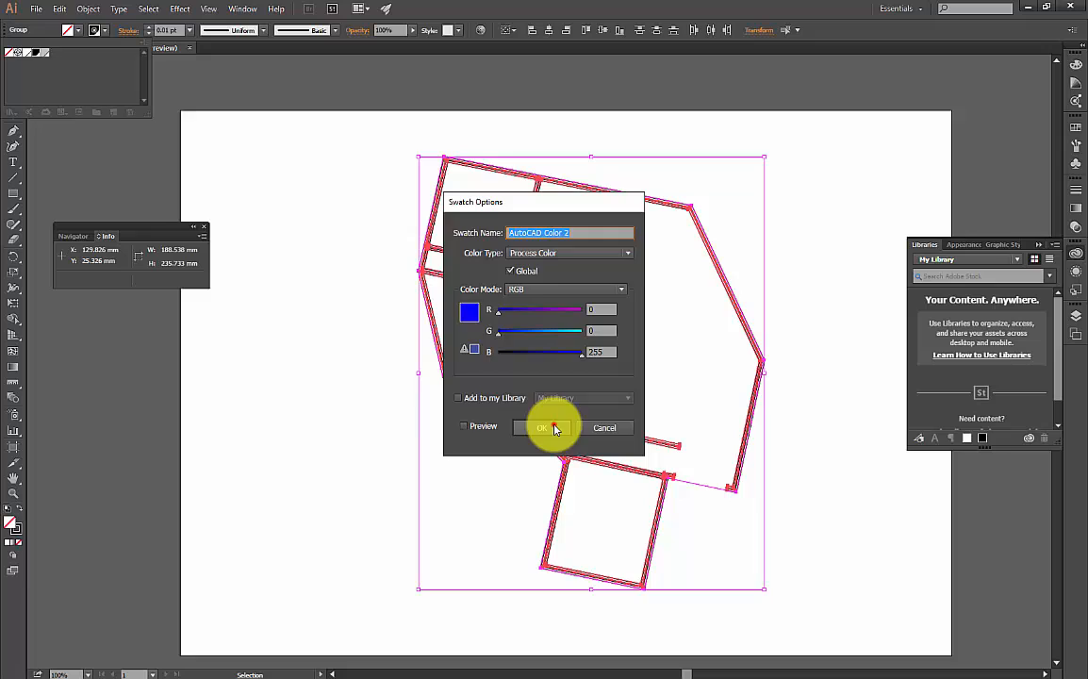
{"action": "left_click", "coordinate": [543, 427]}
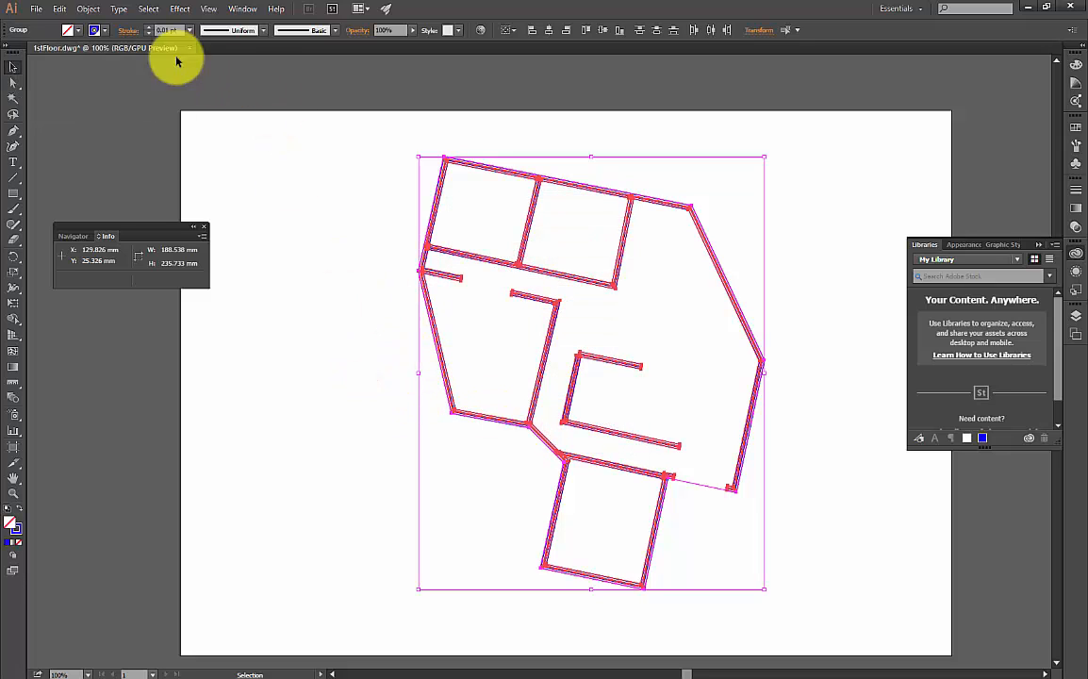
{"action": "left_click", "coordinate": [356, 299]}
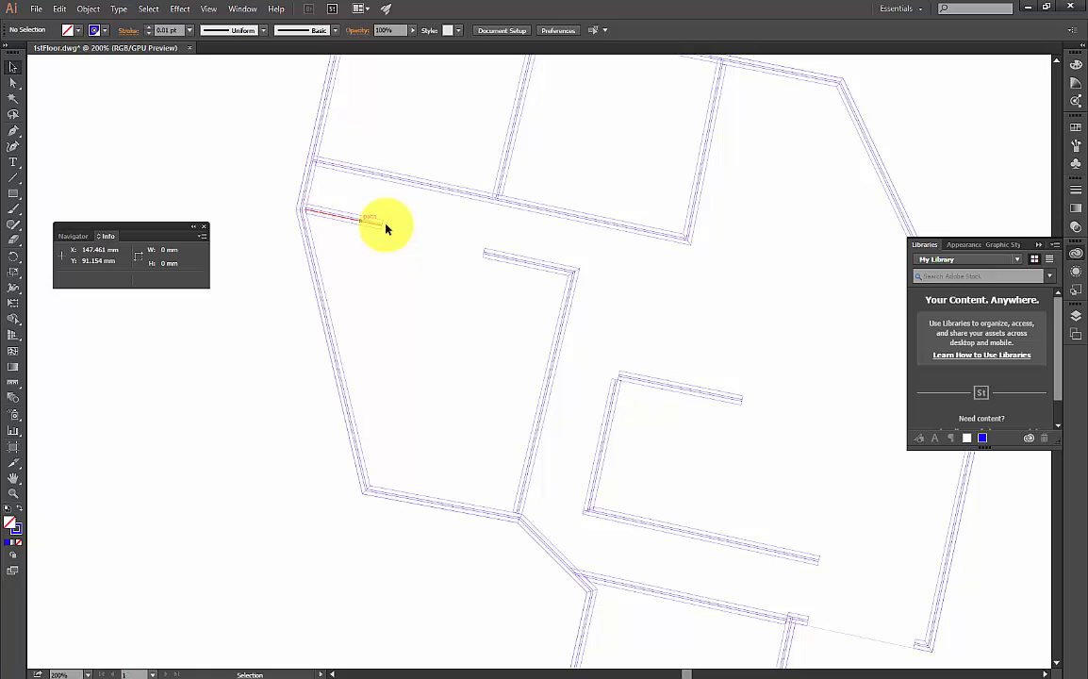
{"action": "mouse_move", "coordinate": [380, 221]}
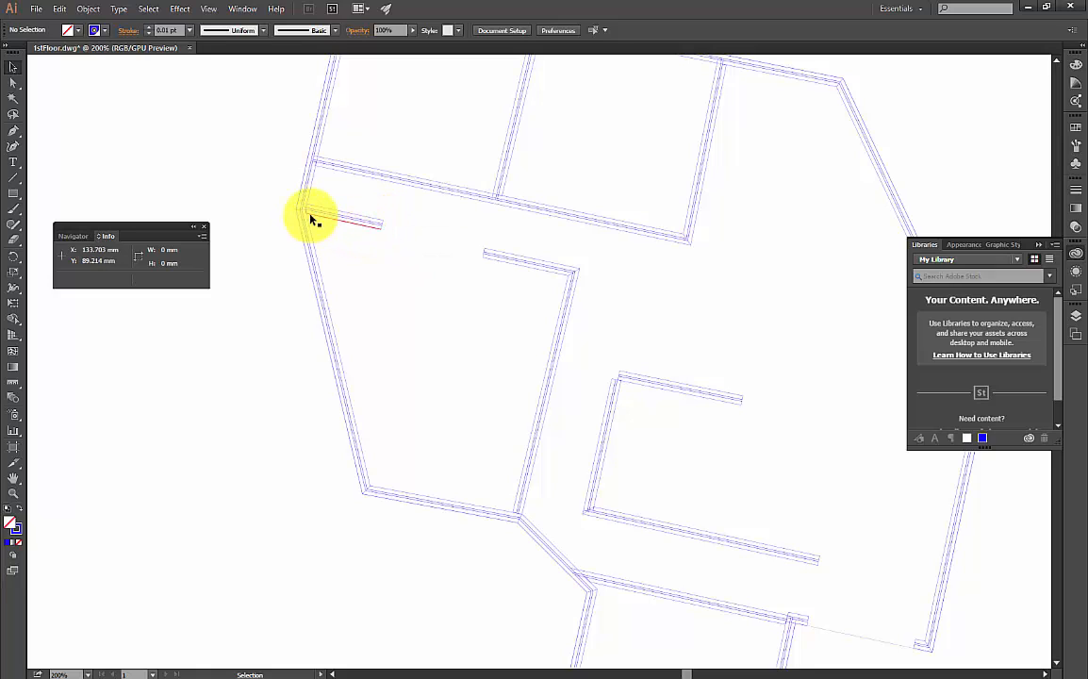
{"action": "mouse_move", "coordinate": [490, 254]}
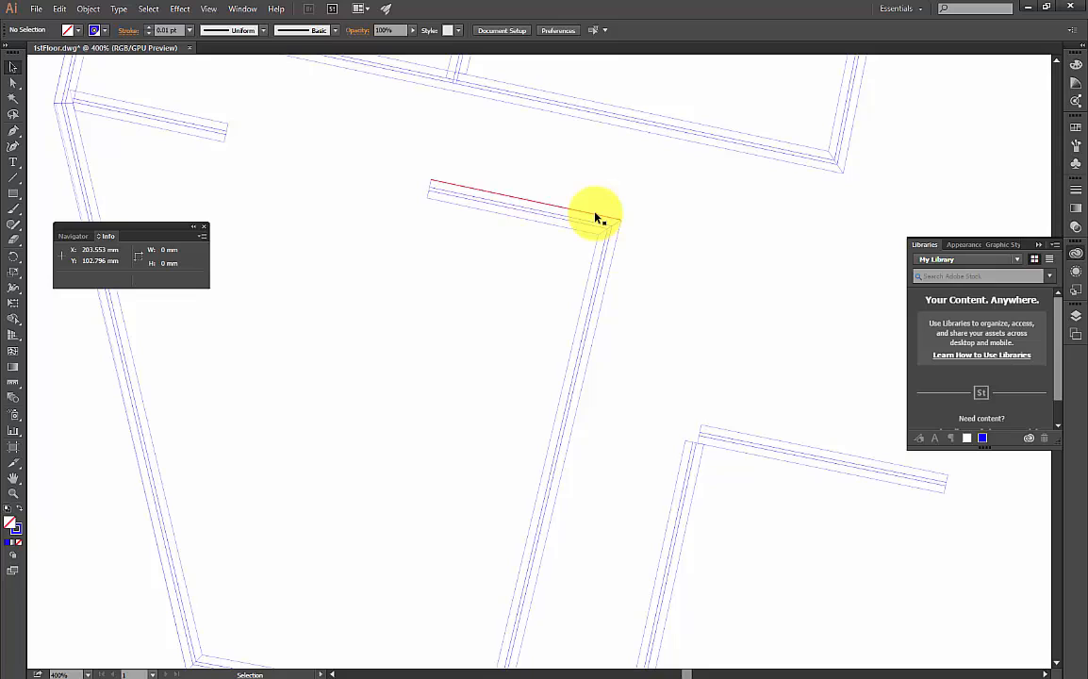
{"action": "mouse_move", "coordinate": [578, 214]}
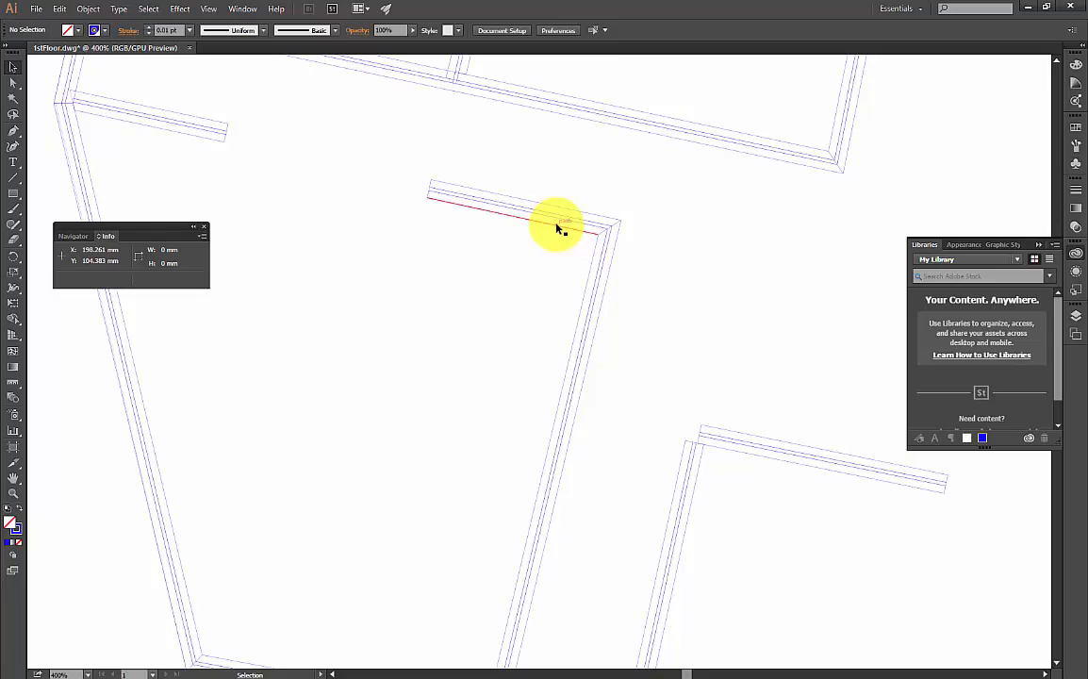
{"action": "mouse_move", "coordinate": [552, 215]}
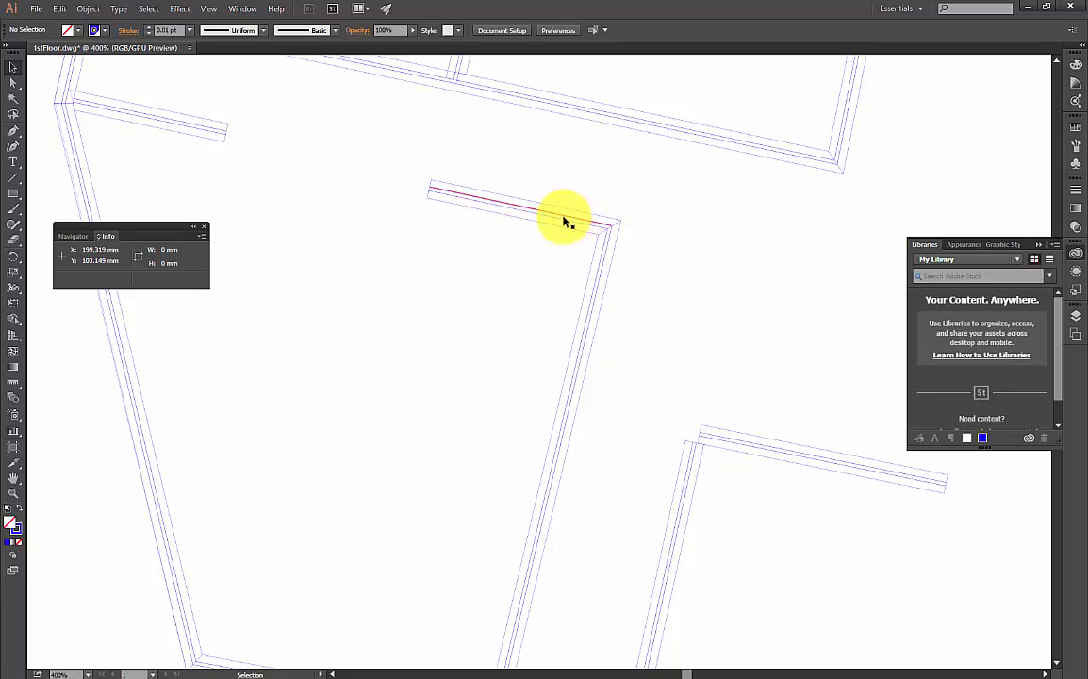
{"action": "mouse_move", "coordinate": [580, 226]}
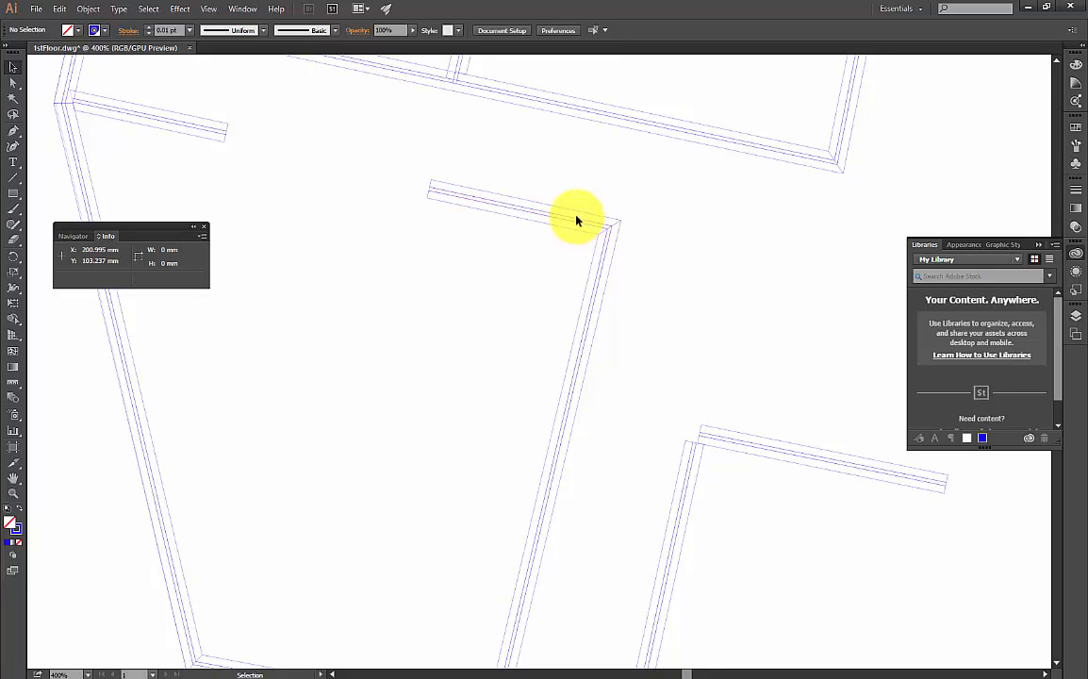
{"action": "mouse_move", "coordinate": [585, 217]}
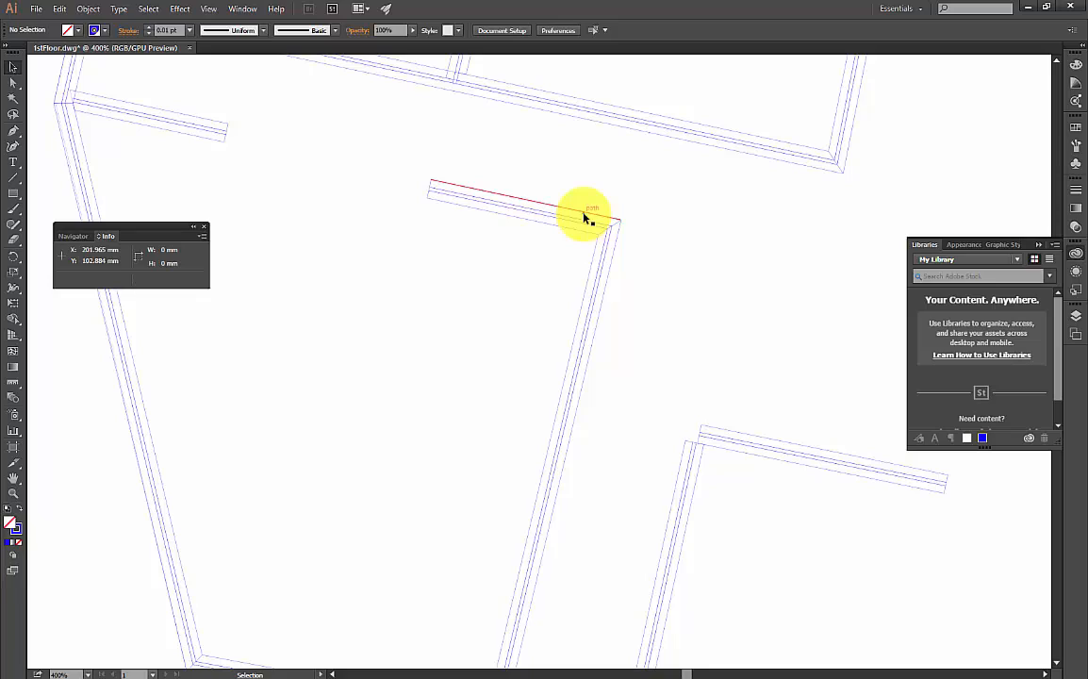